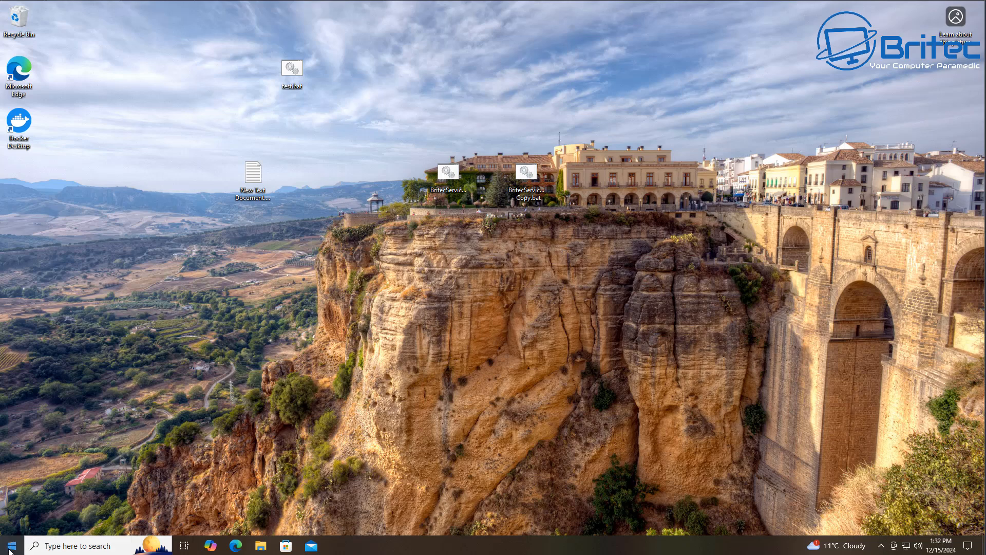
# Step: Reach the Windows Update page via Start, Settings and Update & Security
pyautogui.click(8, 546)
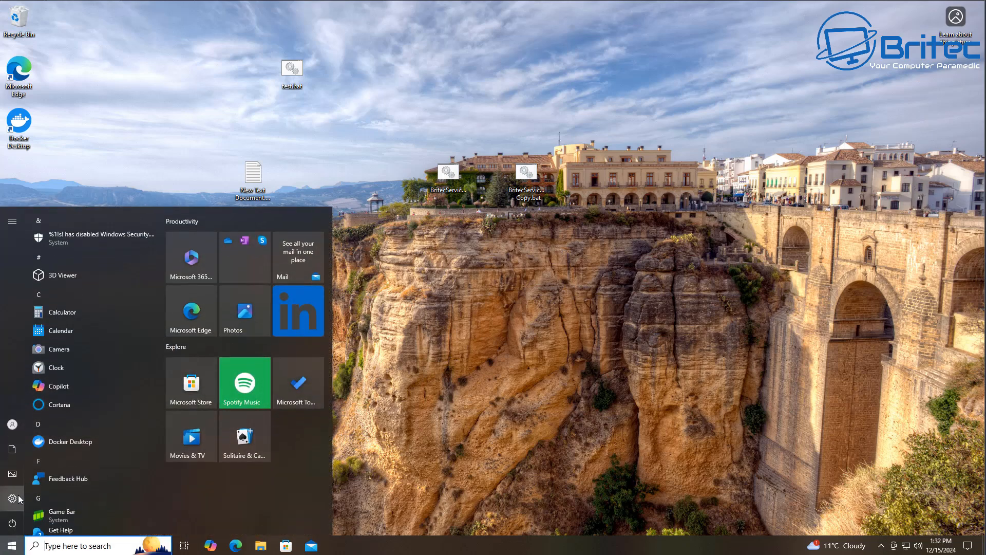
pyautogui.click(12, 498)
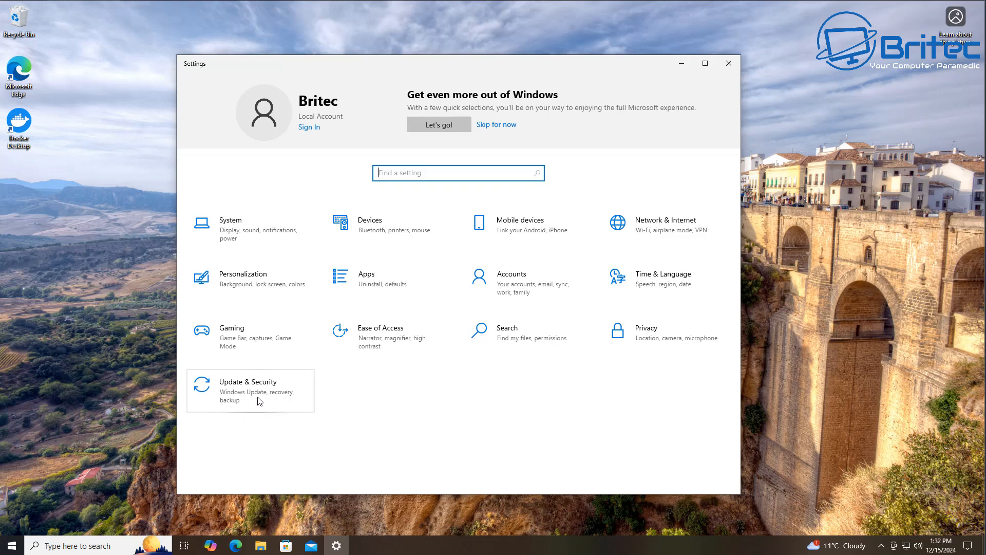
pyautogui.click(247, 391)
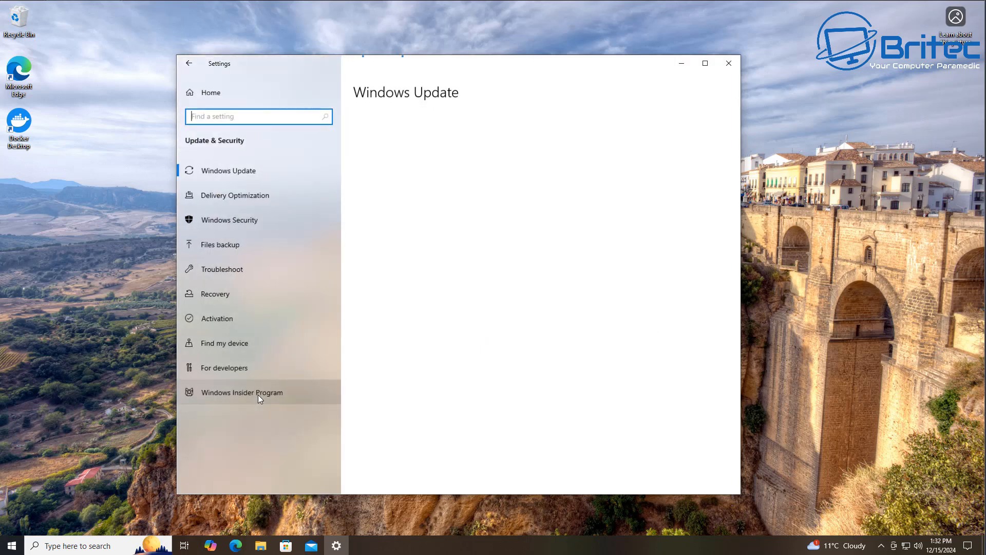
pyautogui.click(229, 171)
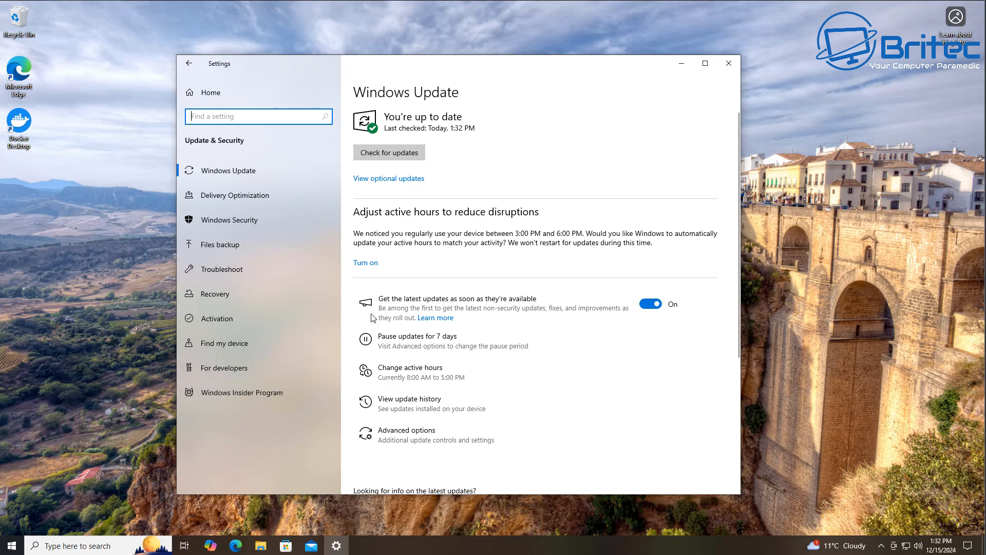
# Step: View the optional driver updates, then return to the Windows Update overview showing the PC is up to date
pyautogui.click(388, 152)
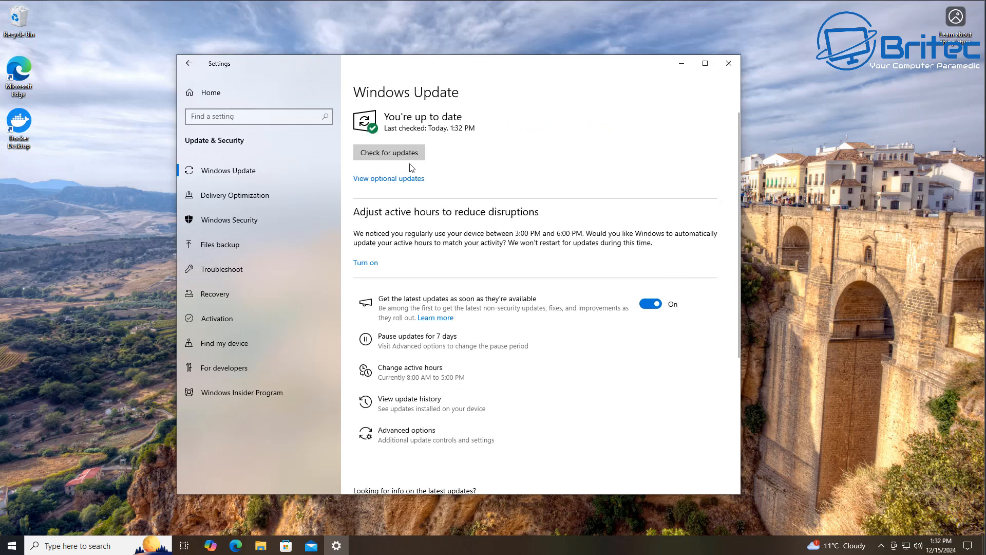
pyautogui.moveTo(402, 187)
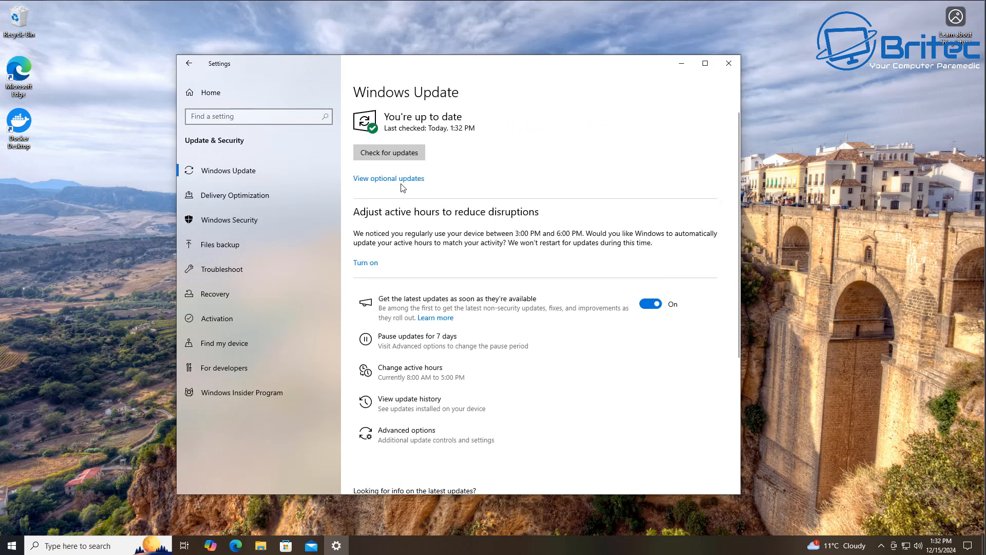
pyautogui.click(388, 178)
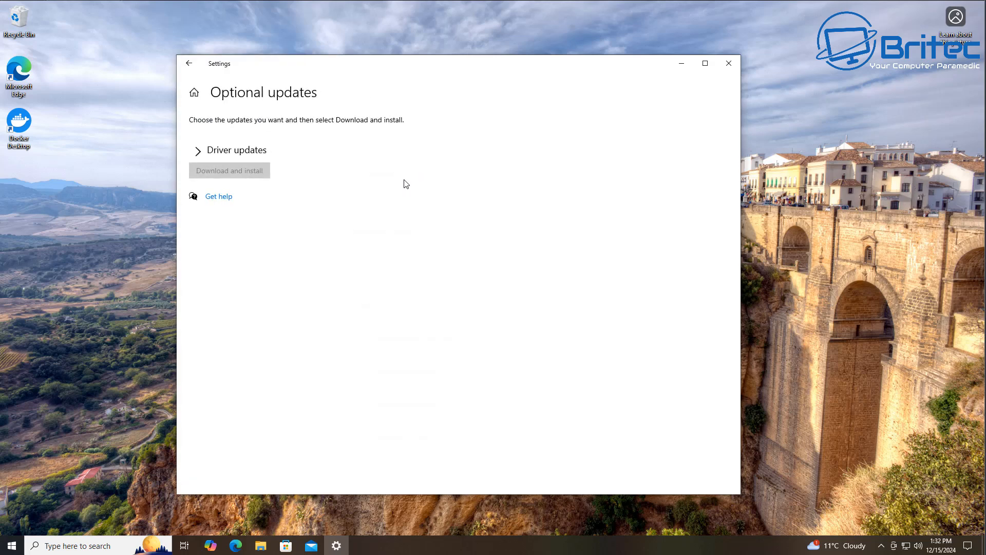
pyautogui.click(197, 150)
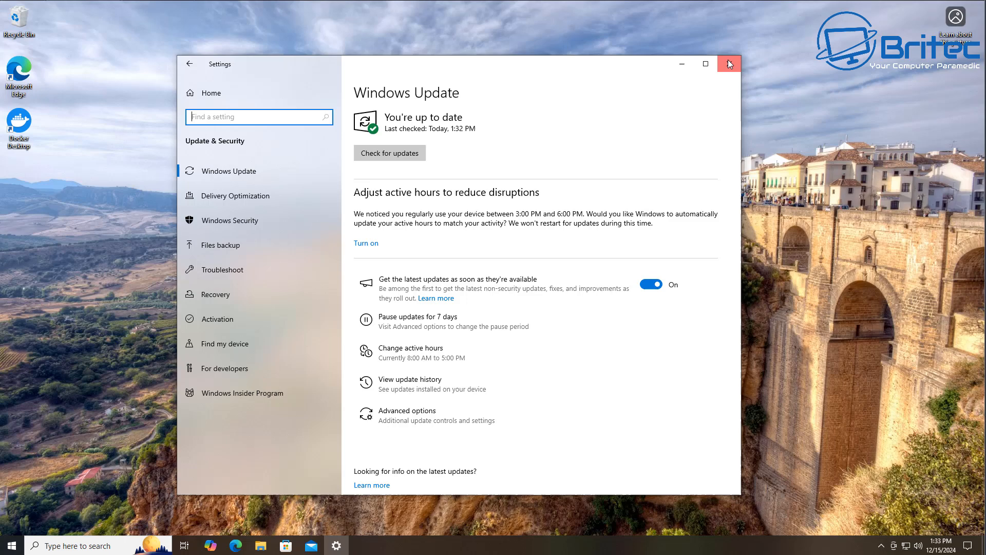
# Step: Close the Settings window, leaving the bare desktop with its script and text files
pyautogui.click(729, 63)
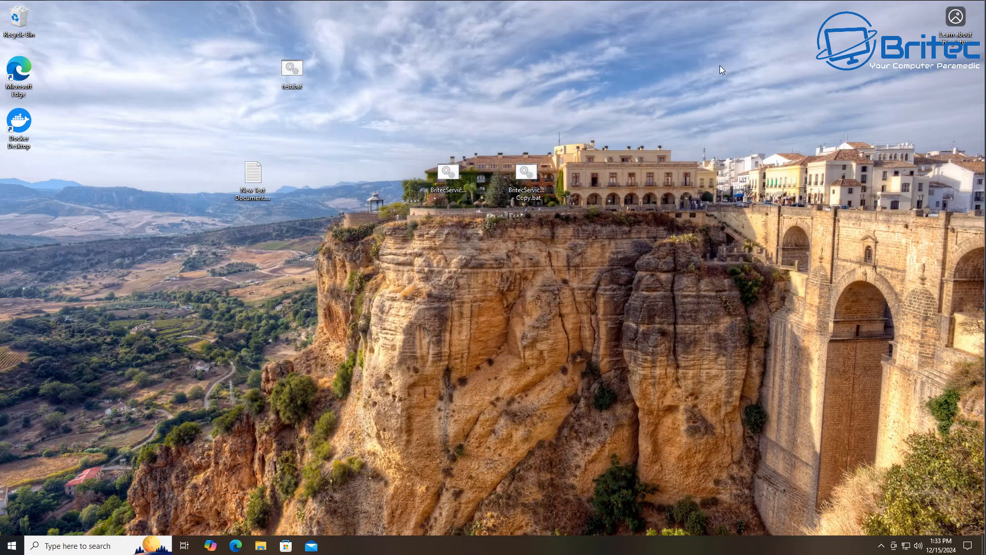
pyautogui.moveTo(529, 275)
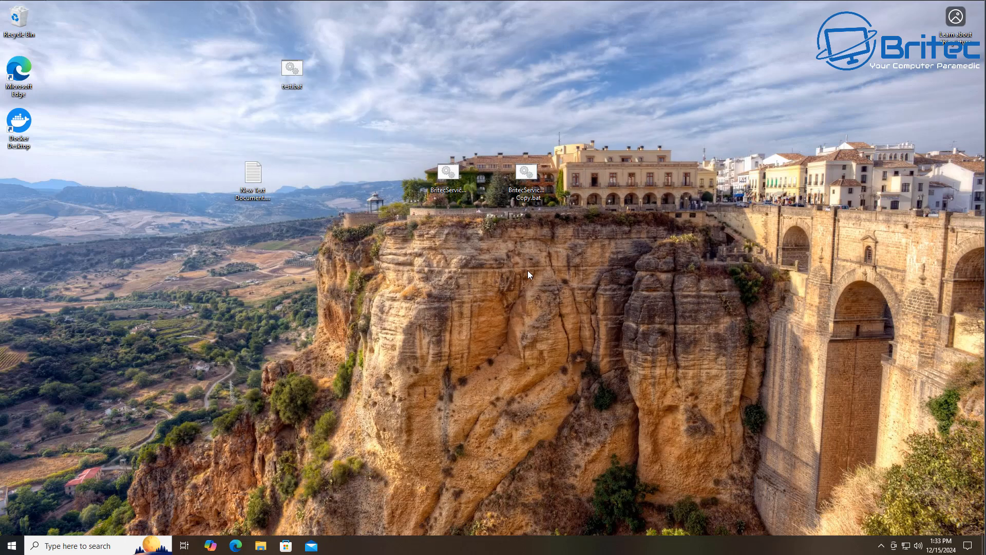
pyautogui.moveTo(431, 435)
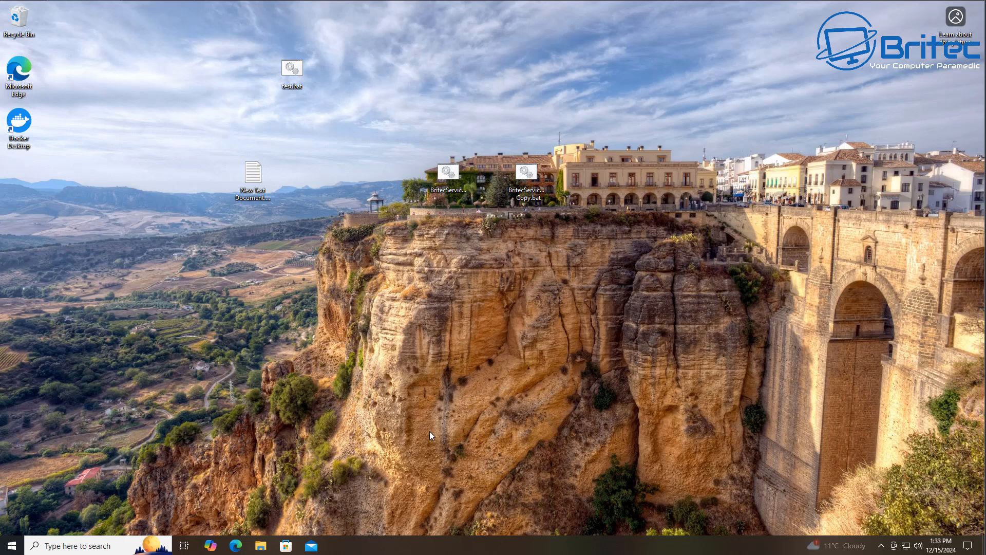
pyautogui.moveTo(427, 435)
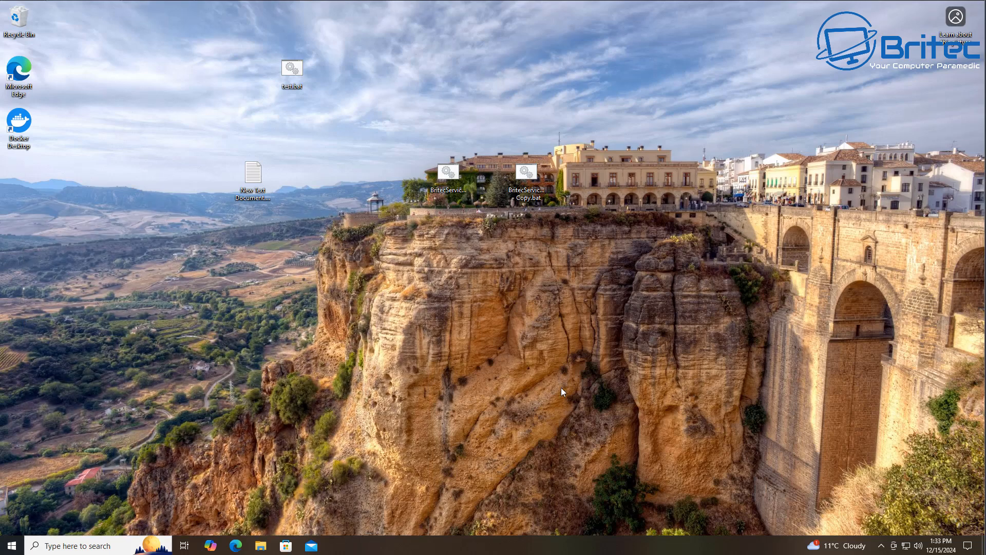
pyautogui.moveTo(526, 405)
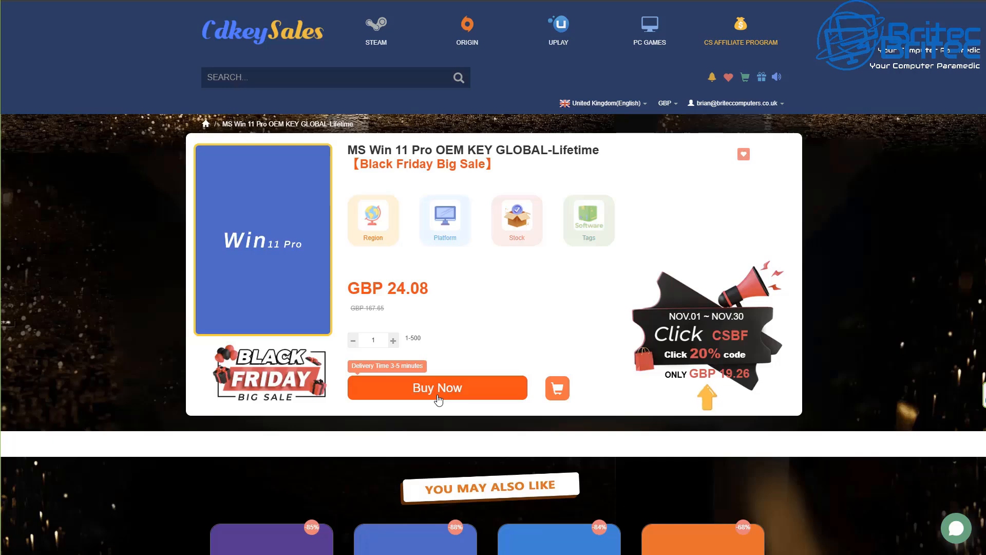
# Step: Buy the Win 11 Pro key and apply promotion code BR09, bringing the total to GBP 16.86
pyautogui.click(438, 387)
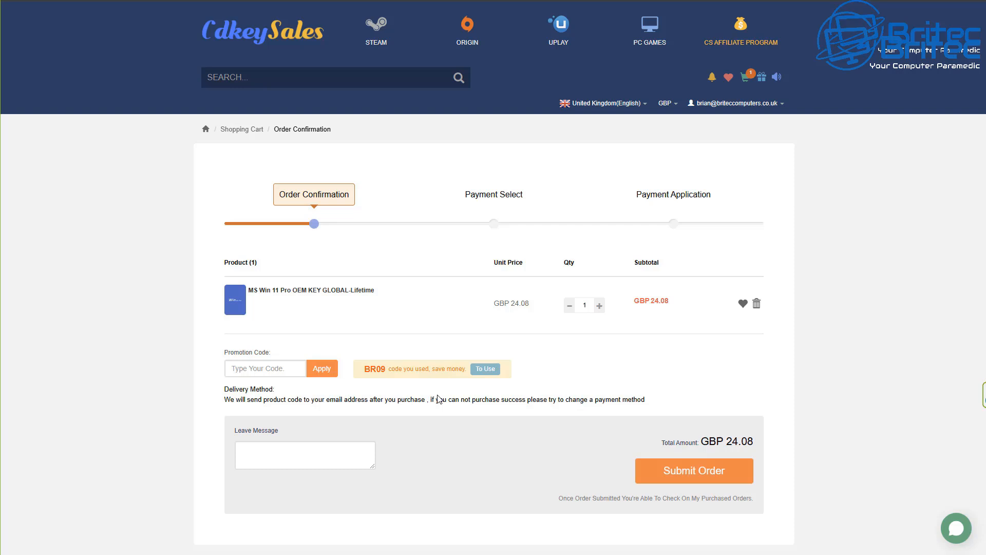
pyautogui.click(264, 368)
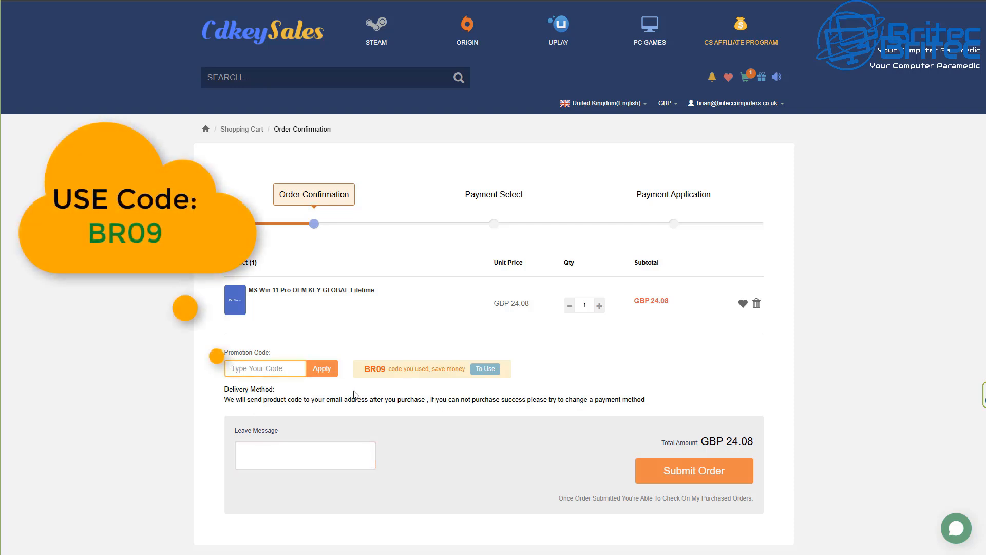
pyautogui.write('BR09')
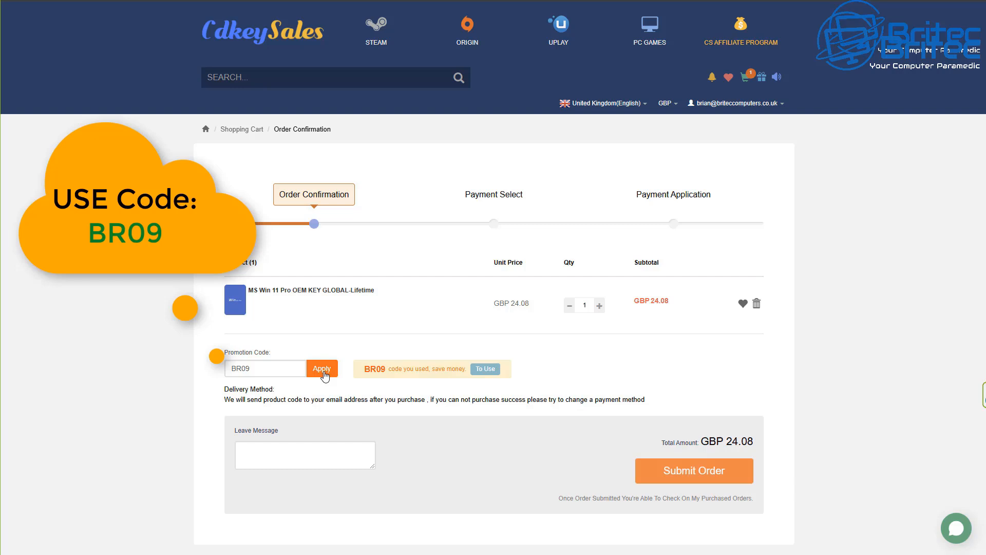
pyautogui.click(322, 368)
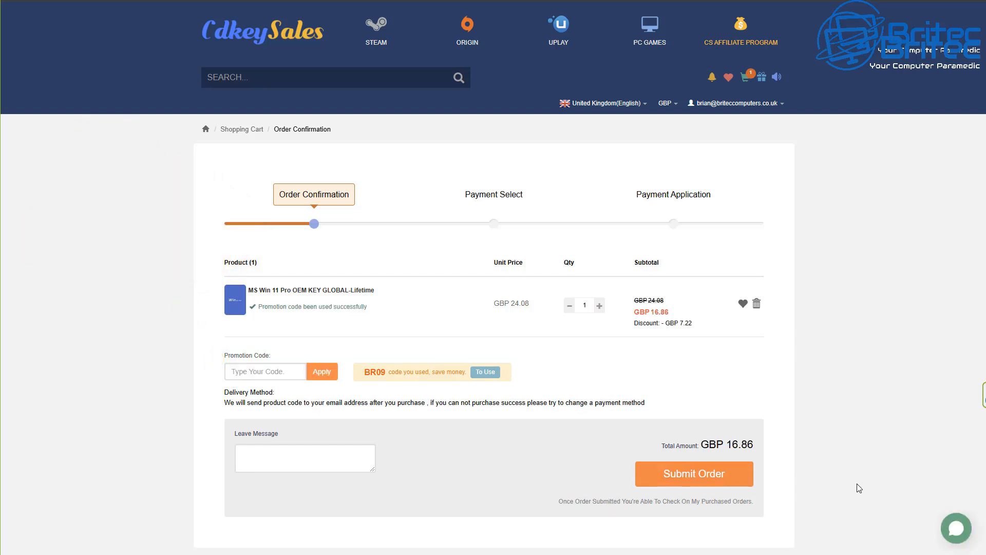
pyautogui.moveTo(356, 380)
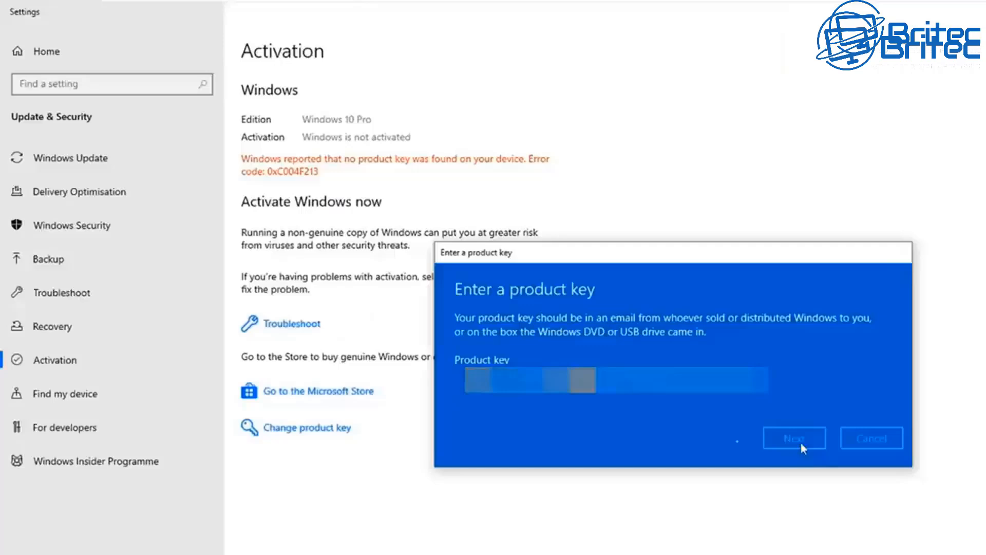
# Step: Submit the entered product key and confirm Windows activation
pyautogui.click(794, 438)
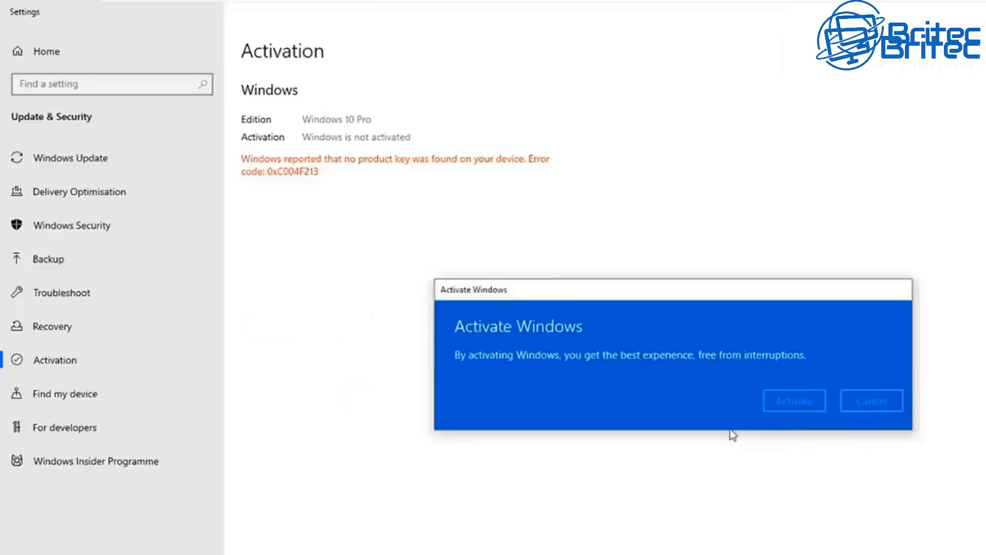
pyautogui.click(793, 400)
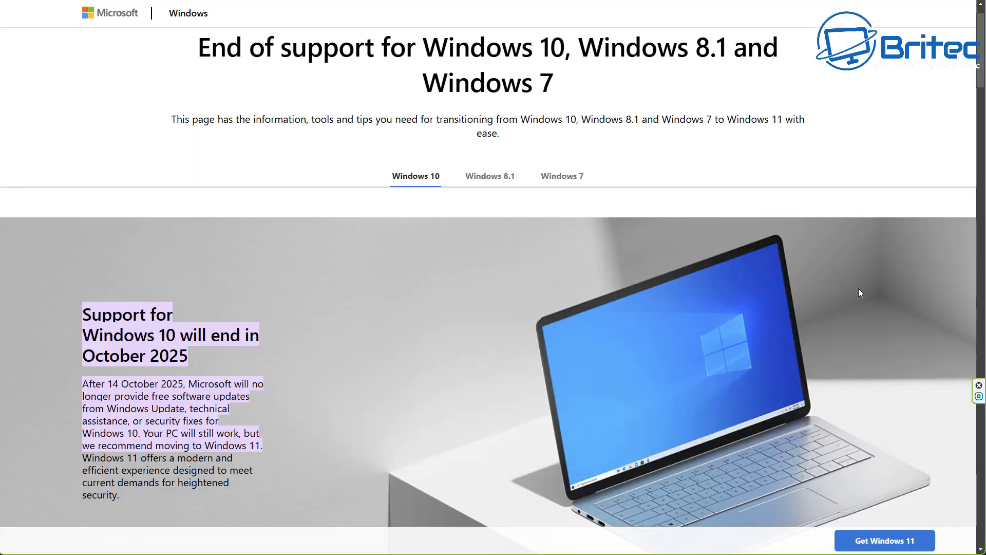
pyautogui.moveTo(236, 357)
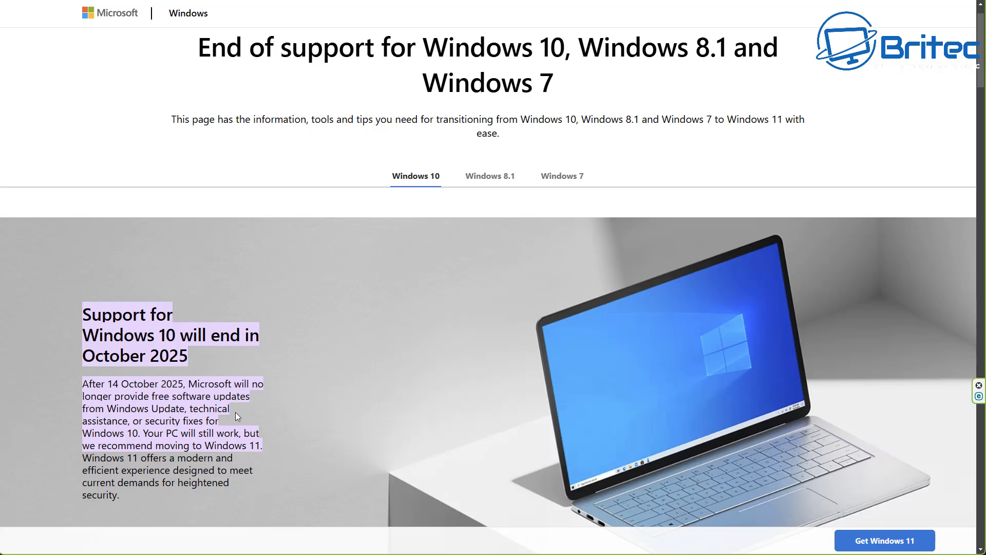
pyautogui.moveTo(252, 397)
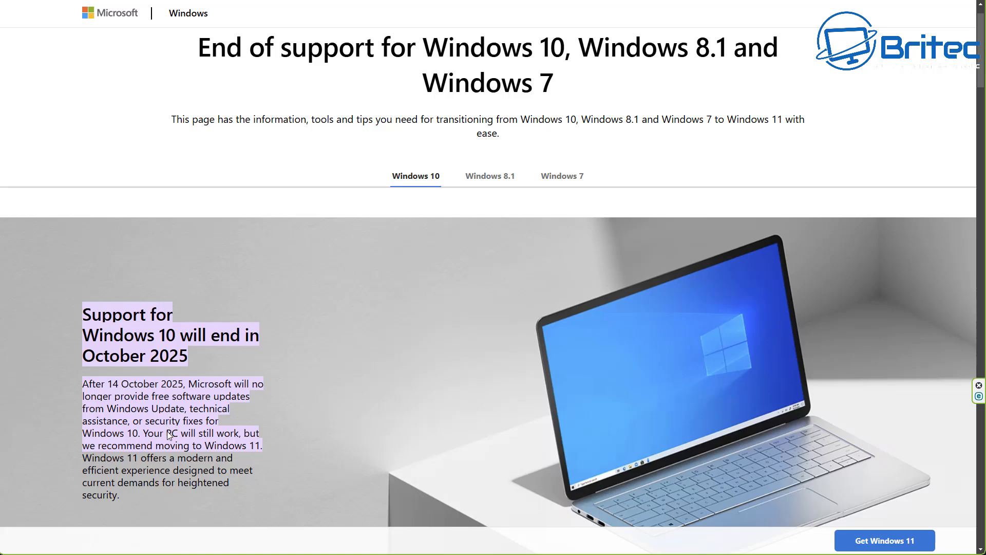
pyautogui.moveTo(181, 438)
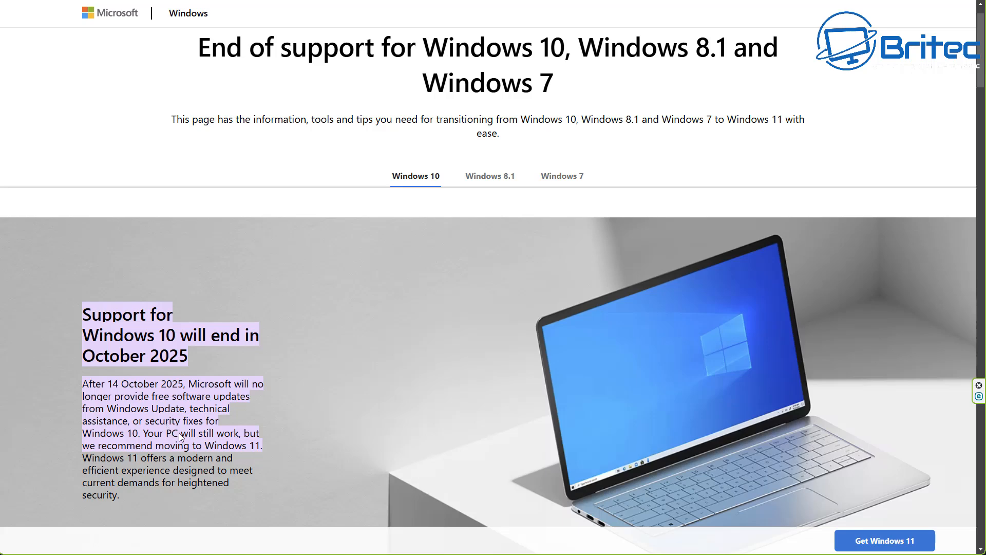
pyautogui.moveTo(218, 469)
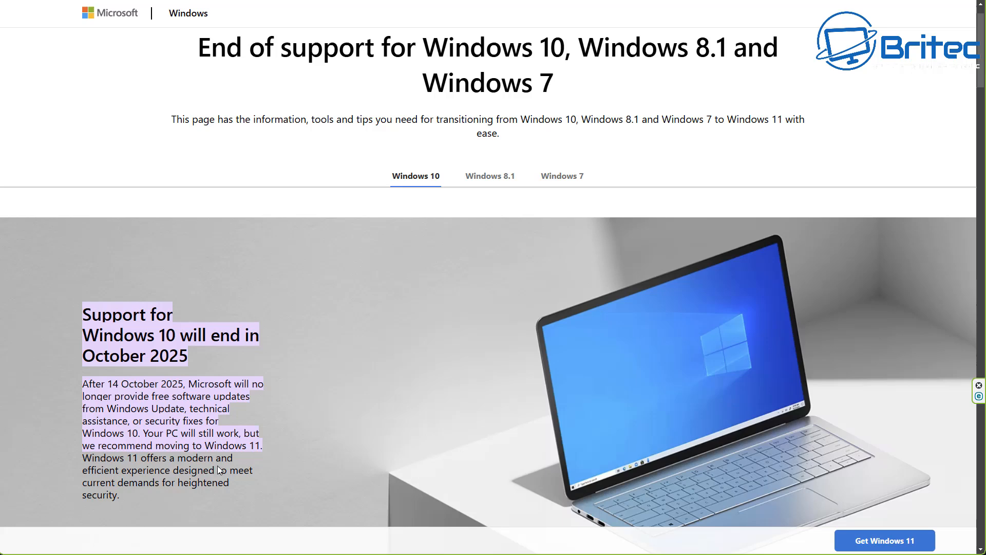
pyautogui.moveTo(225, 476)
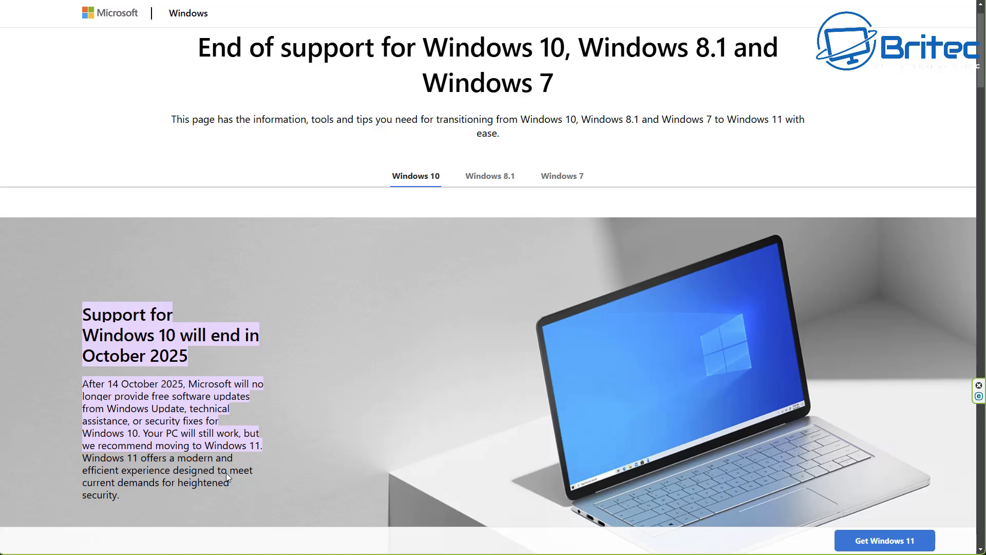
pyautogui.moveTo(813, 355)
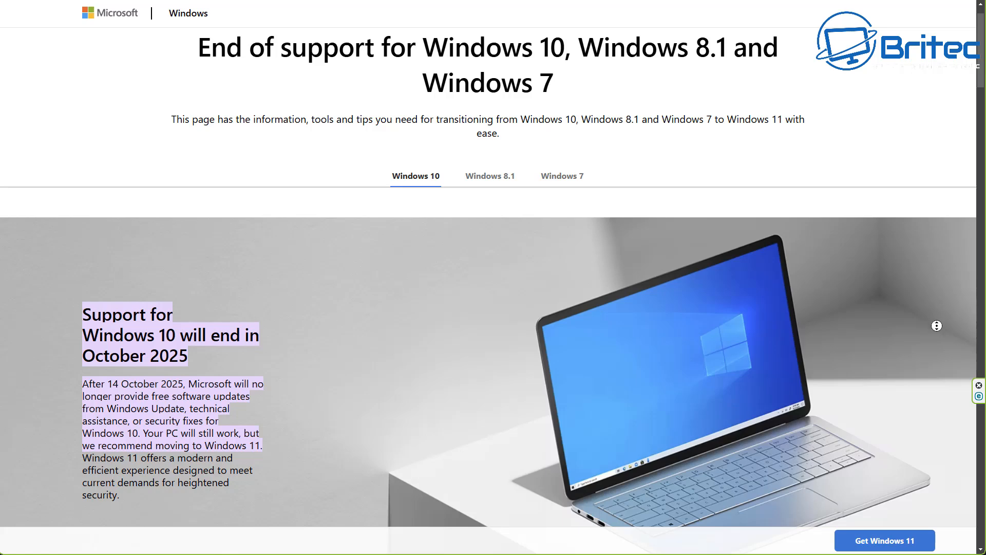
# Step: Read down Microsoft's Windows 10 end-of-support page through its upgrade and new-PC sections
pyautogui.scroll(-3)
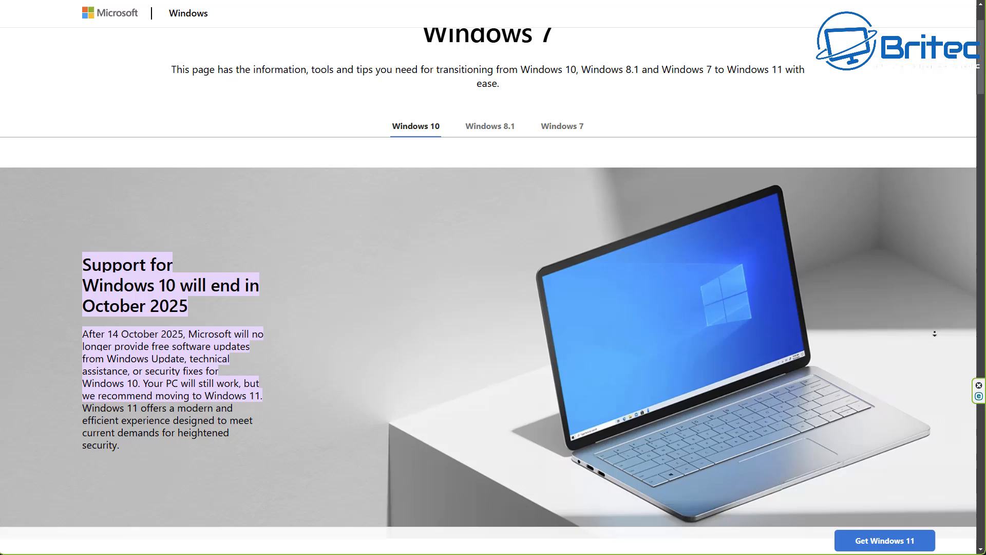
pyautogui.scroll(-3)
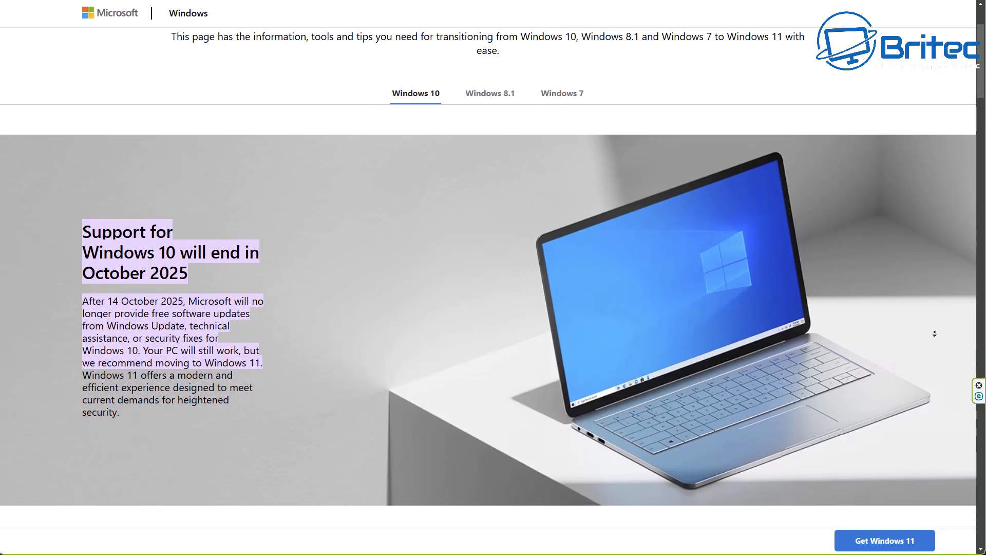
pyautogui.scroll(-3)
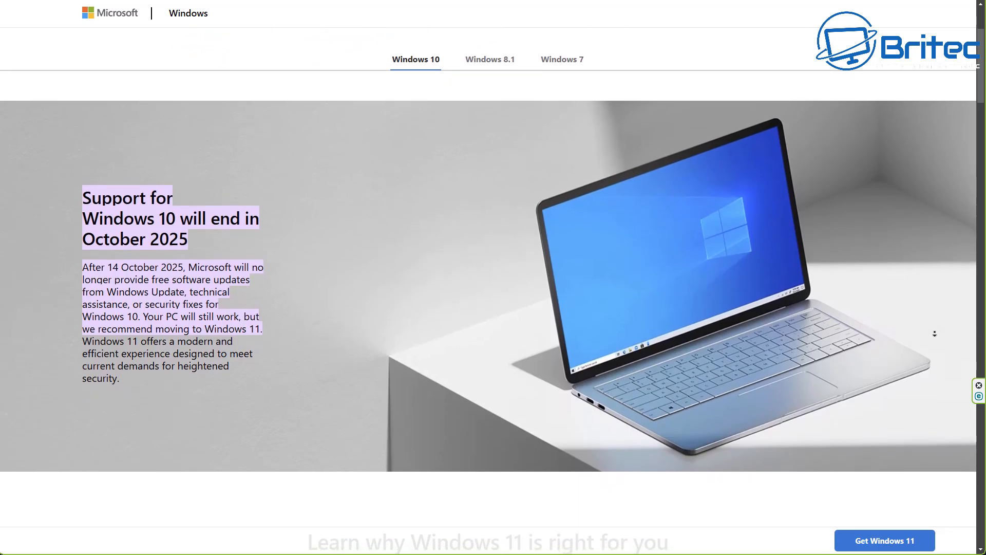
pyautogui.scroll(-3)
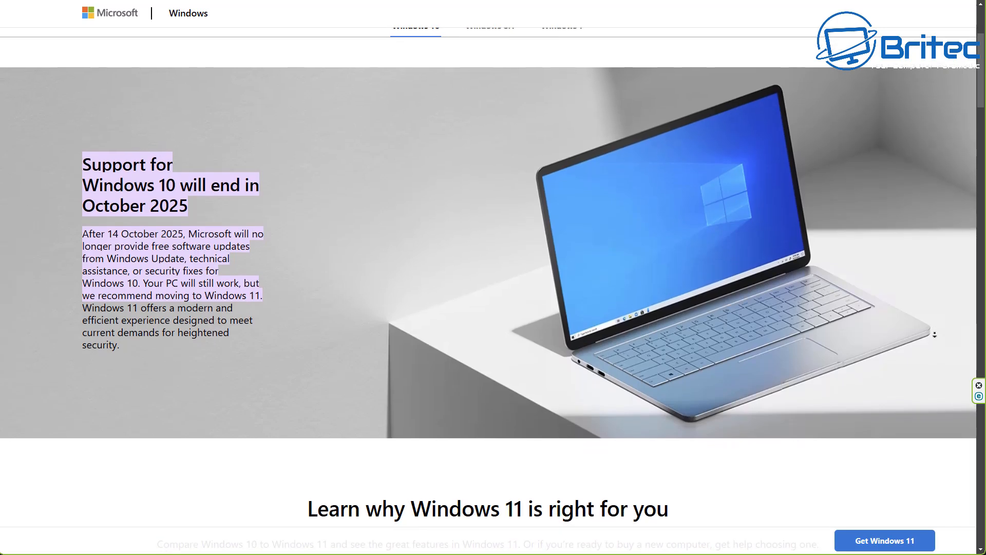
pyautogui.scroll(-3)
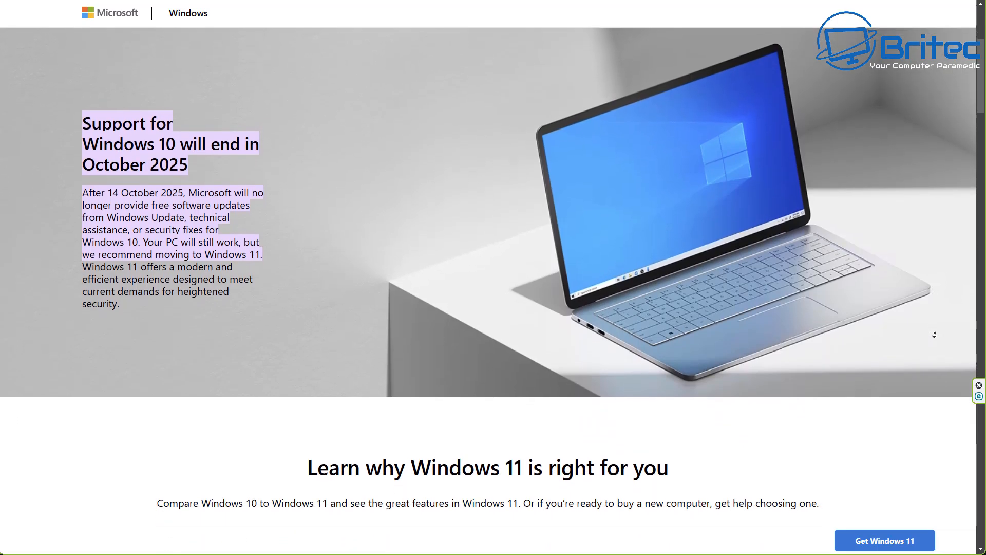
pyautogui.scroll(-3)
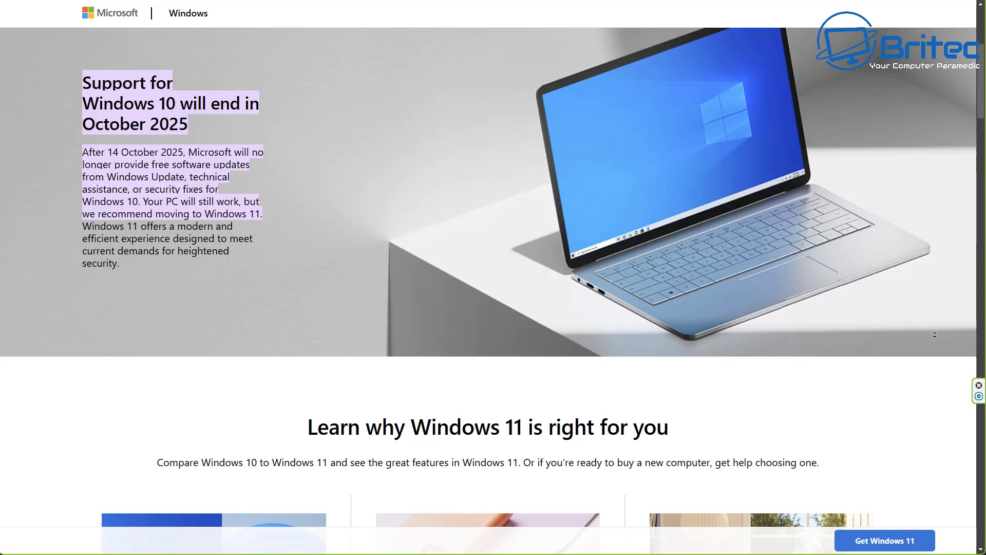
pyautogui.scroll(-3)
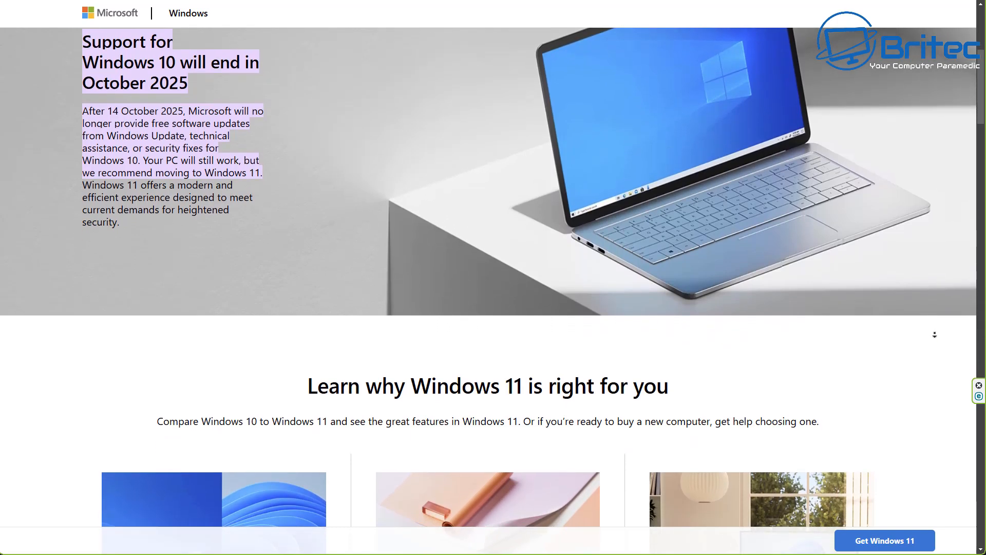
pyautogui.scroll(-3)
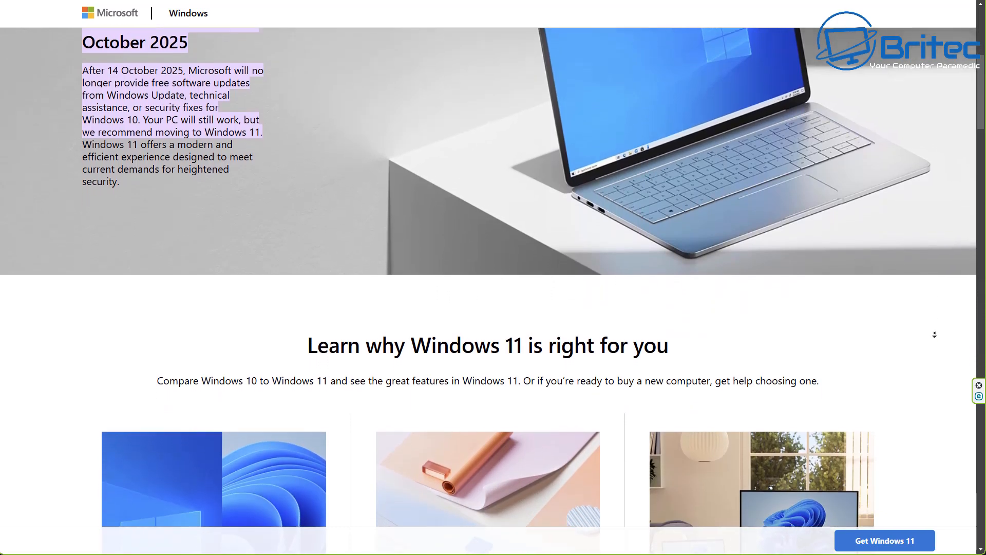
pyautogui.scroll(-3)
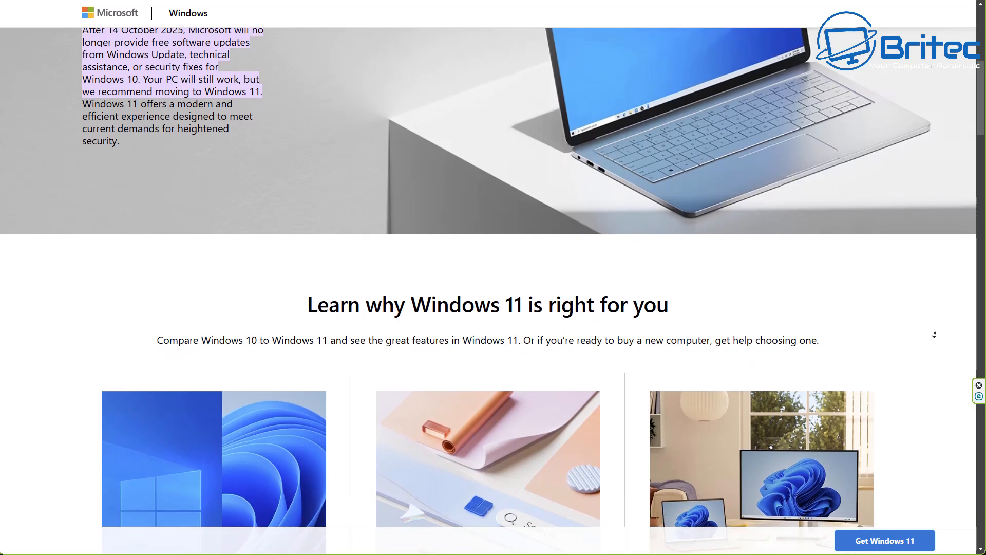
pyautogui.scroll(-3)
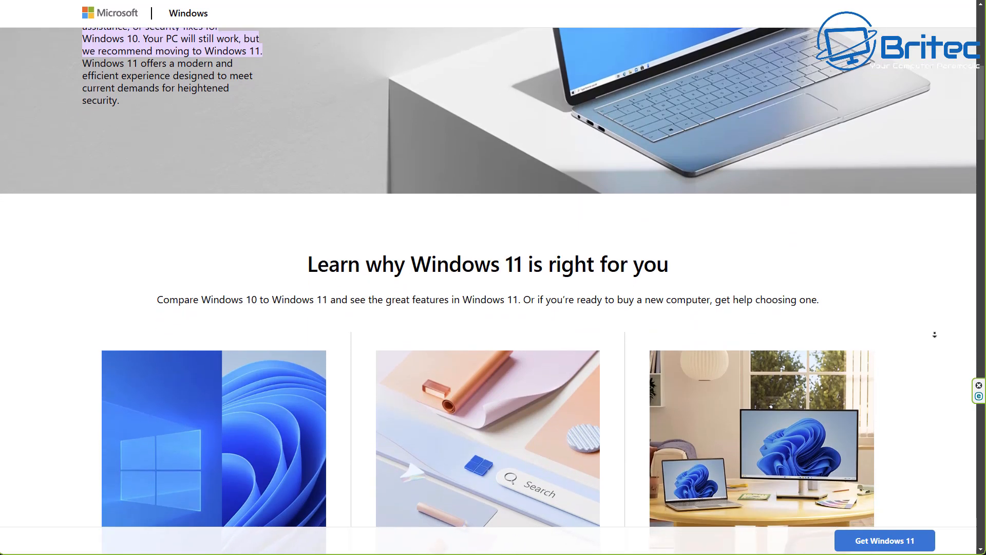
pyautogui.scroll(-3)
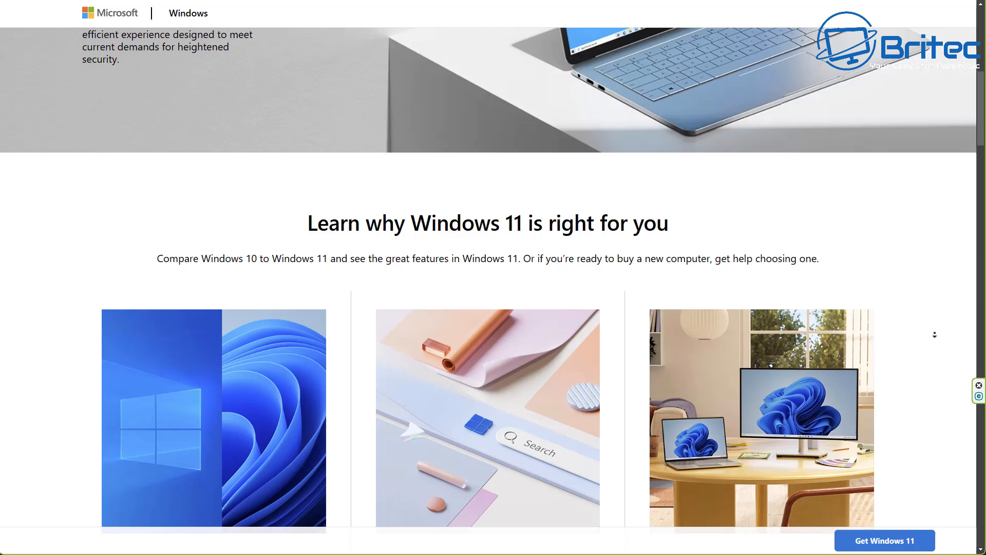
pyautogui.scroll(-3)
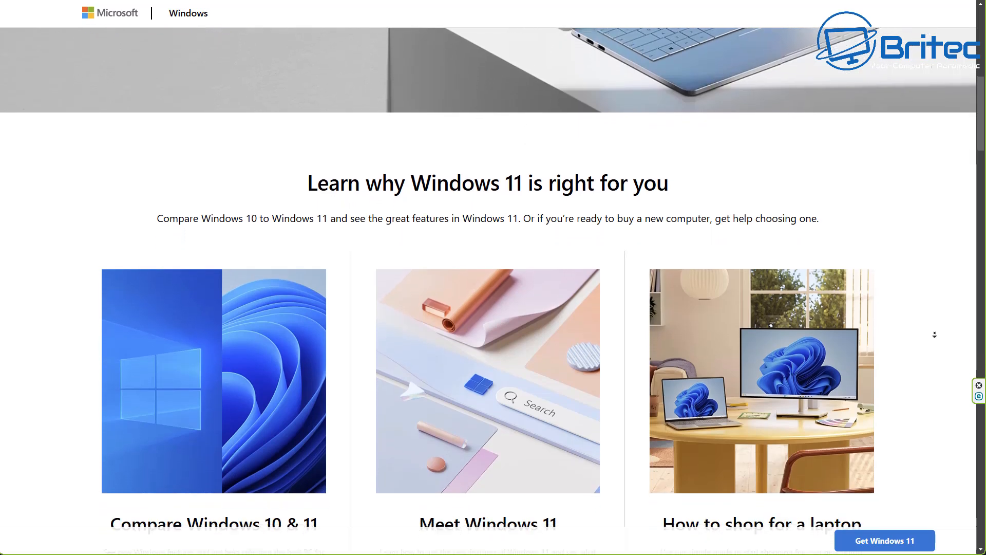
pyautogui.scroll(-3)
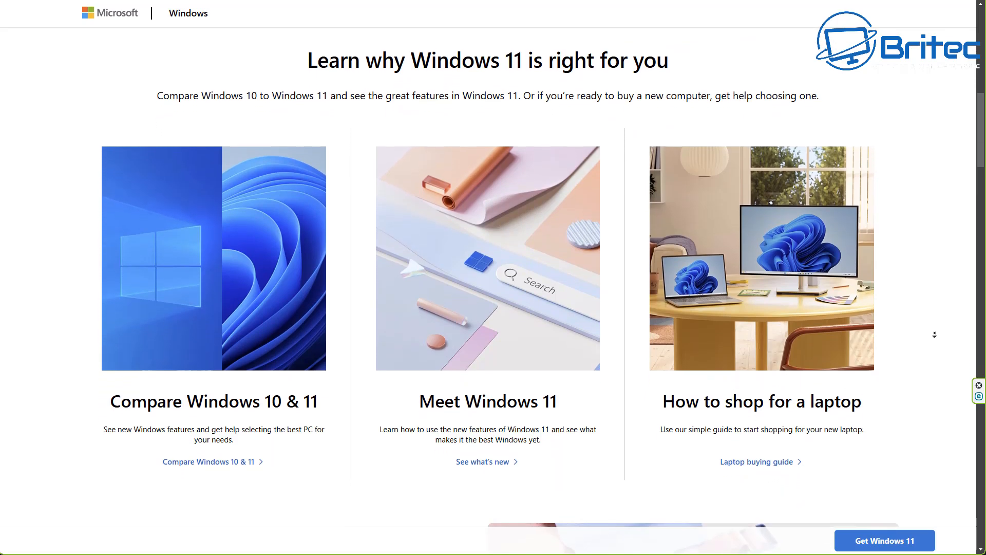
pyautogui.scroll(-3)
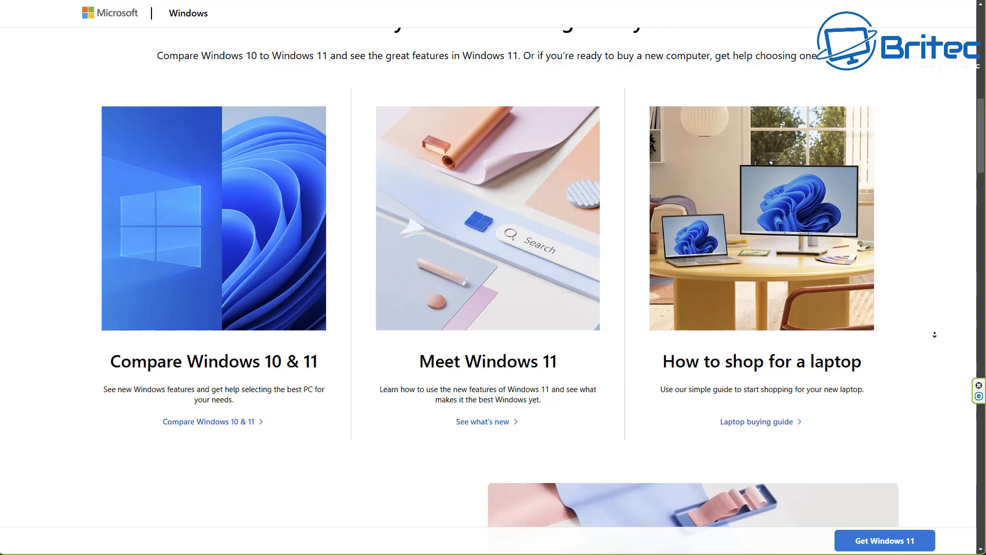
pyautogui.scroll(-3)
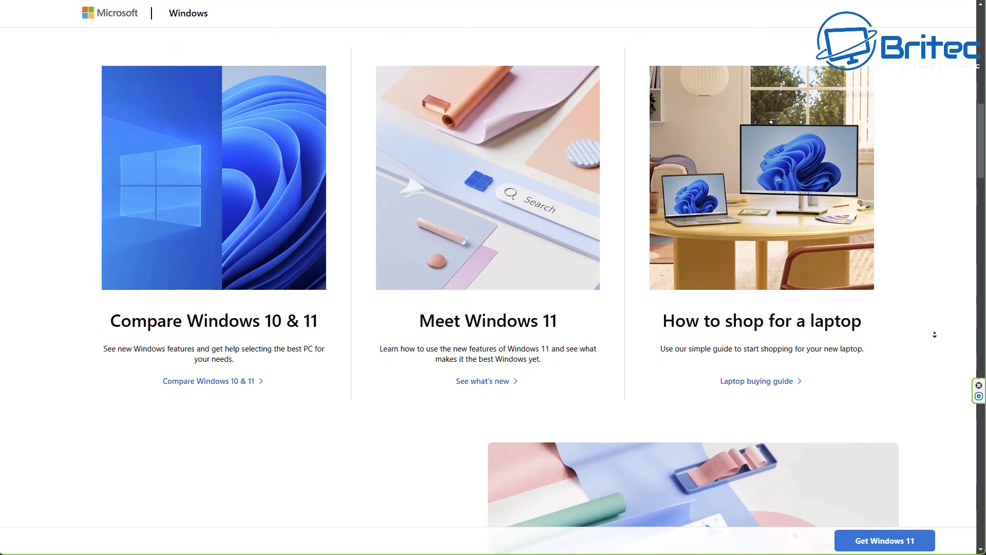
pyautogui.scroll(-3)
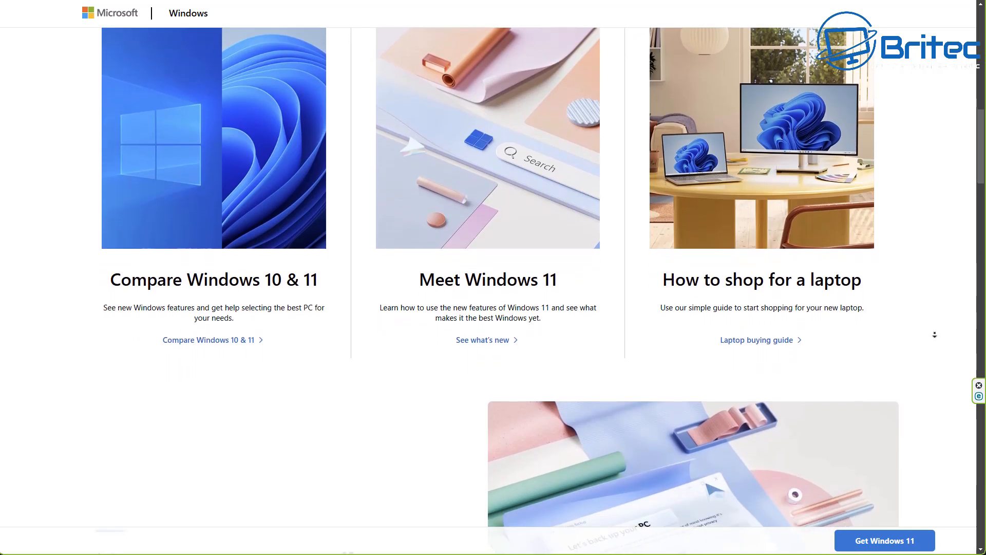
pyautogui.scroll(-3)
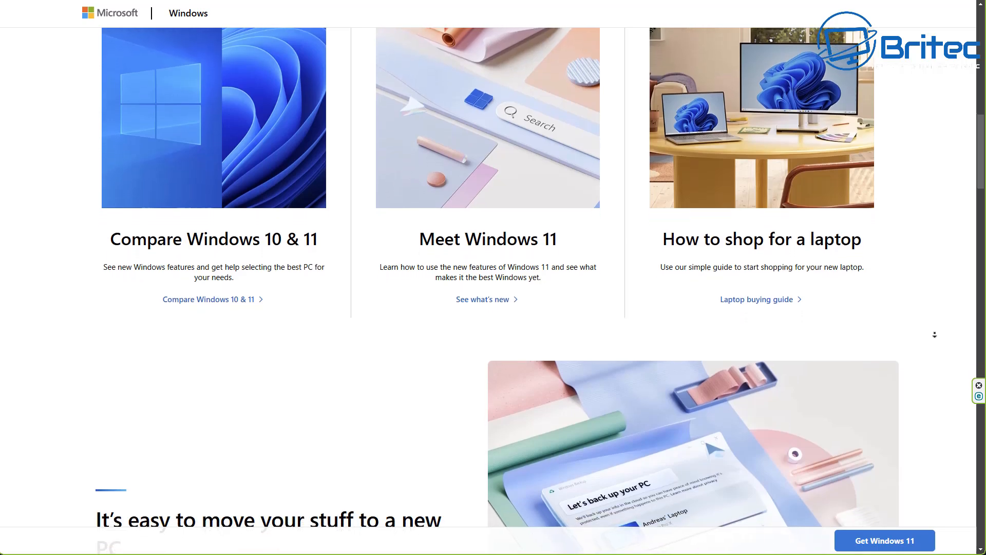
pyautogui.scroll(-3)
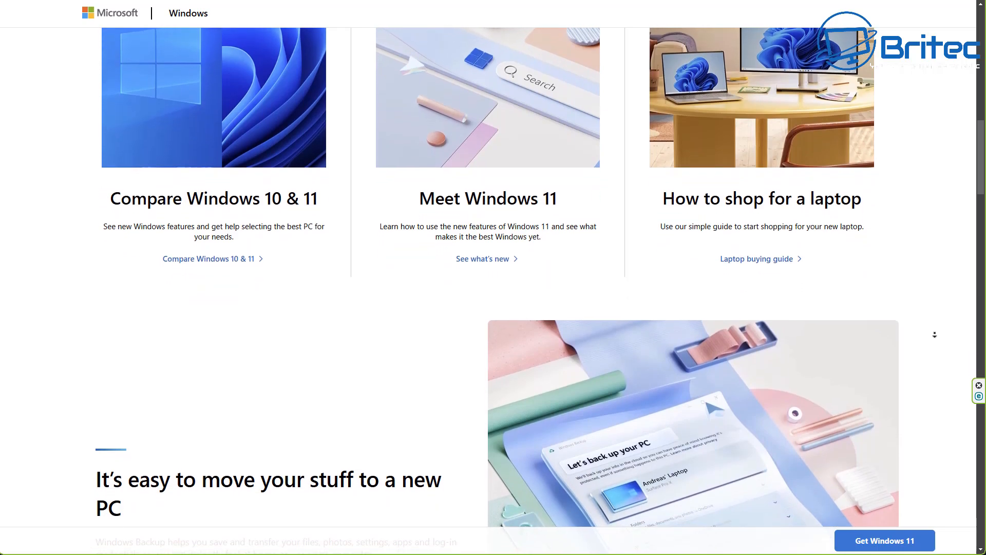
pyautogui.scroll(-3)
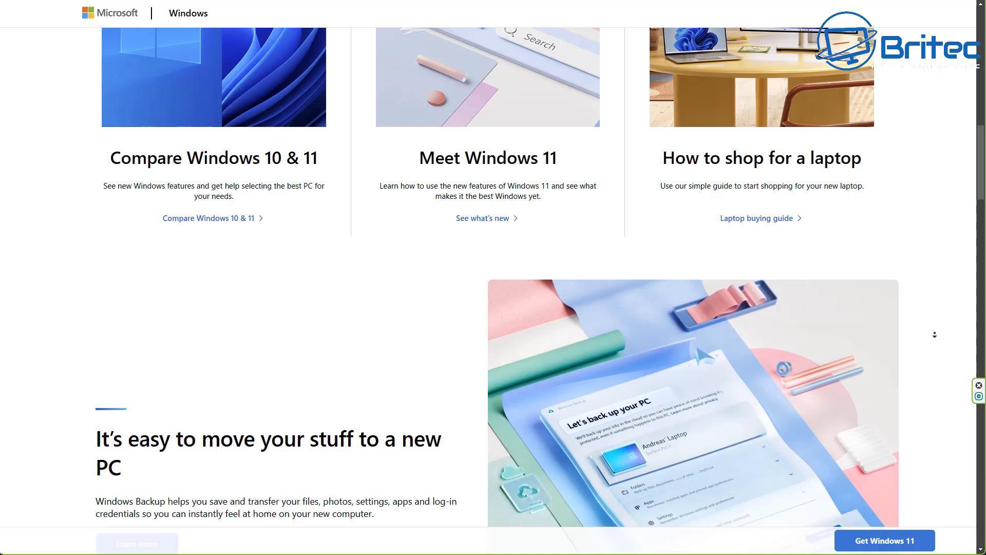
pyautogui.scroll(-3)
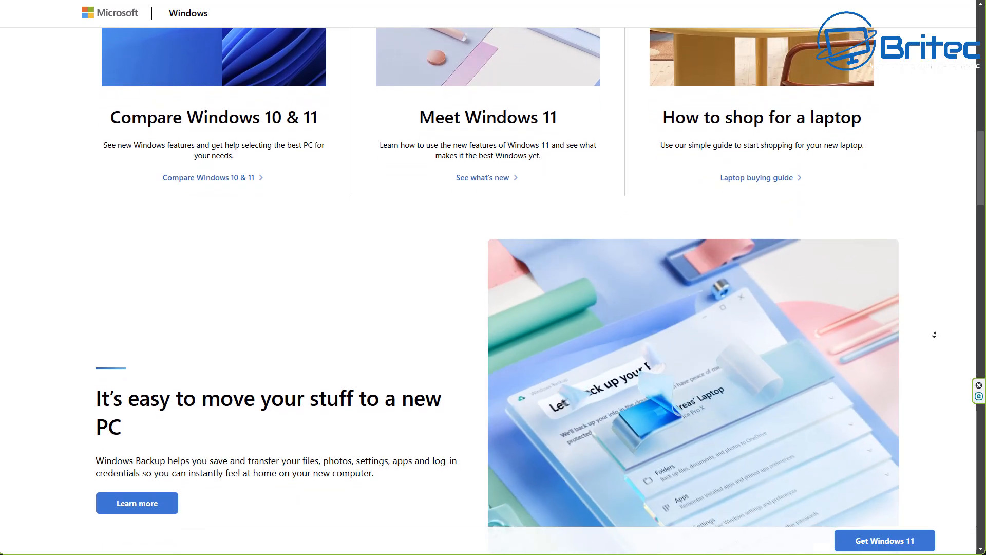
pyautogui.scroll(-3)
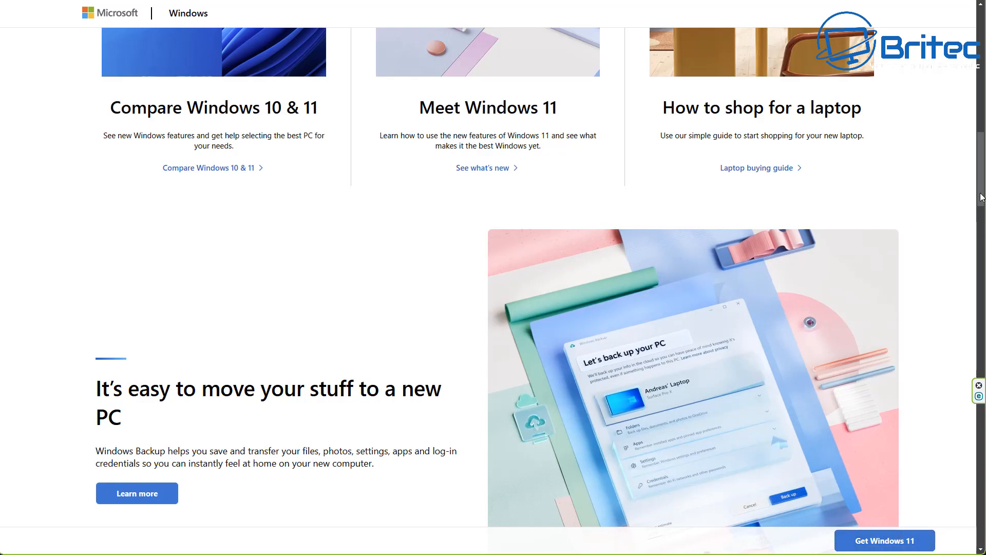
pyautogui.scroll(-3)
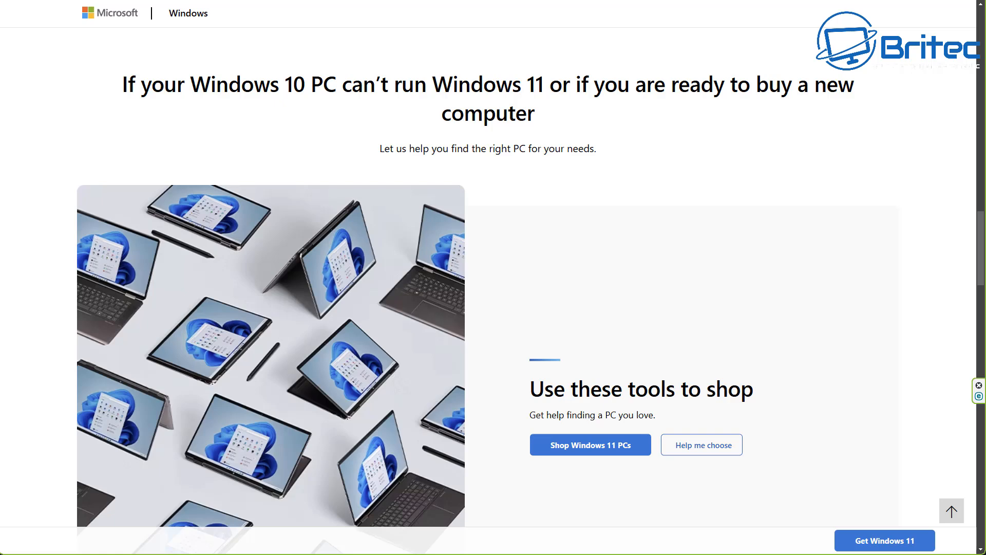
pyautogui.moveTo(955, 361)
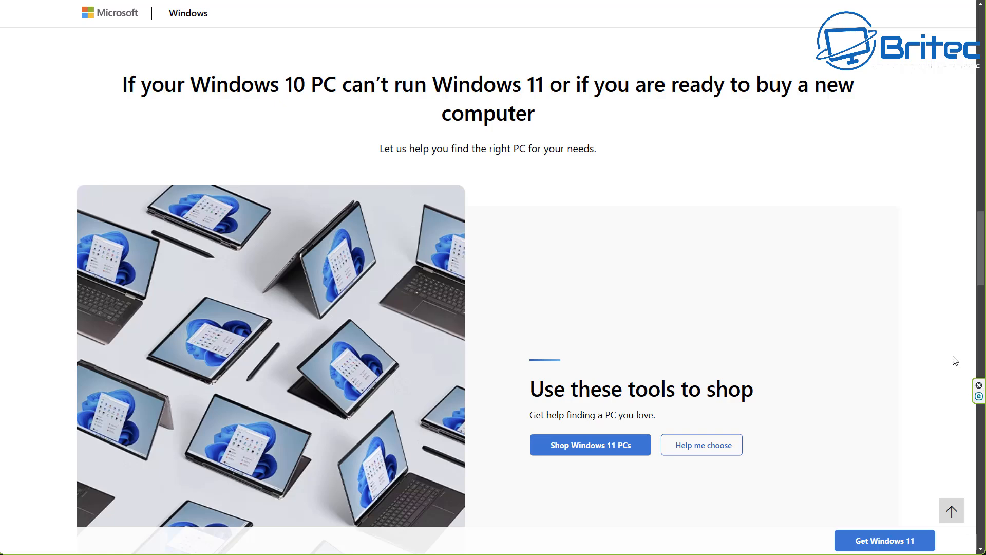
pyautogui.moveTo(915, 245)
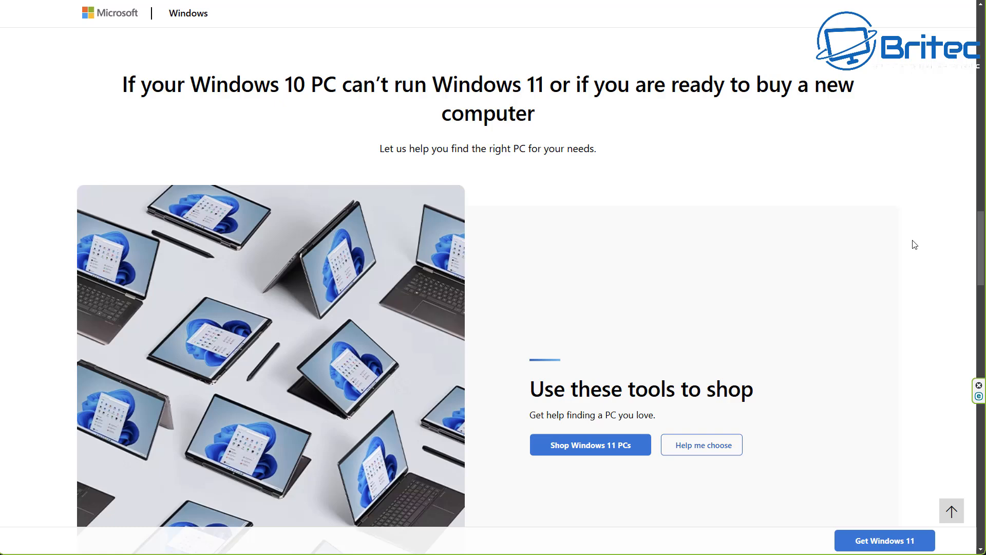
pyautogui.moveTo(919, 245)
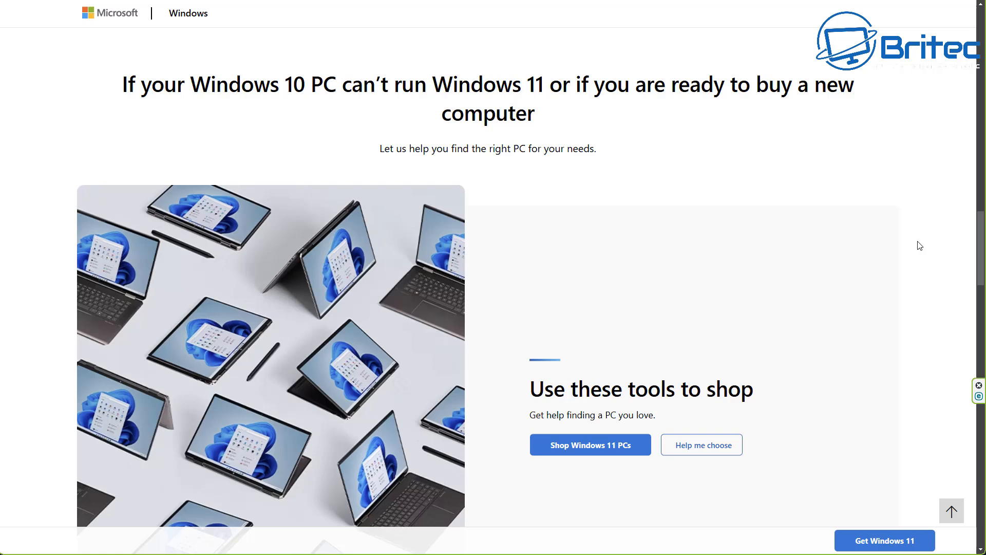
pyautogui.moveTo(918, 245)
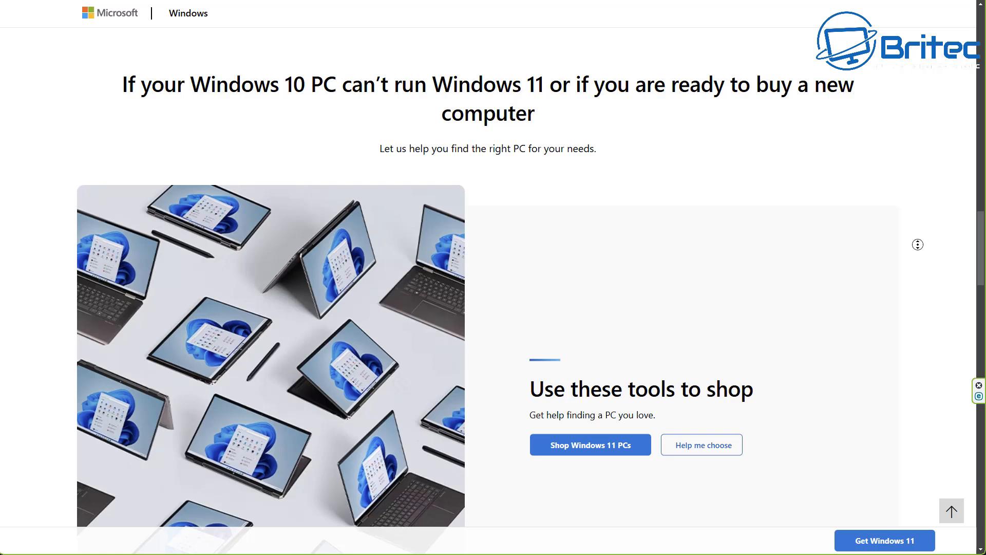
# Step: Continue down the page to the 'Keep your files safe with OneDrive' backup section
pyautogui.scroll(-3)
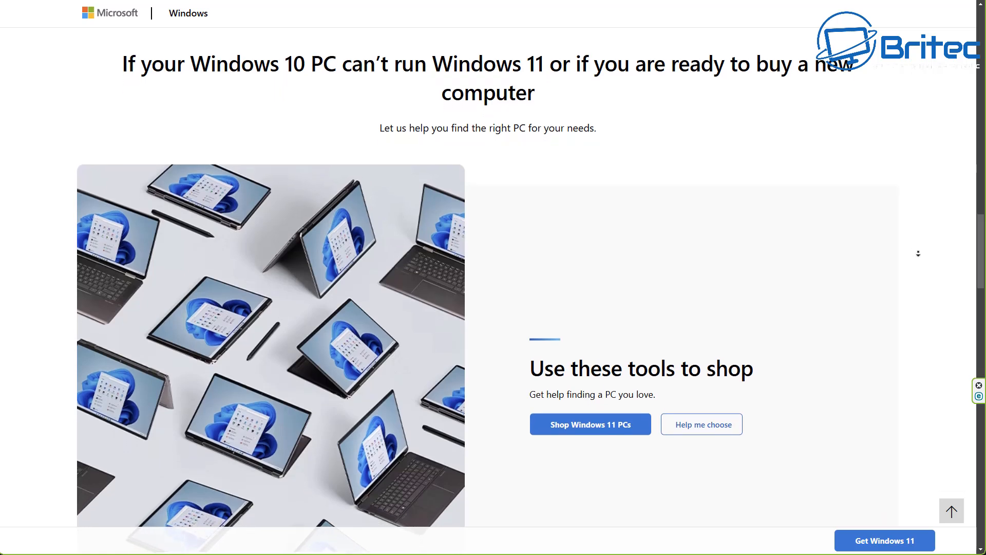
pyautogui.scroll(-3)
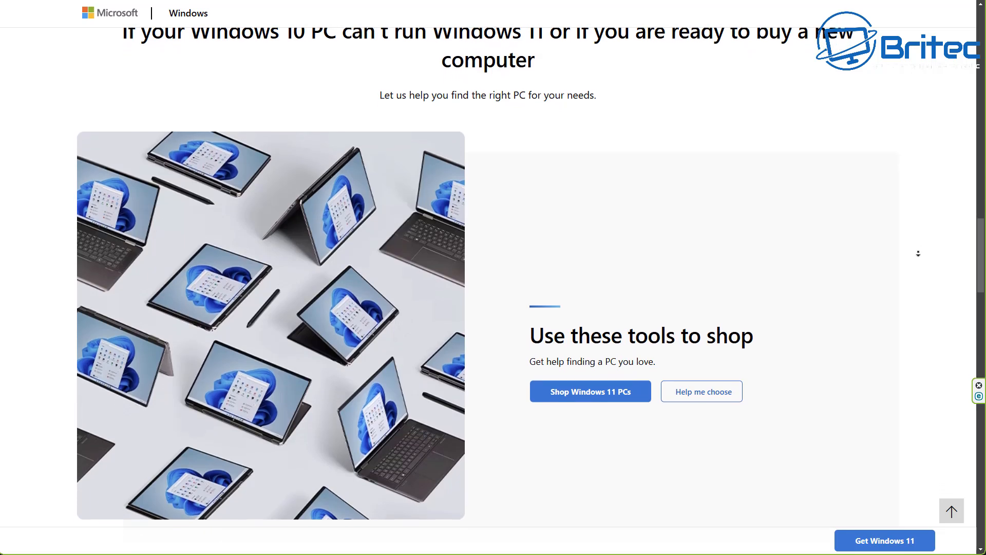
pyautogui.scroll(-3)
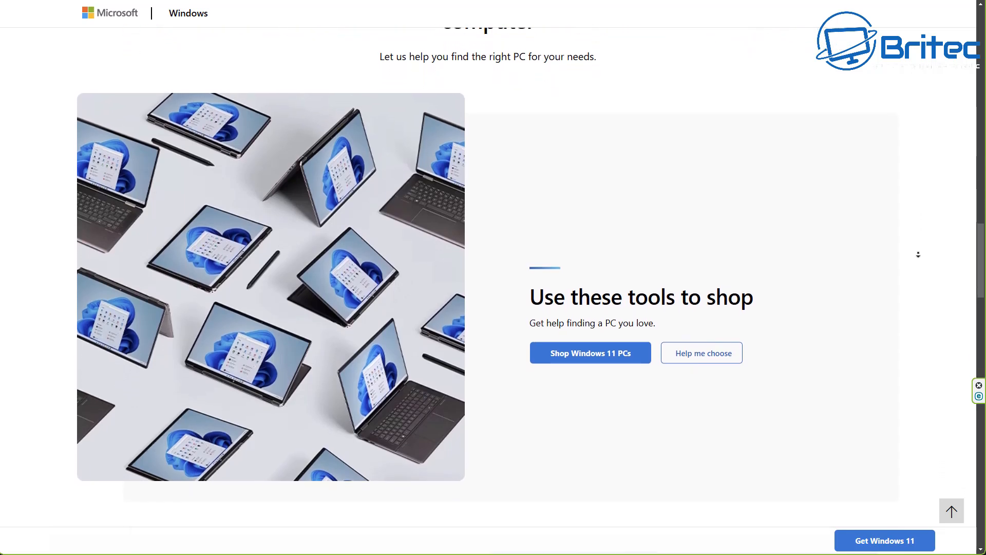
pyautogui.scroll(-3)
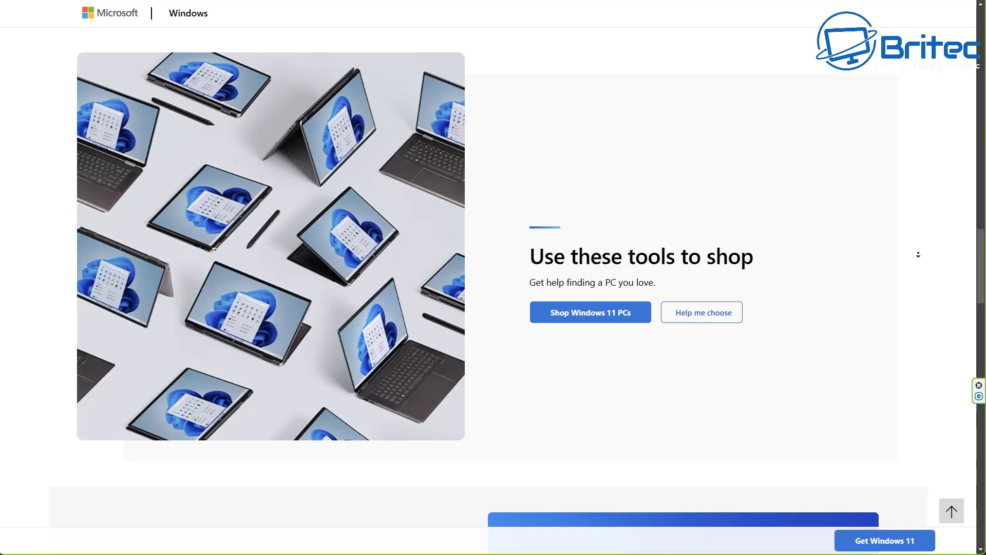
pyautogui.scroll(-3)
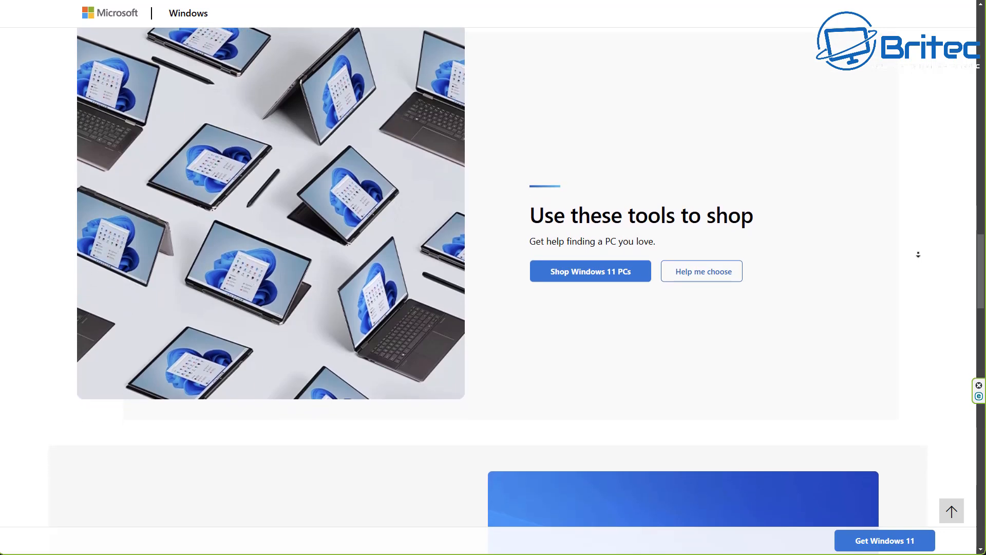
pyautogui.scroll(-3)
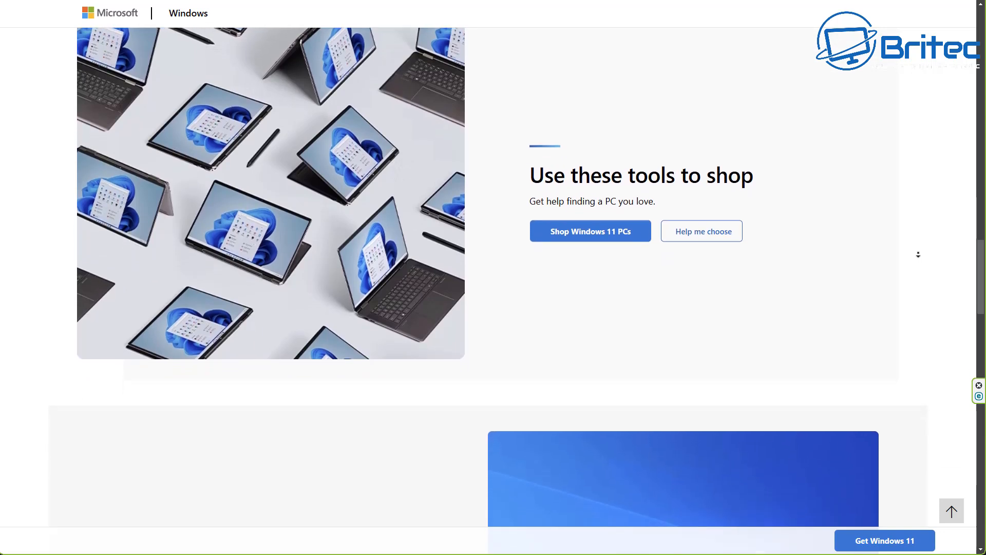
pyautogui.scroll(-3)
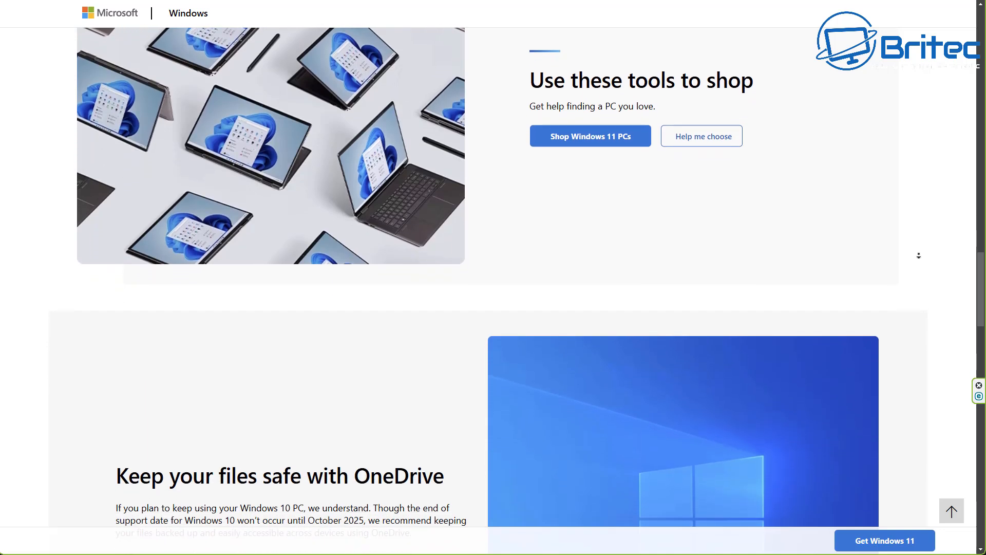
pyautogui.scroll(-3)
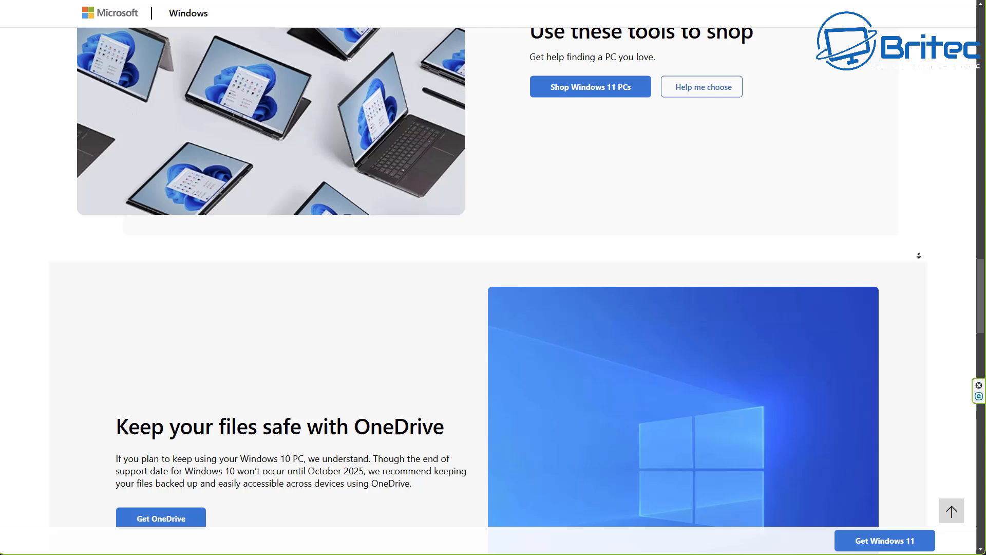
pyautogui.scroll(-3)
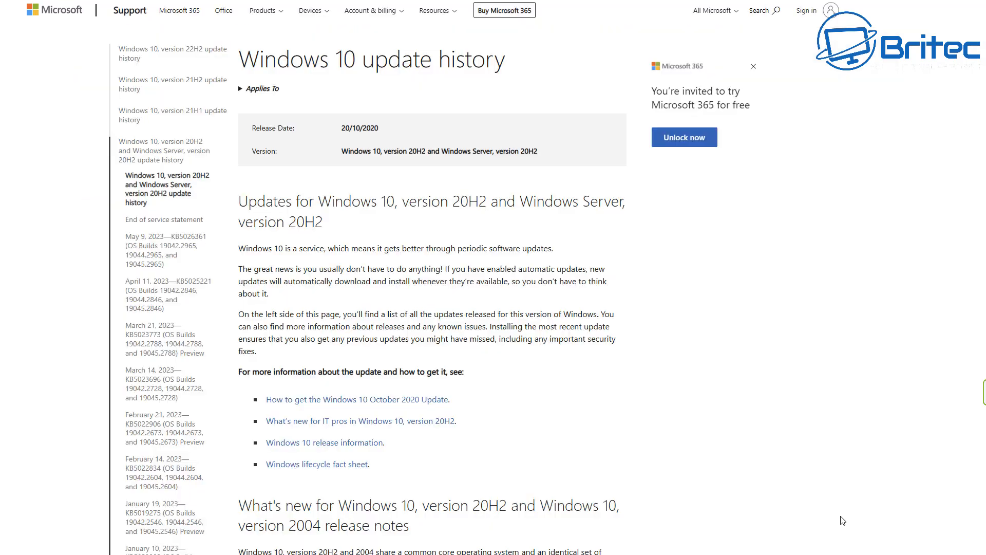
pyautogui.moveTo(800, 521)
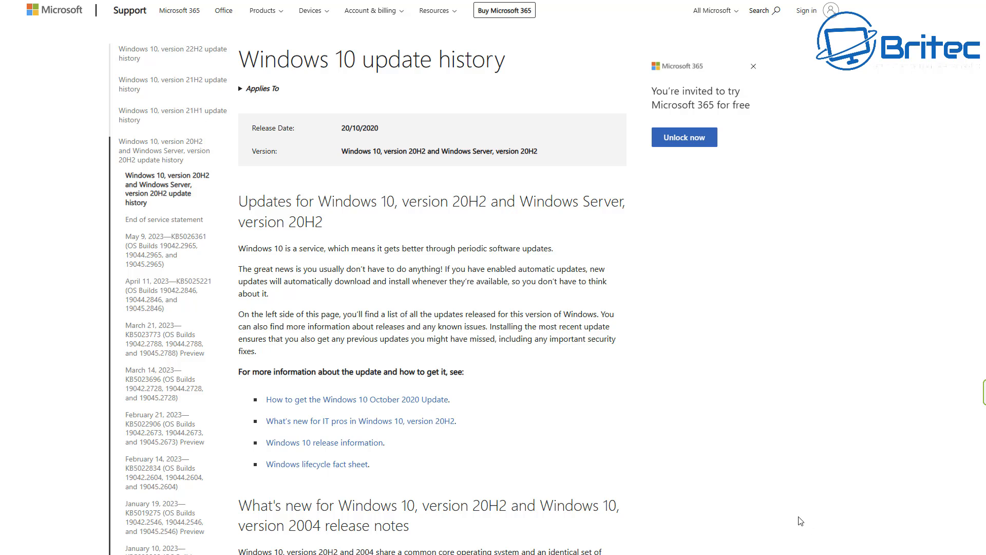
pyautogui.moveTo(779, 517)
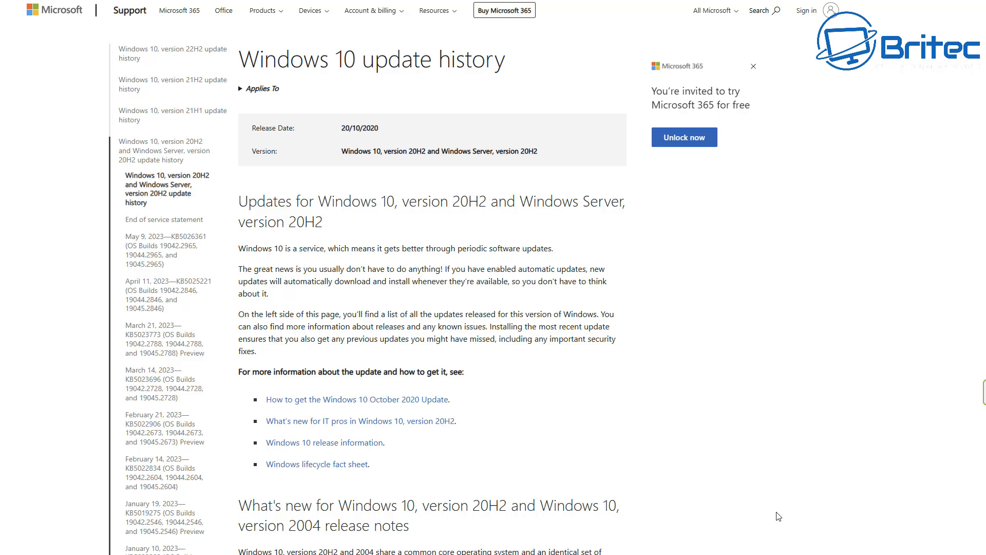
pyautogui.moveTo(687, 475)
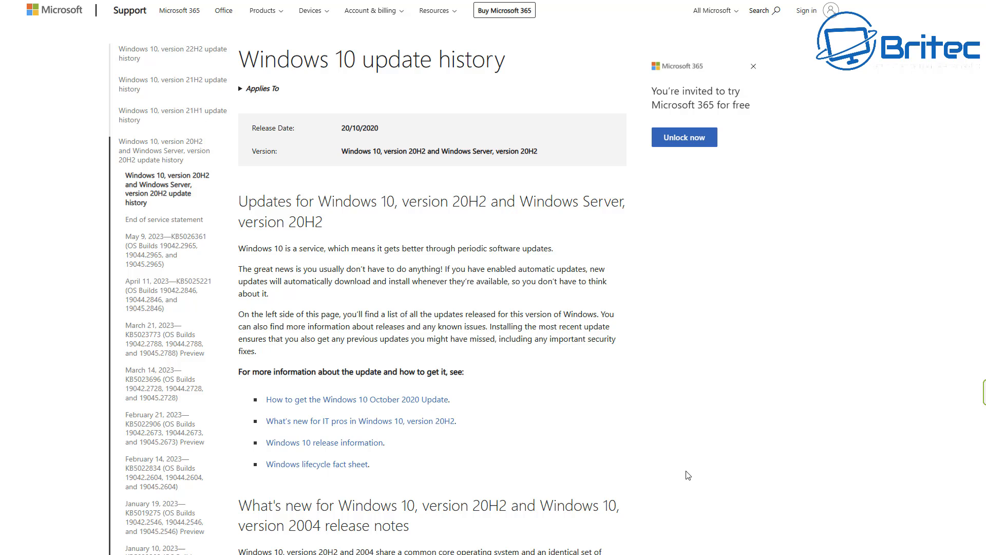
pyautogui.moveTo(737, 245)
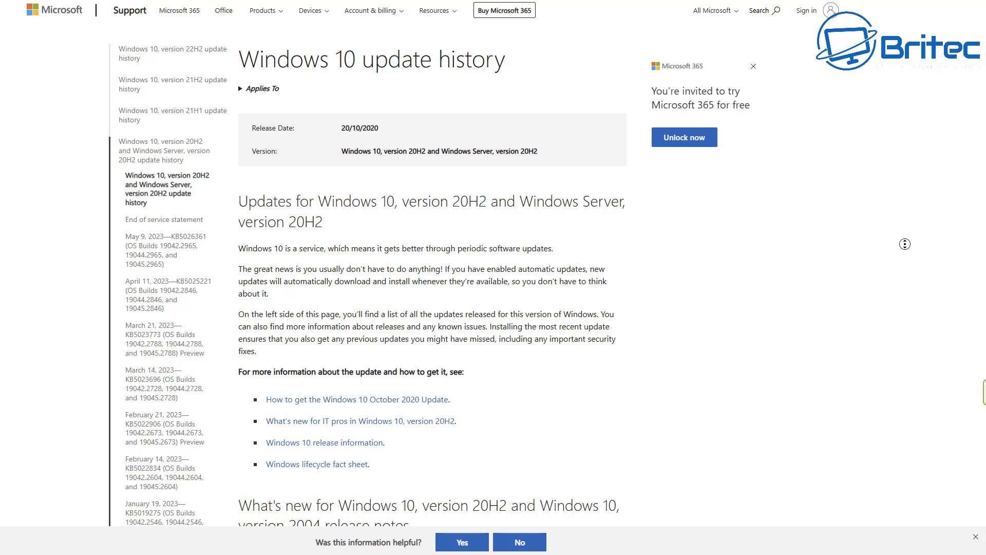
pyautogui.scroll(-3)
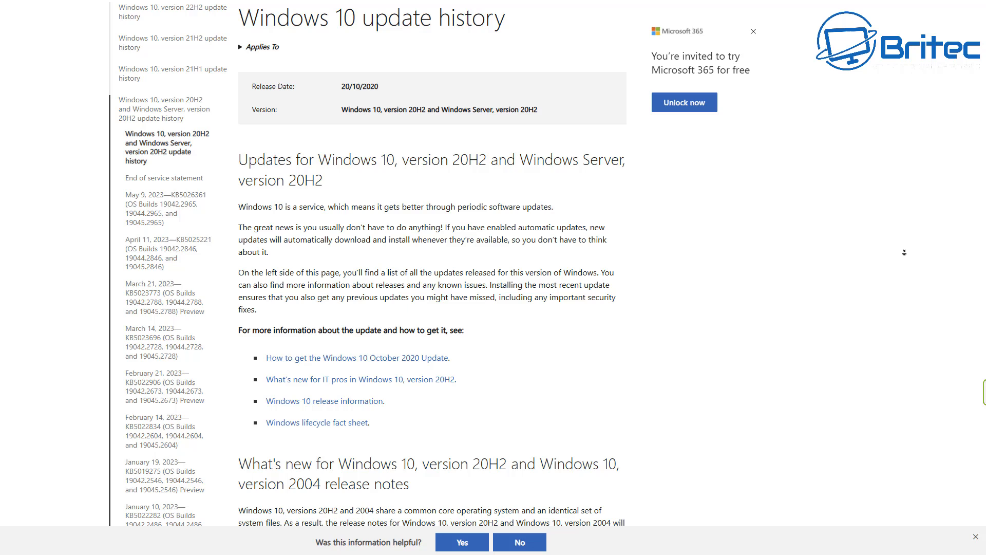
pyautogui.scroll(-3)
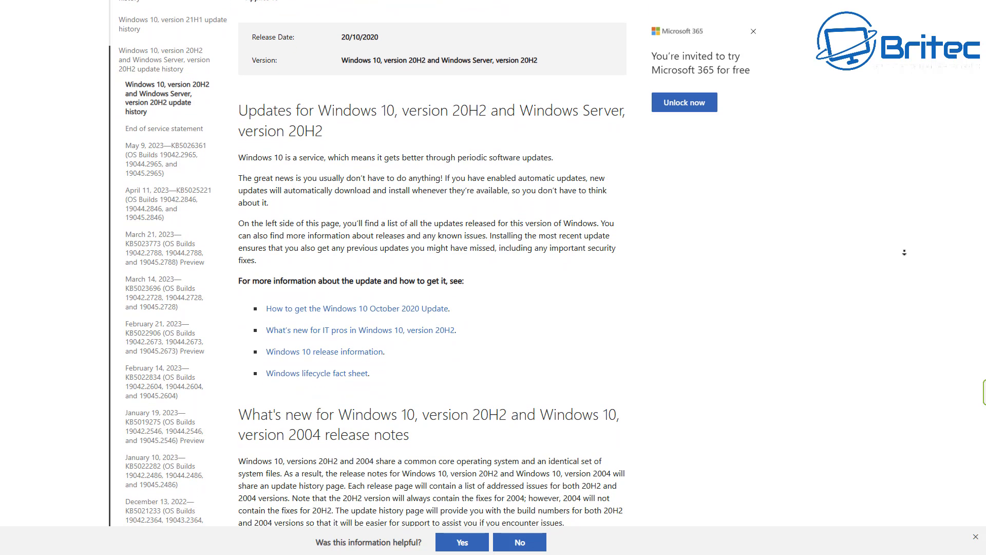
pyautogui.scroll(-3)
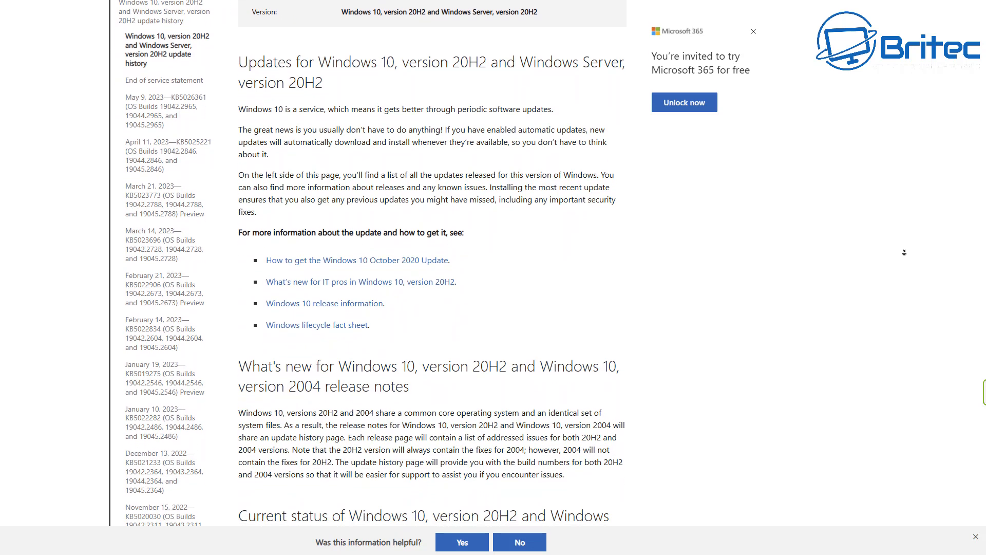
pyautogui.scroll(-3)
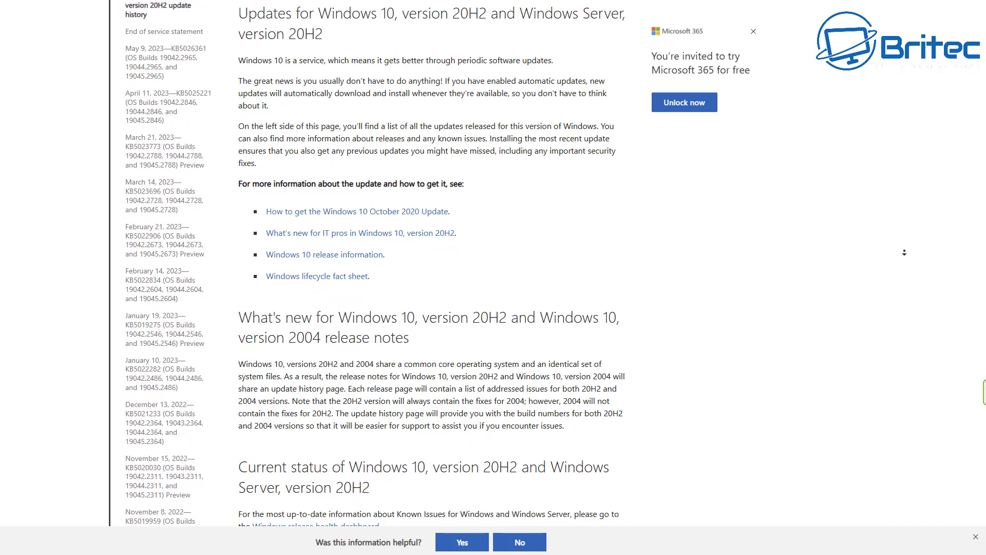
pyautogui.scroll(-3)
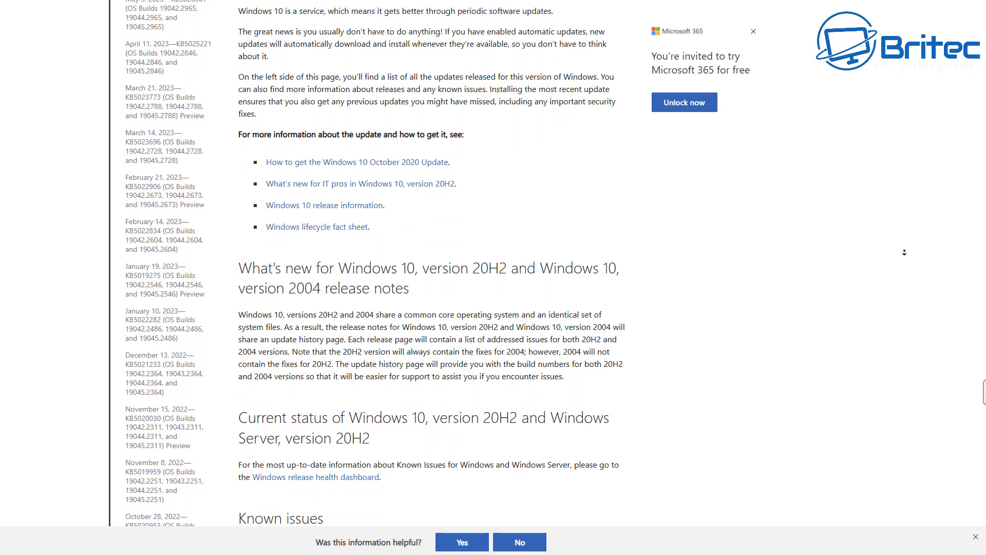
pyautogui.scroll(-3)
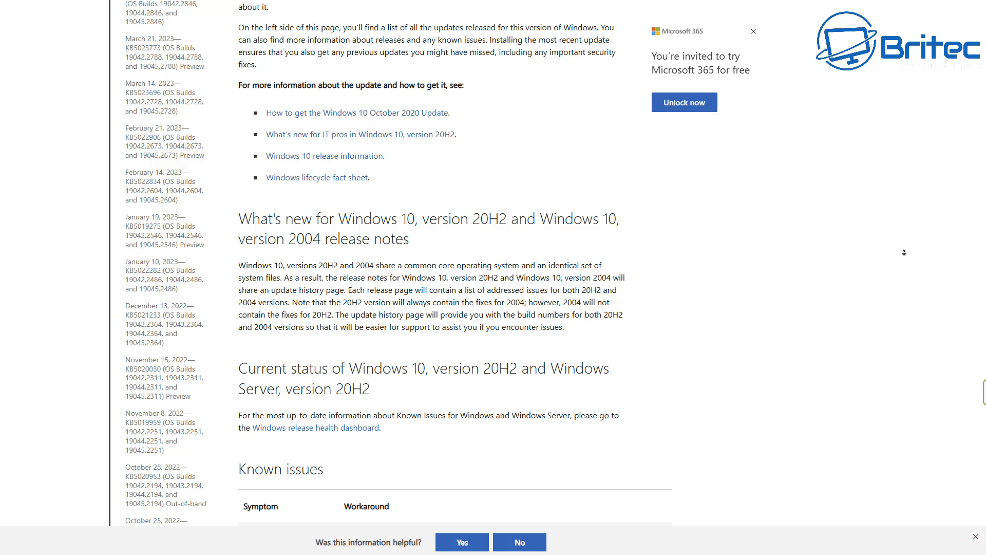
pyautogui.scroll(-3)
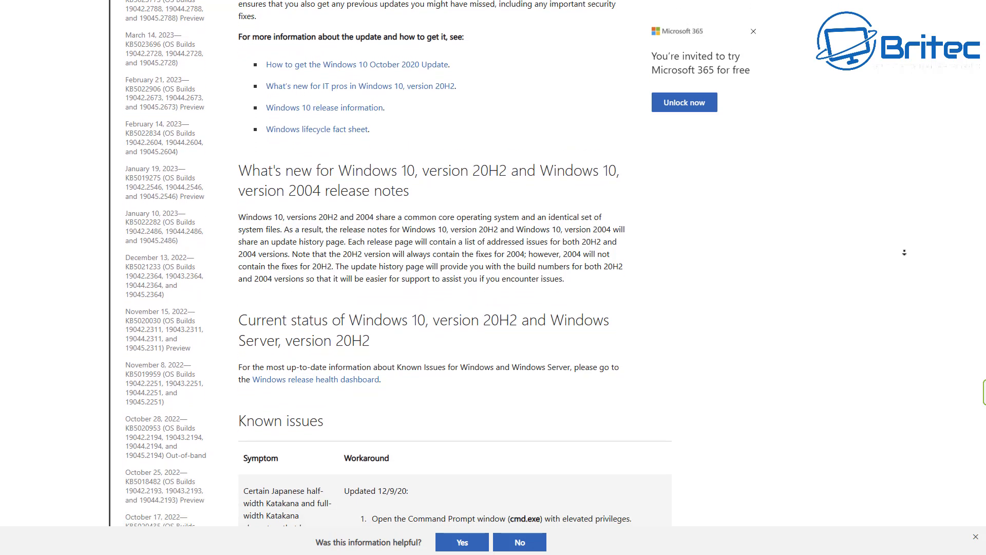
pyautogui.scroll(-3)
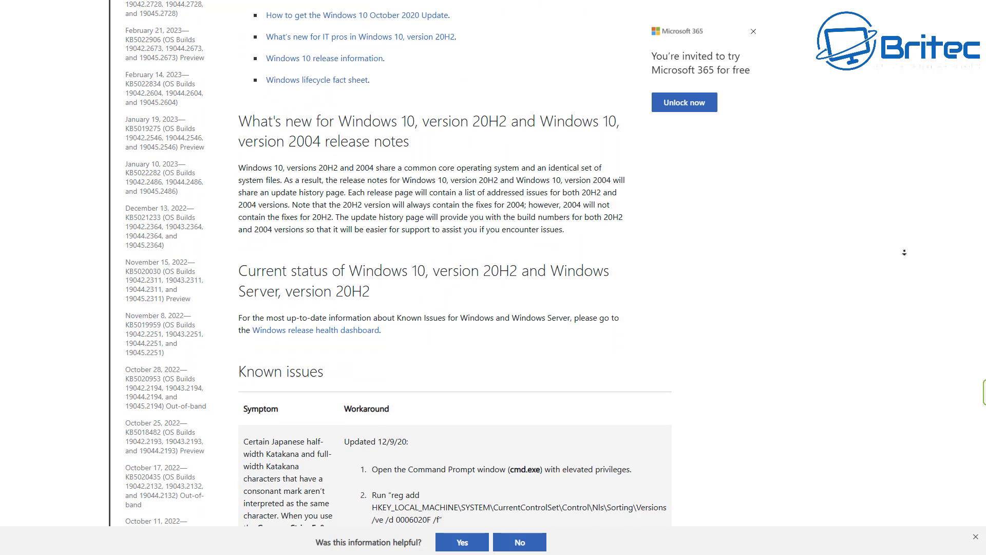
pyautogui.scroll(-3)
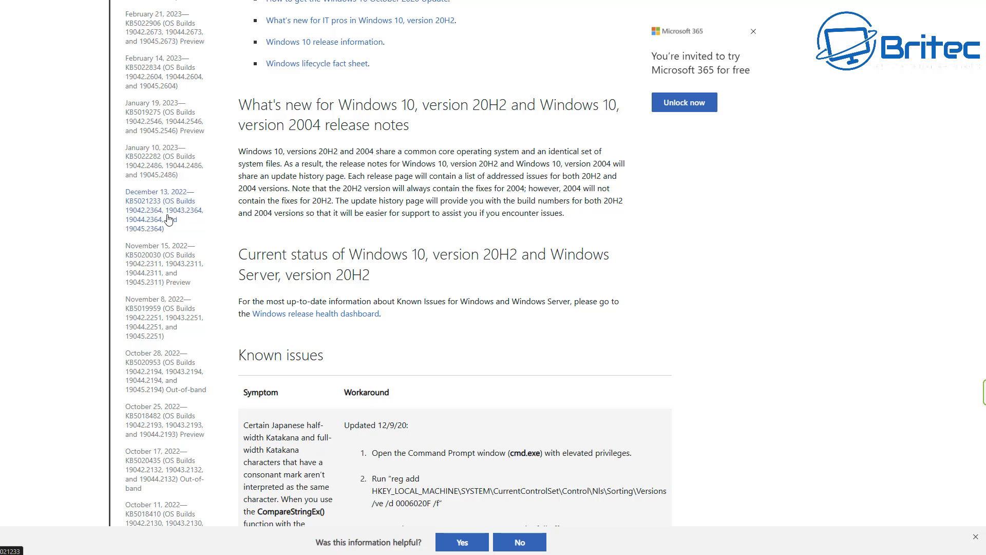
# Step: Read the December 13, 2022 KB5021233 update release page down through its contents
pyautogui.click(163, 205)
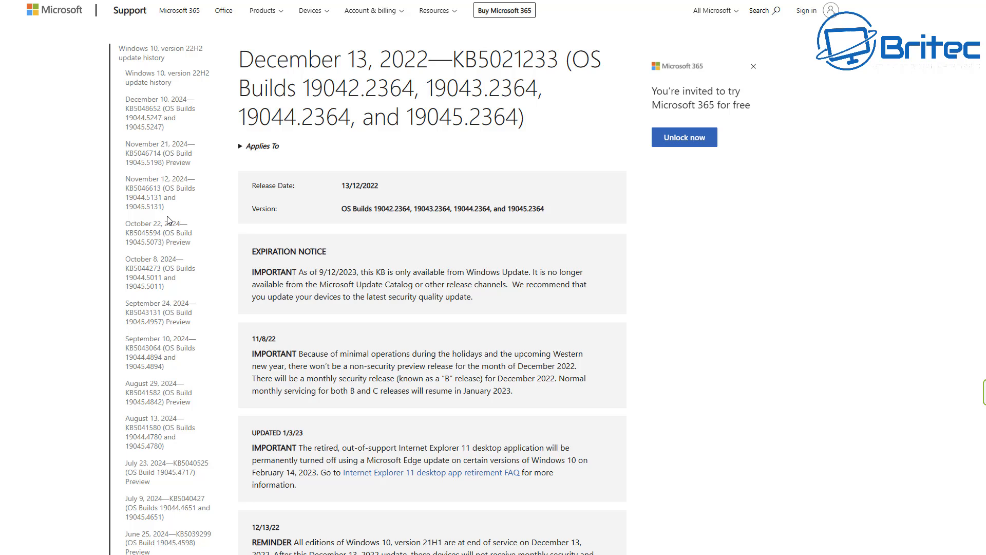
pyautogui.moveTo(775, 285)
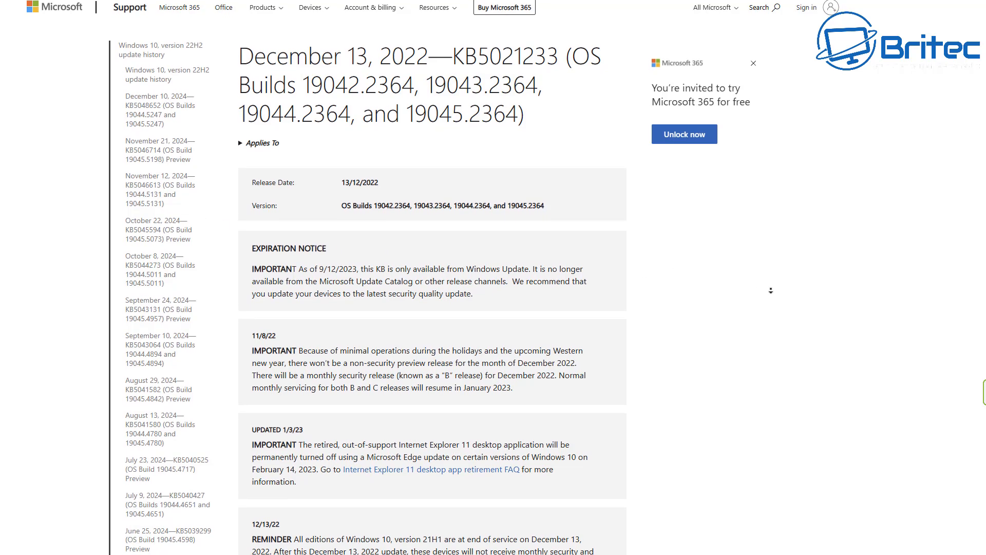
pyautogui.scroll(-3)
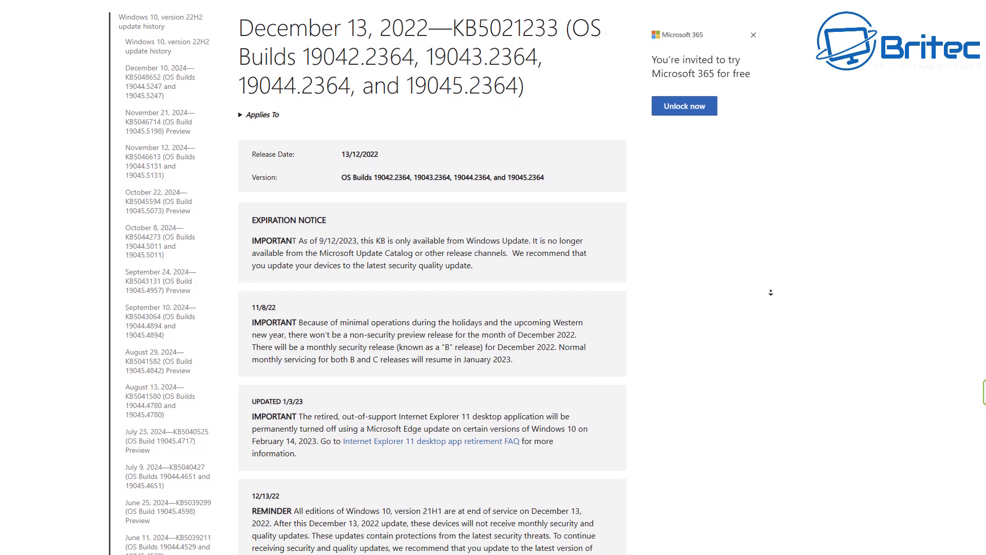
pyautogui.scroll(-3)
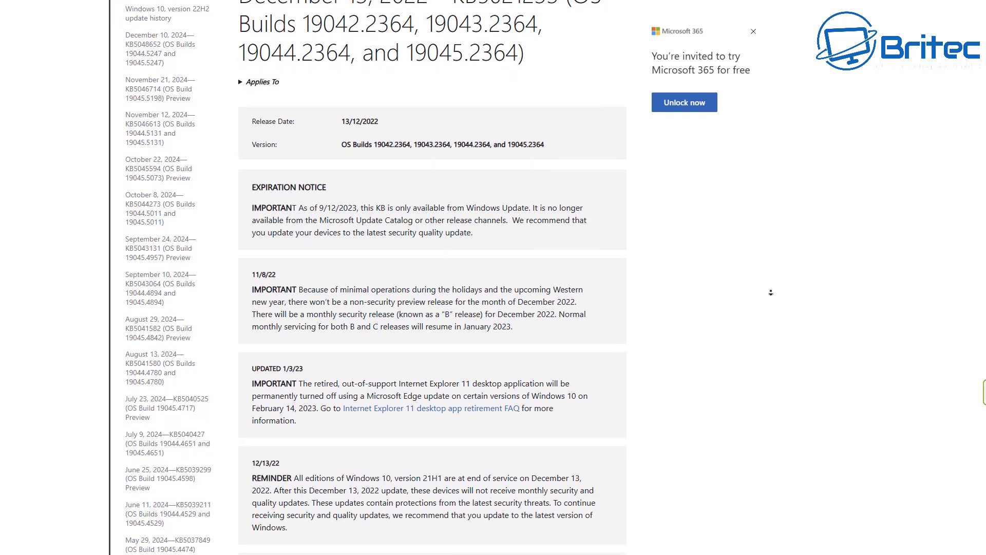
pyautogui.scroll(-3)
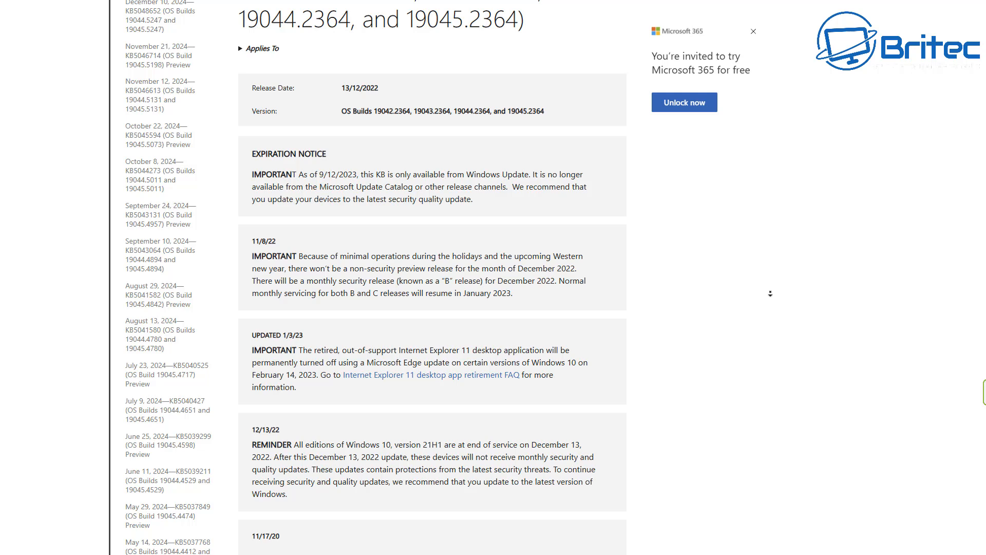
pyautogui.scroll(-3)
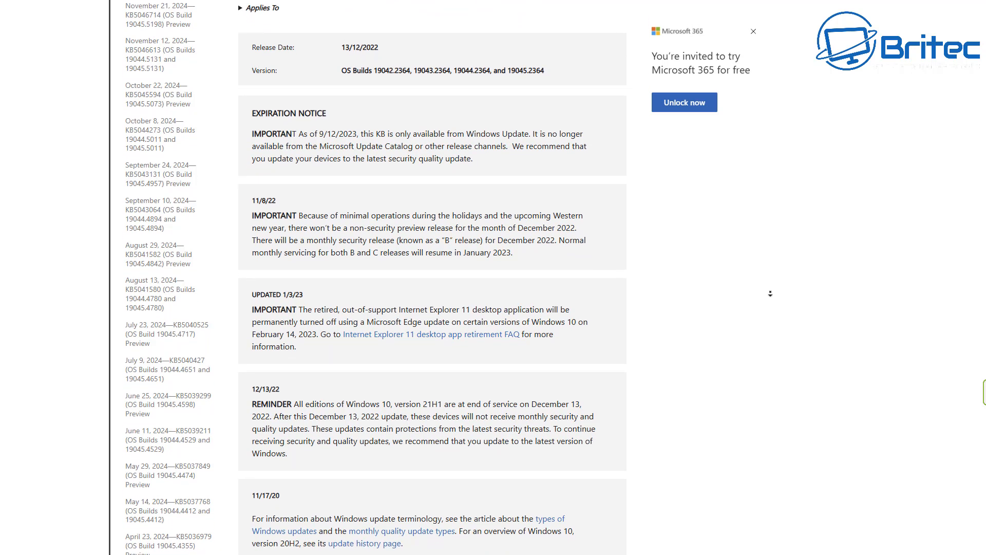
pyautogui.scroll(-3)
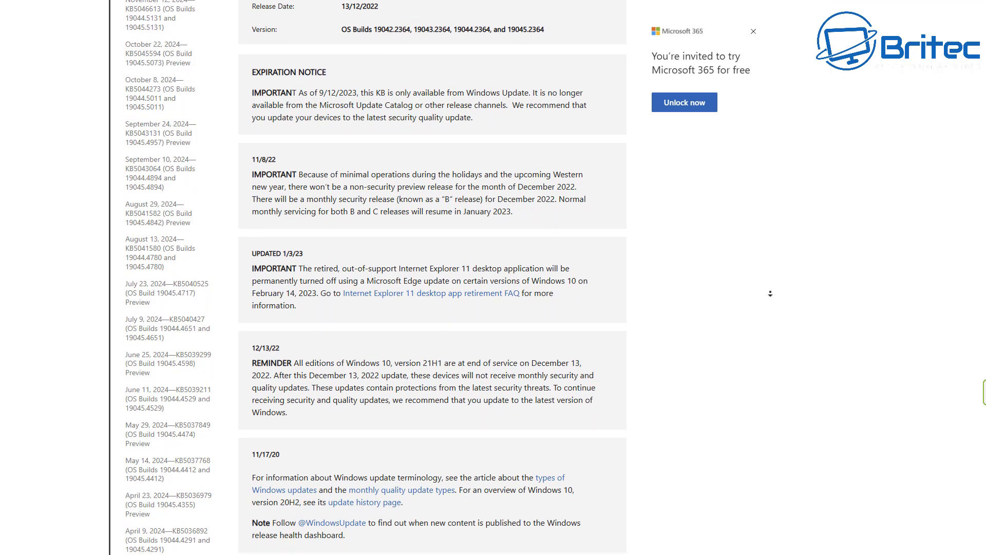
pyautogui.scroll(-3)
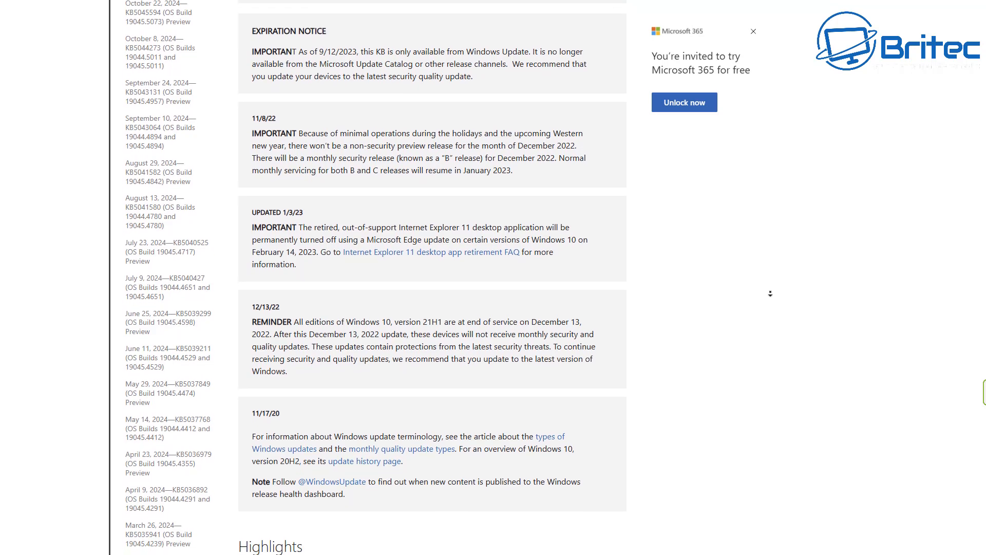
pyautogui.scroll(-3)
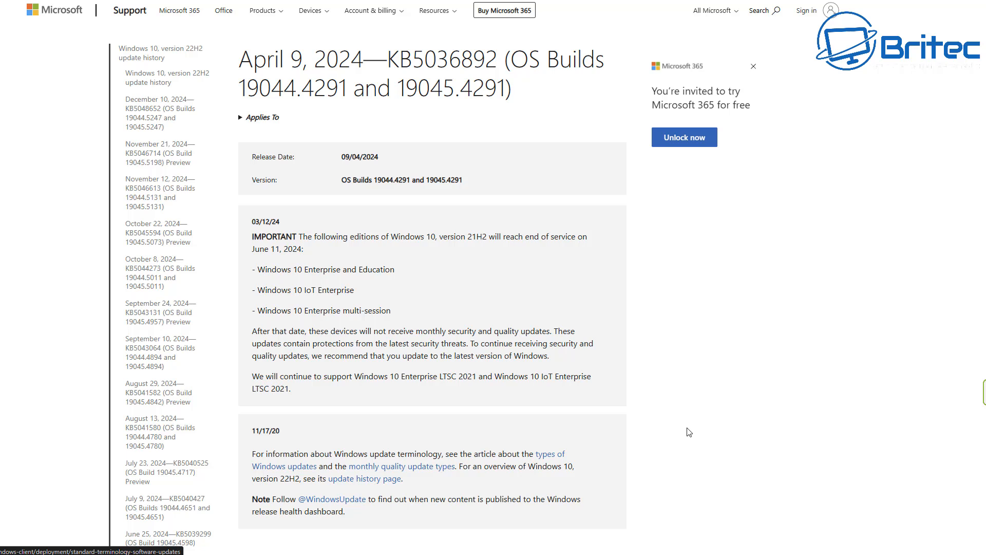
pyautogui.moveTo(698, 405)
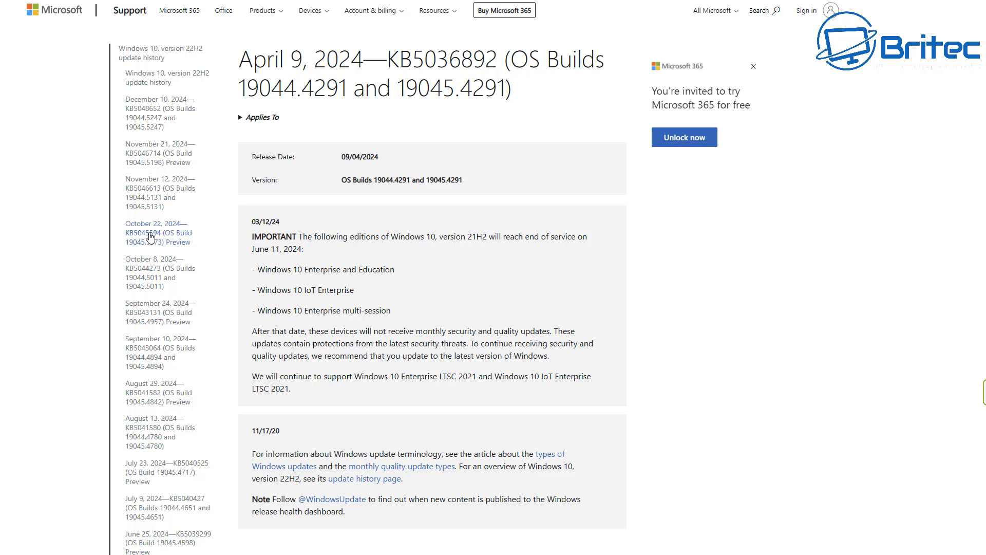
pyautogui.moveTo(167, 237)
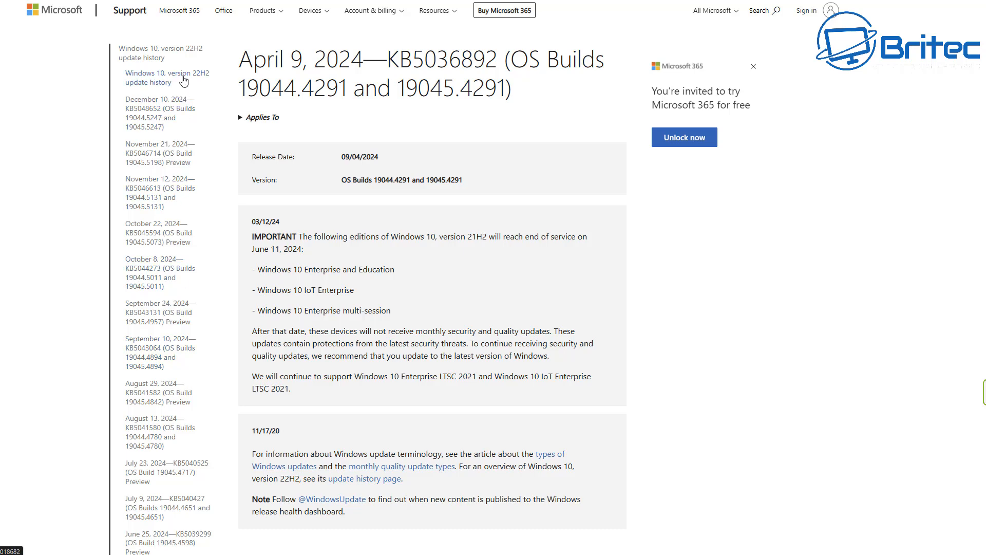
# Step: Read the Windows 10 version 22H2 update history page down to its troubleshooting section
pyautogui.click(166, 77)
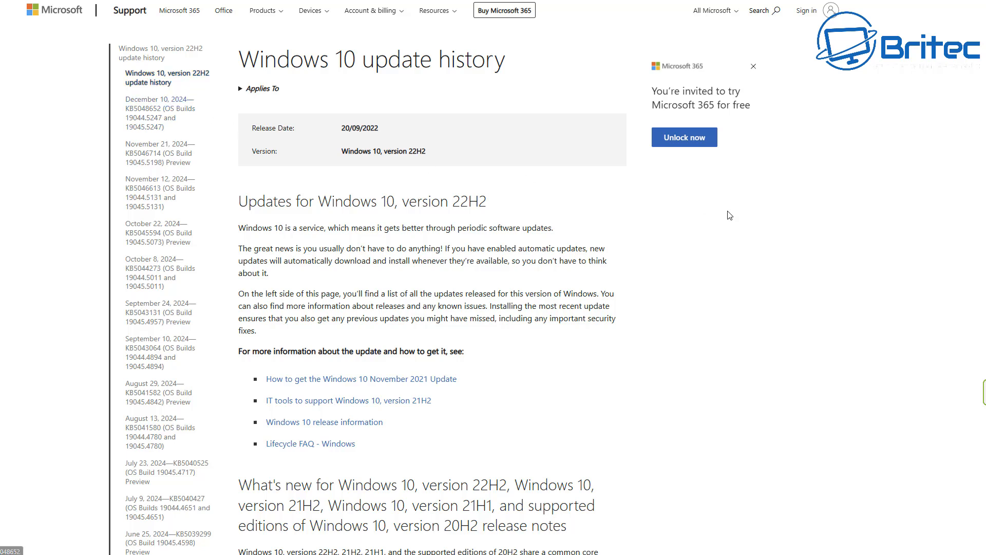
pyautogui.moveTo(864, 246)
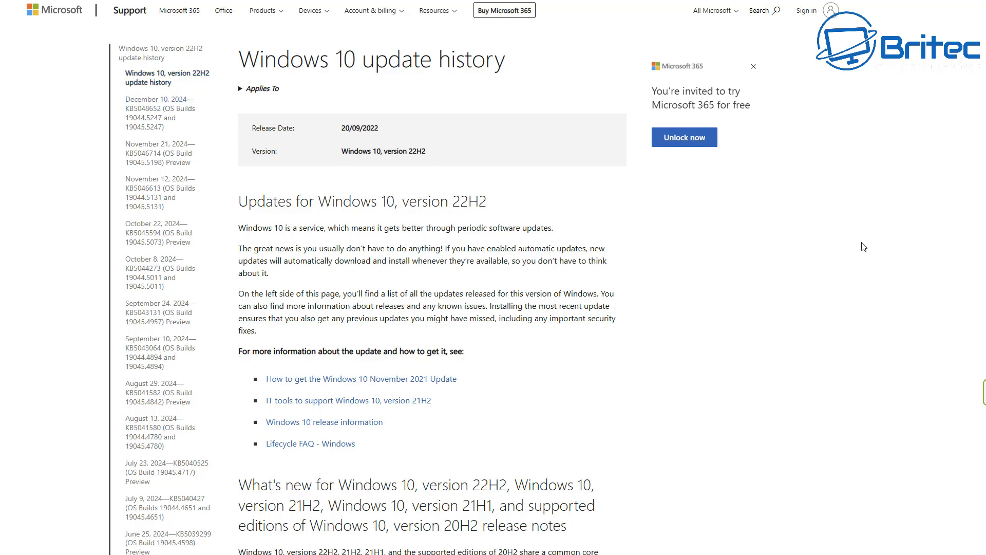
pyautogui.scroll(-3)
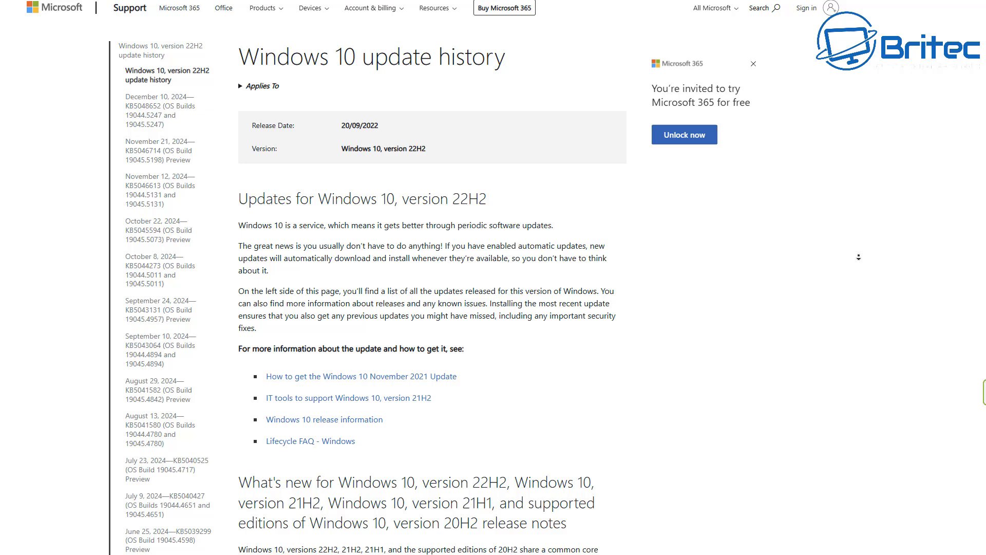
pyautogui.scroll(-3)
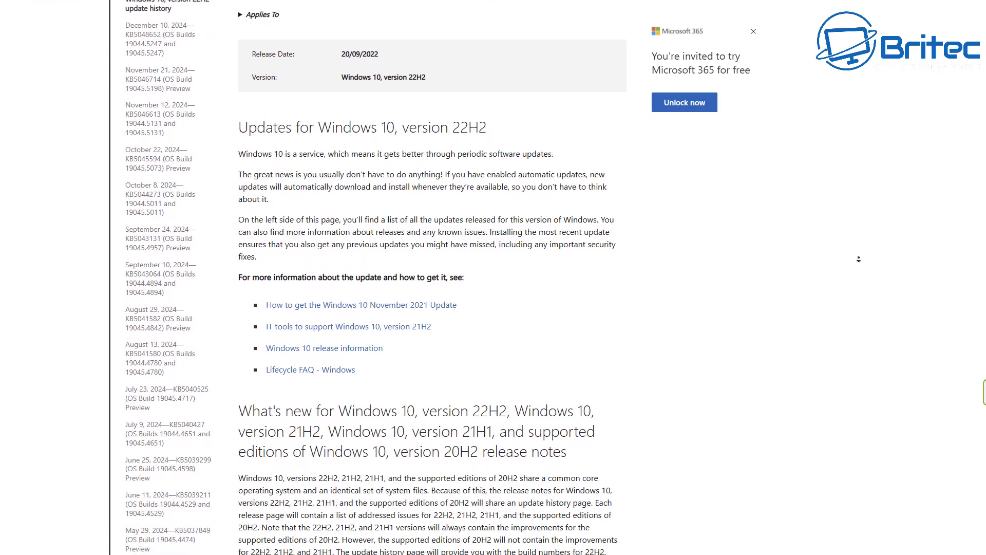
pyautogui.scroll(-3)
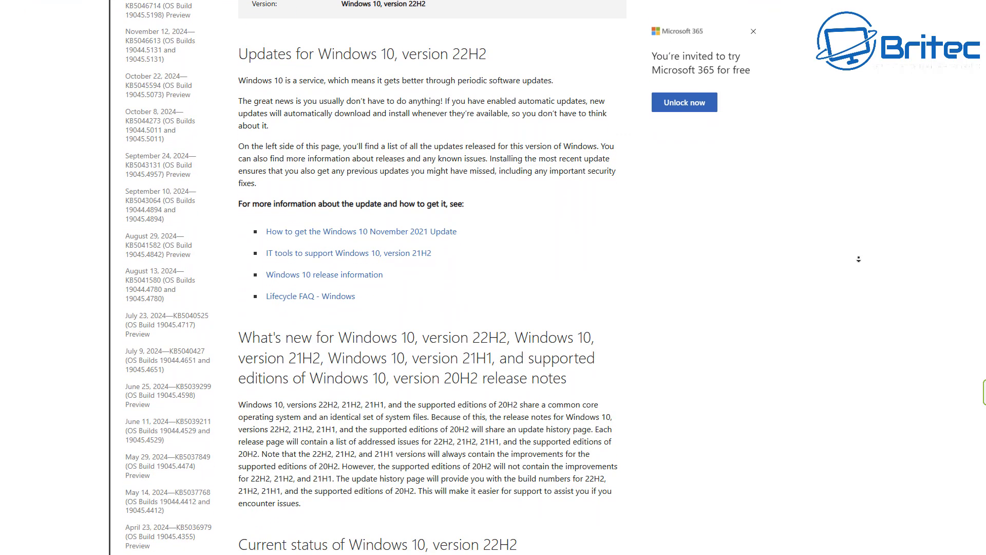
pyautogui.scroll(-3)
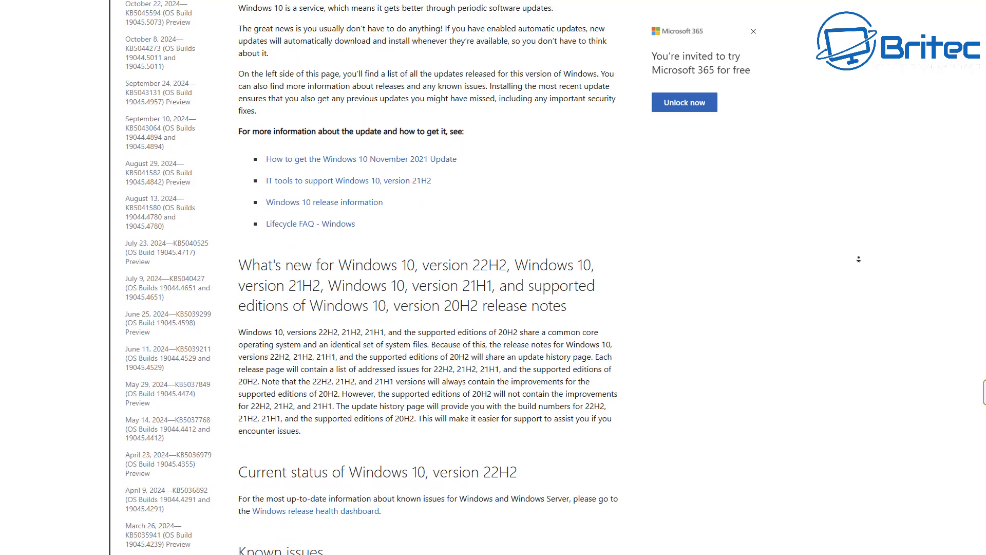
pyautogui.scroll(-3)
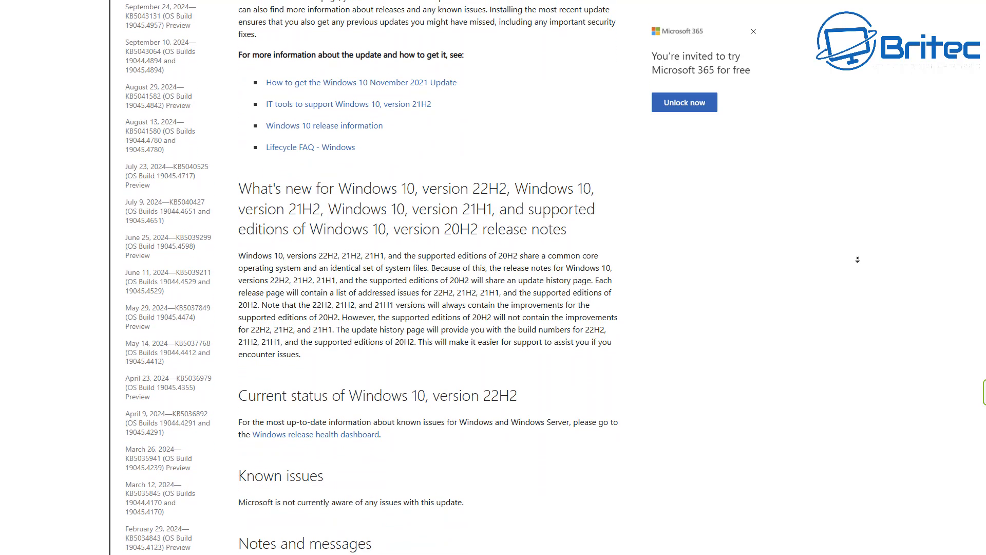
pyautogui.scroll(-3)
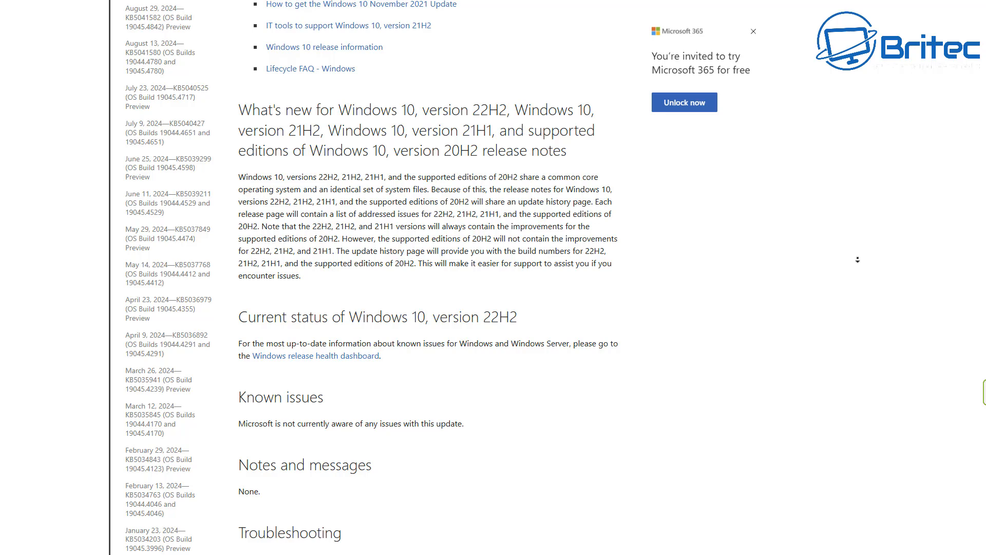
pyautogui.scroll(-3)
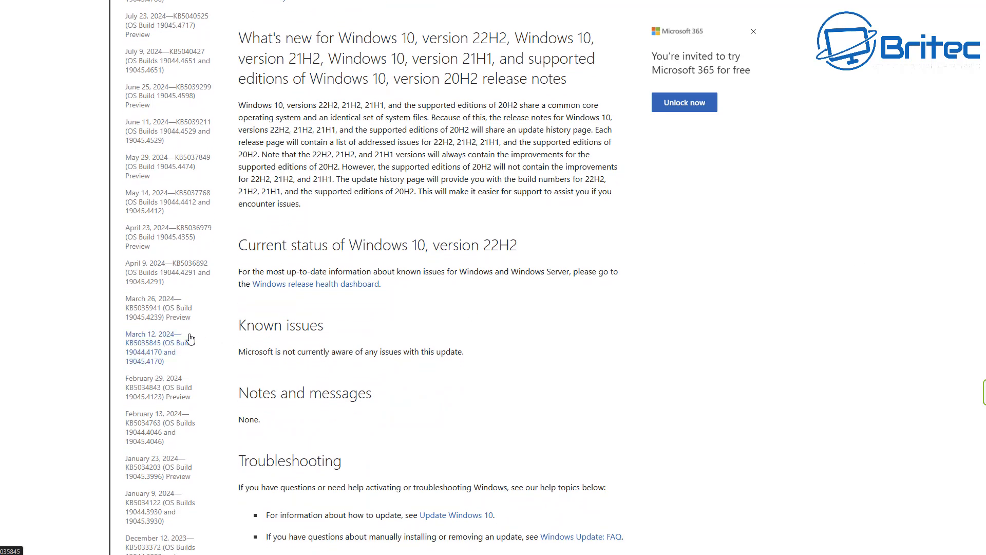
pyautogui.moveTo(174, 353)
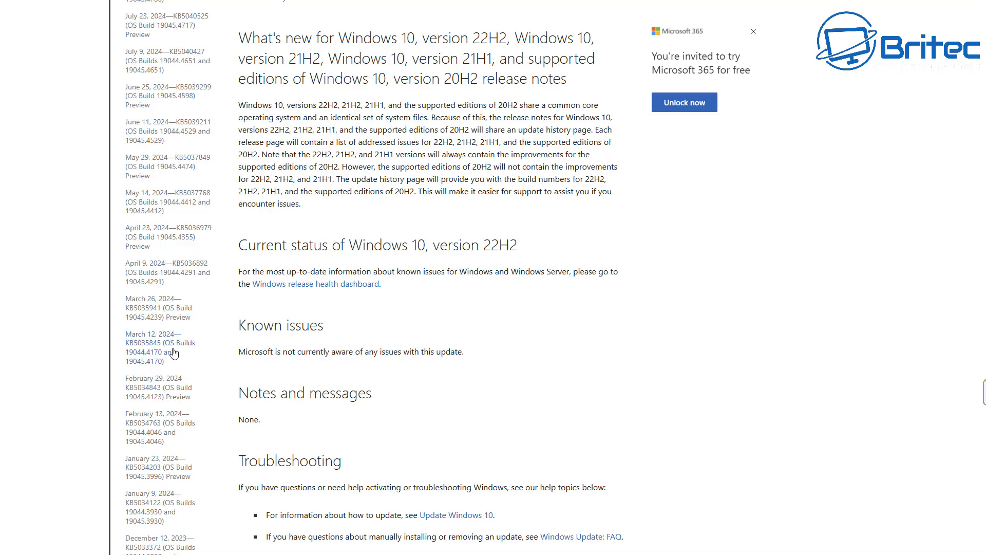
# Step: Read the November 12, 2024 KB5046613 release notes down to 'Known issues in this update'
pyautogui.click(161, 344)
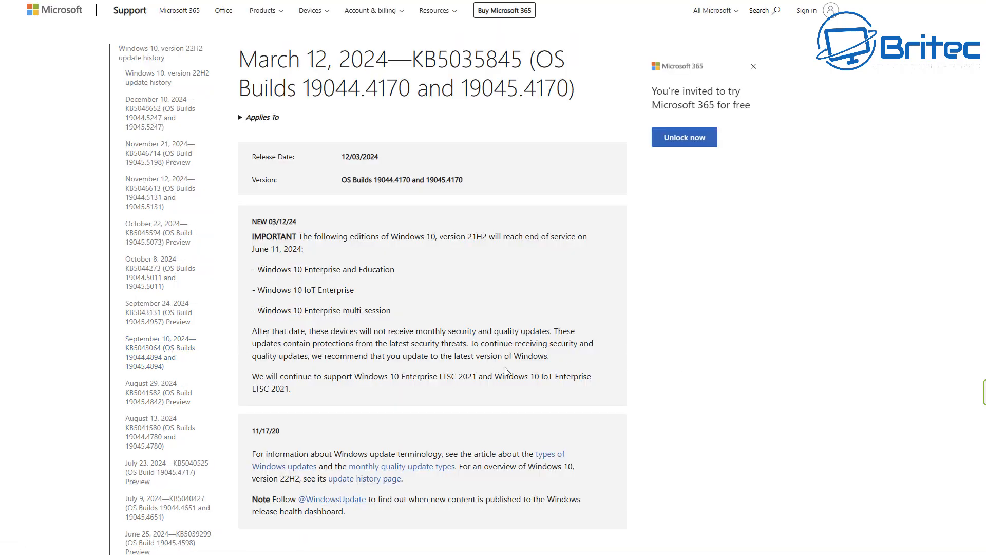
pyautogui.click(160, 187)
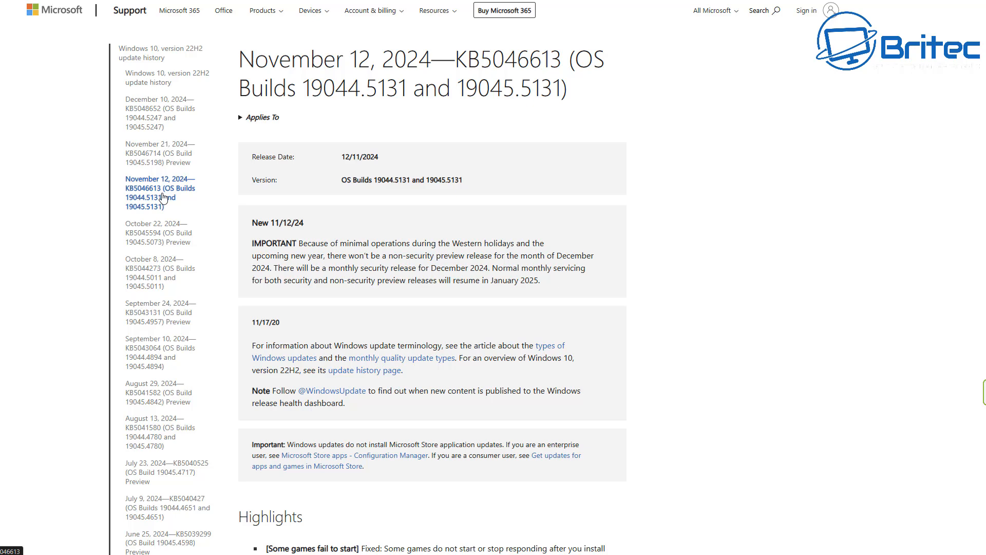
pyautogui.scroll(-3)
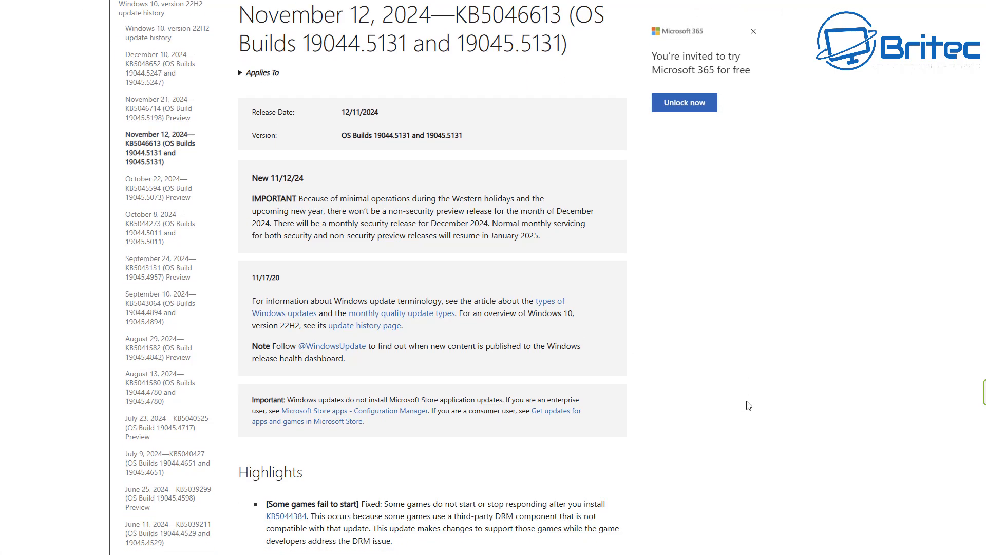
pyautogui.scroll(-3)
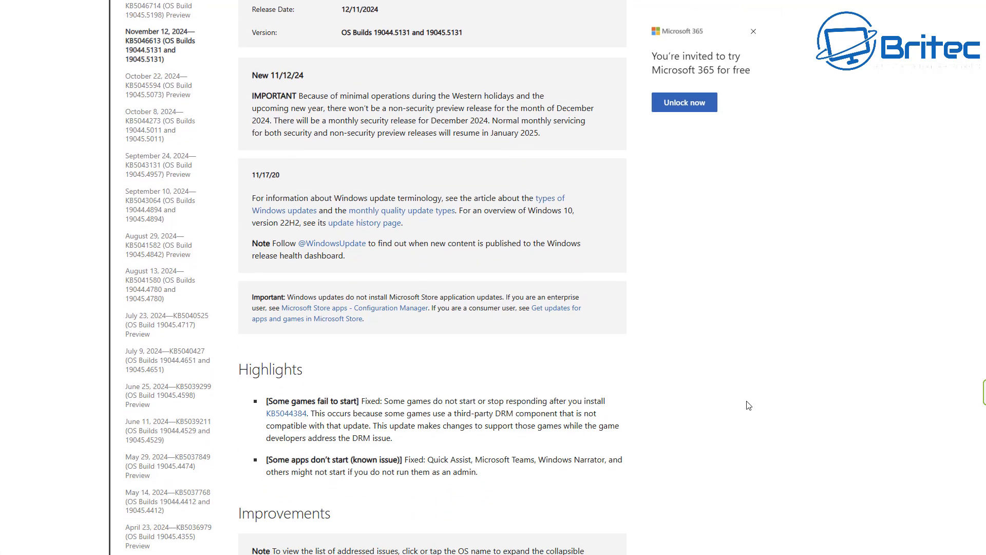
pyautogui.scroll(-3)
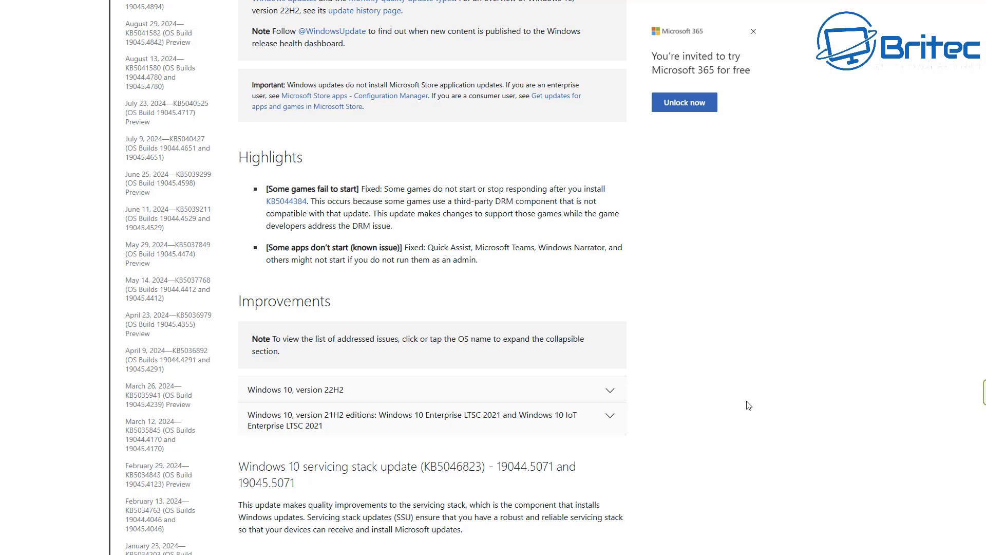
pyautogui.scroll(-3)
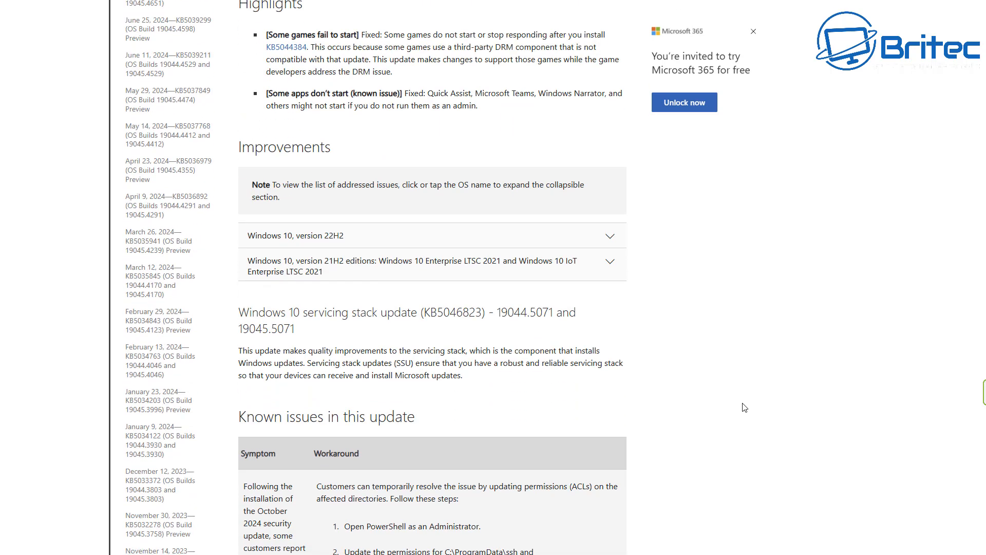
pyautogui.scroll(-3)
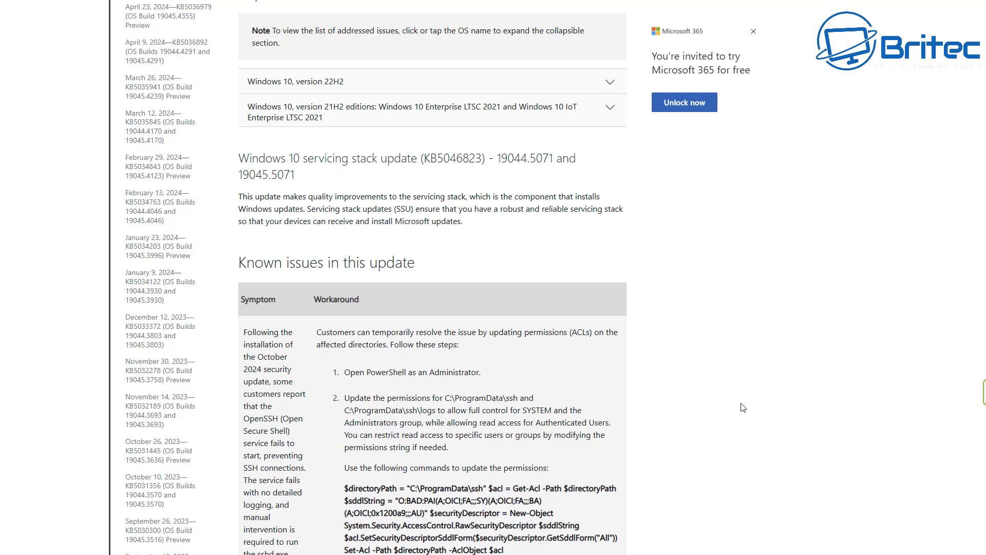
pyautogui.scroll(-3)
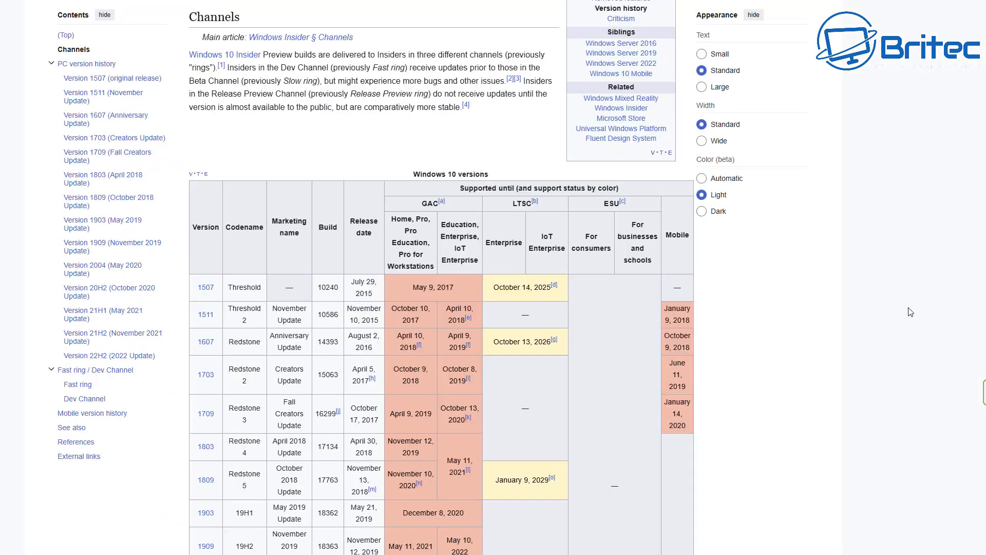
pyautogui.moveTo(897, 248)
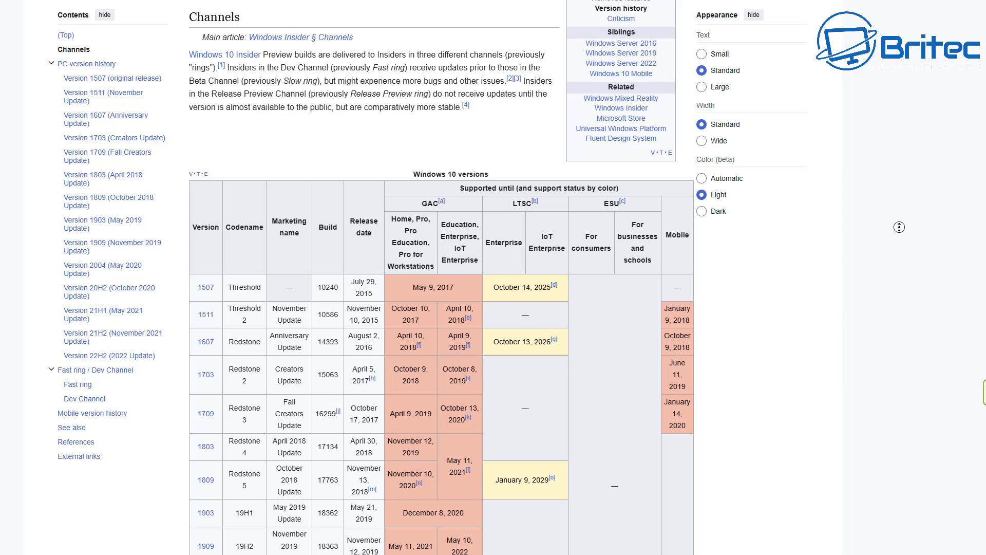
# Step: Read Wikipedia's Windows 10 versions table down to the 22H2 row and the PC version history section
pyautogui.scroll(-3)
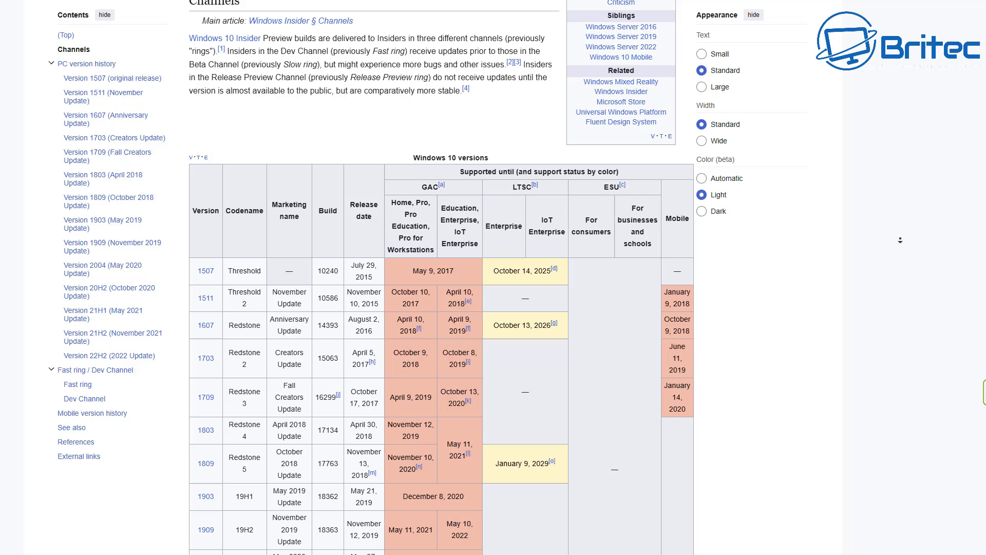
pyautogui.scroll(-3)
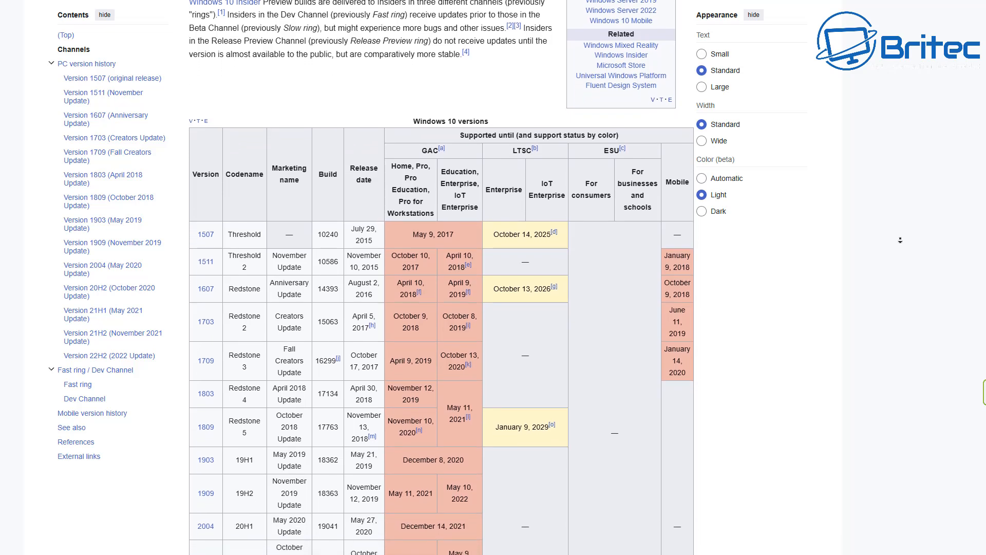
pyautogui.scroll(-3)
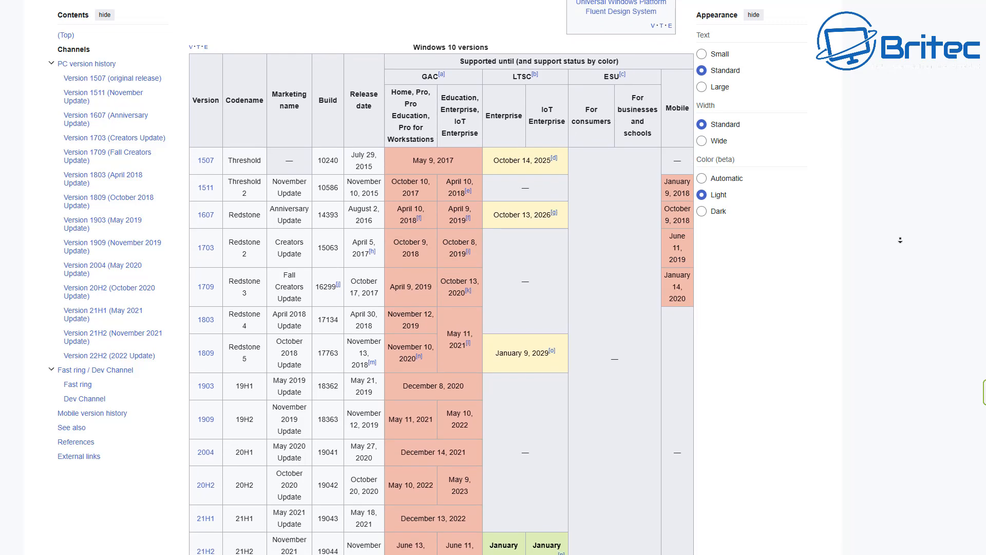
pyautogui.scroll(-3)
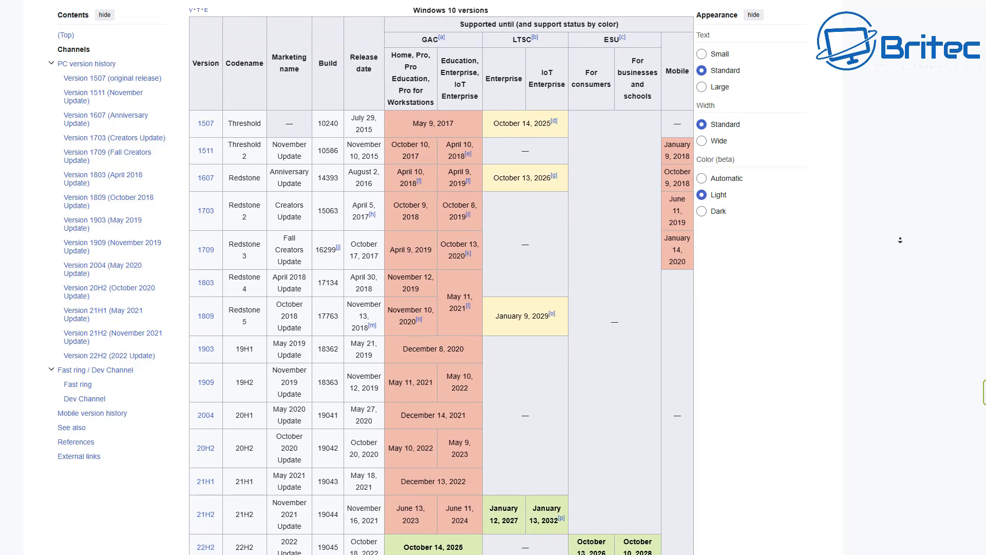
pyautogui.scroll(-3)
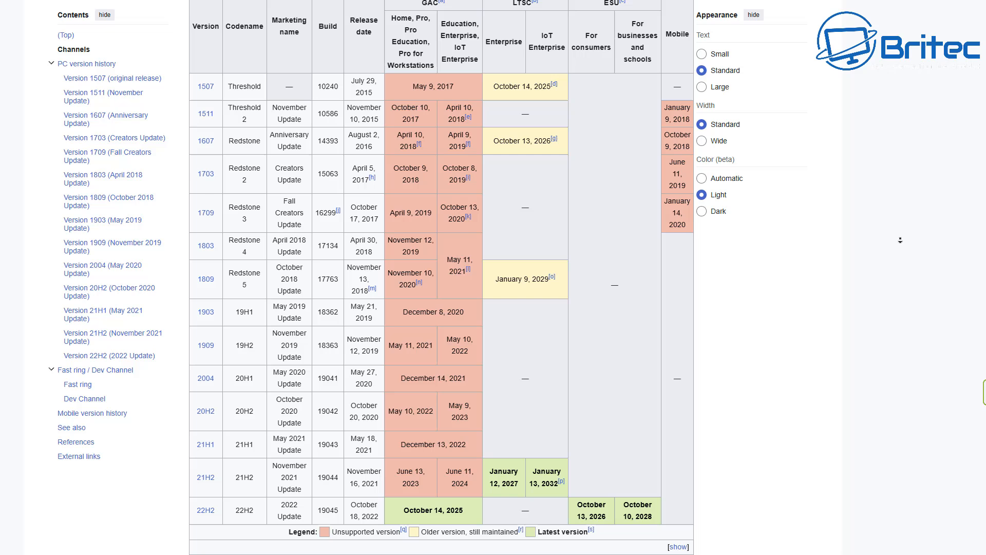
pyautogui.scroll(-3)
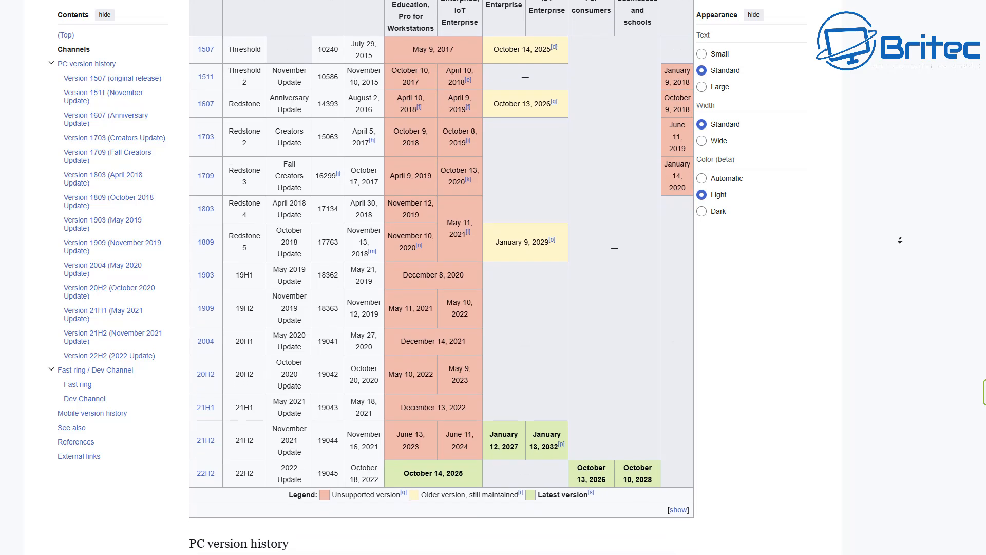
pyautogui.scroll(-3)
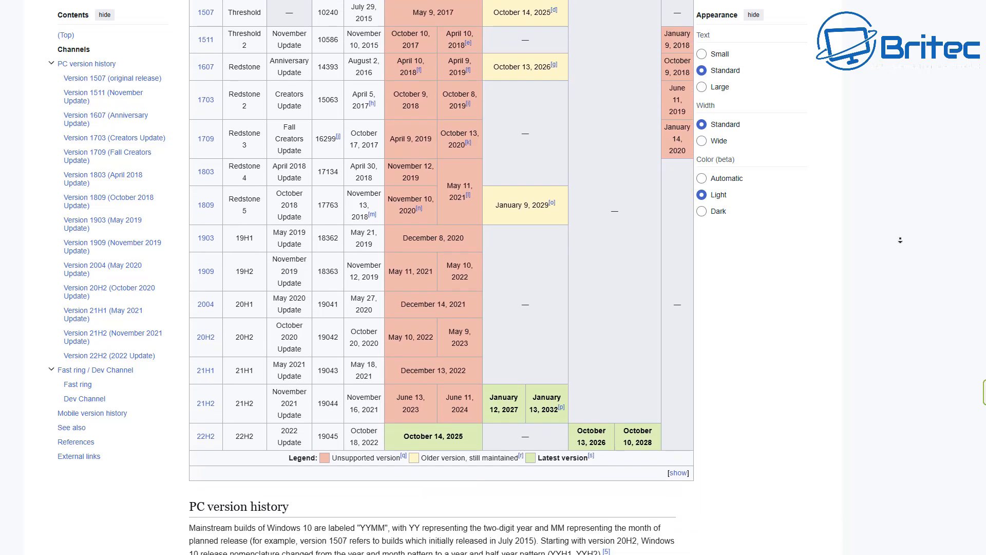
pyautogui.scroll(-3)
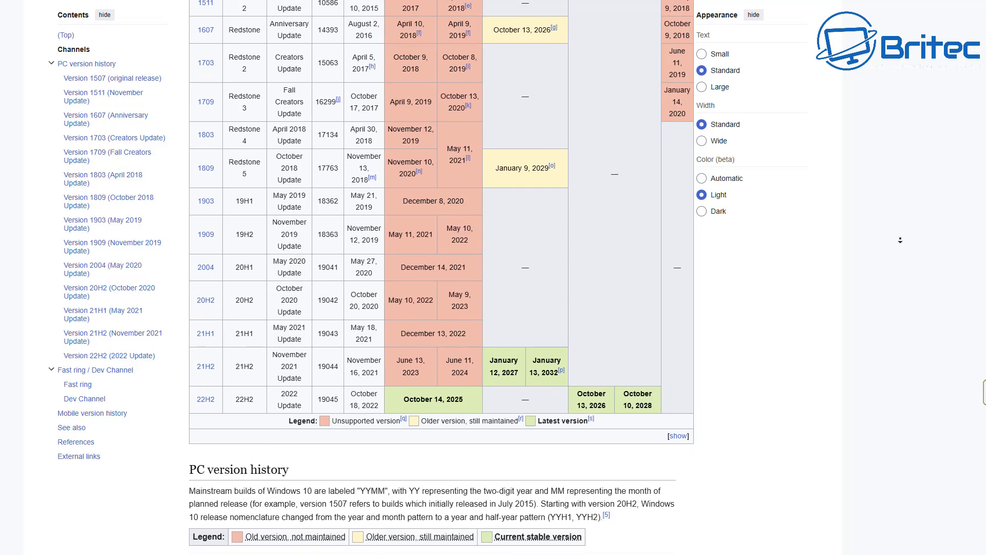
pyautogui.scroll(-3)
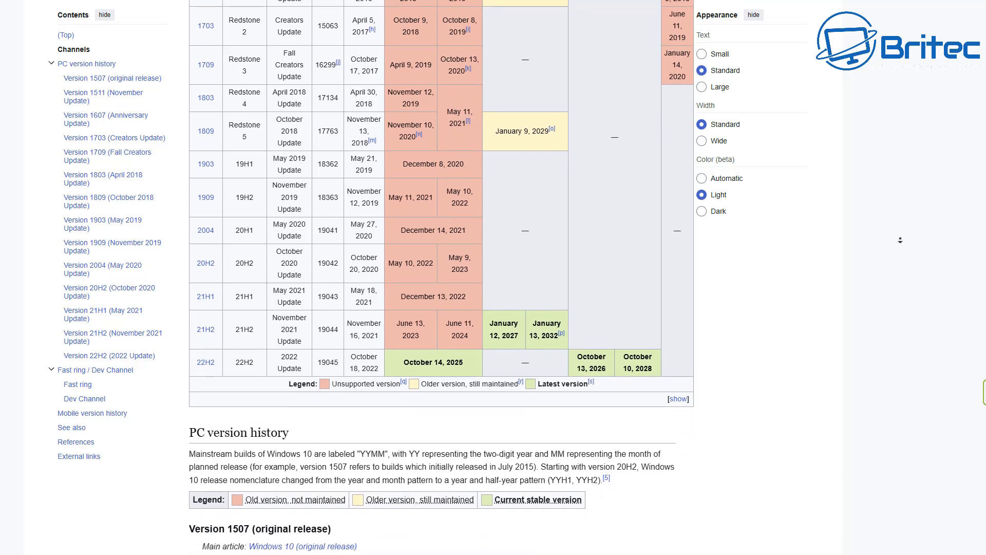
pyautogui.scroll(-3)
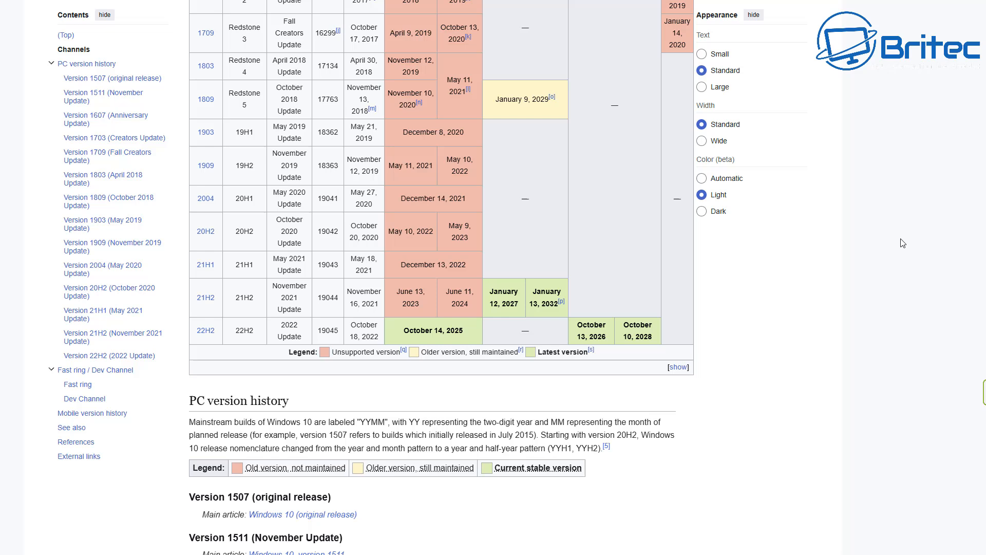
pyautogui.moveTo(345, 338)
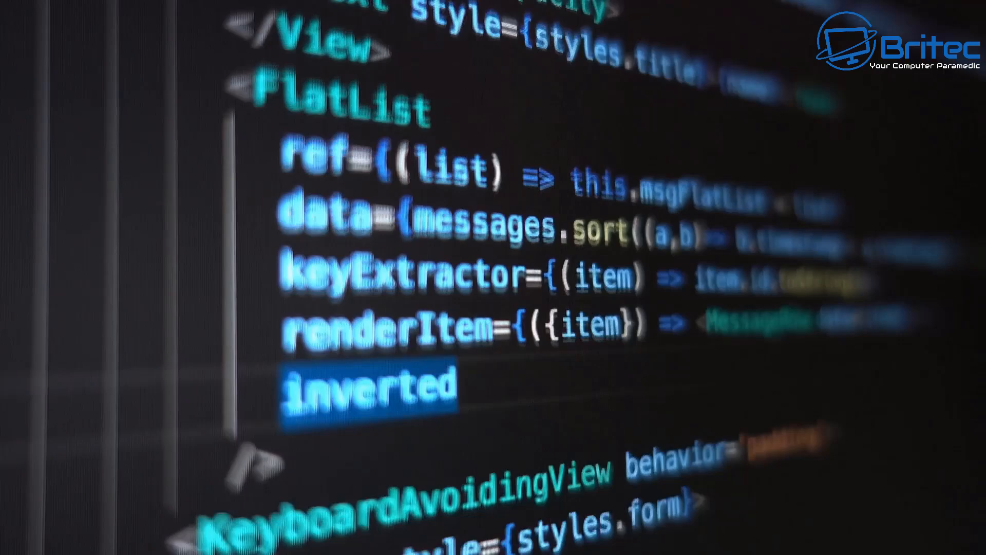
pyautogui.scroll(-3)
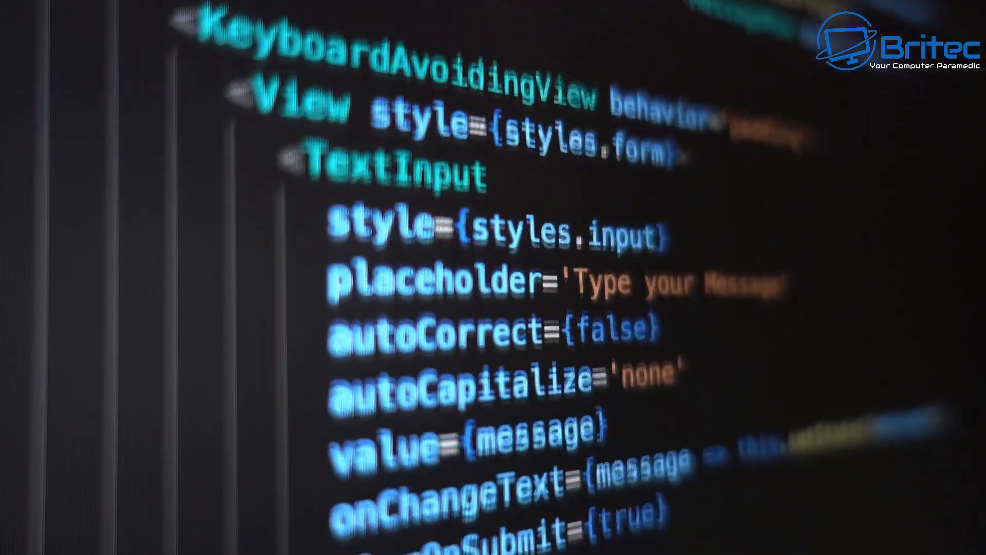
pyautogui.scroll(-3)
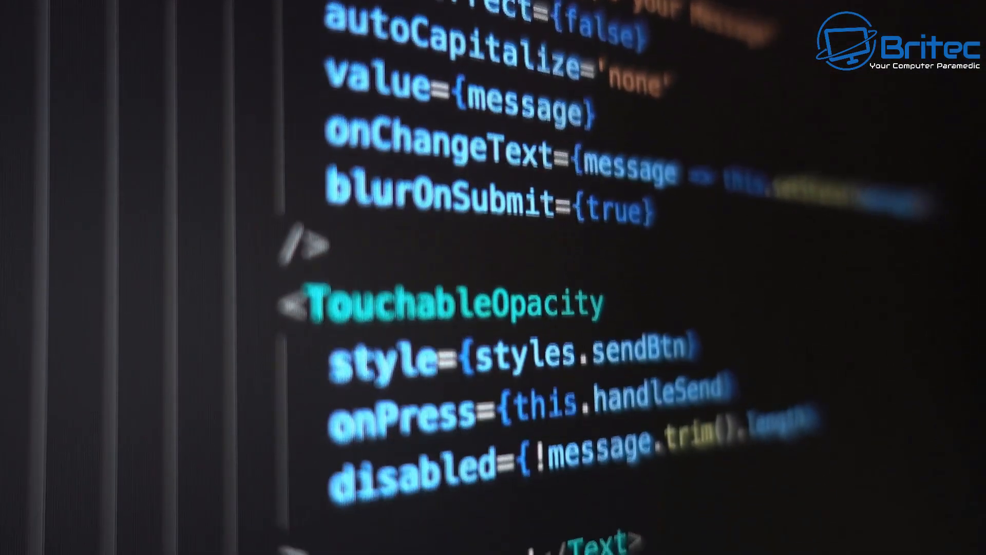
pyautogui.scroll(-3)
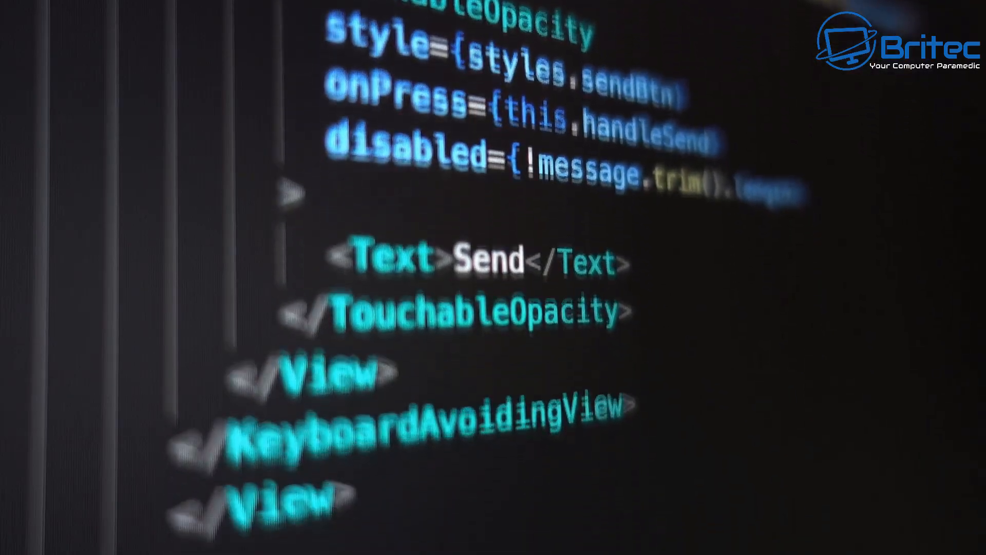
pyautogui.scroll(-3)
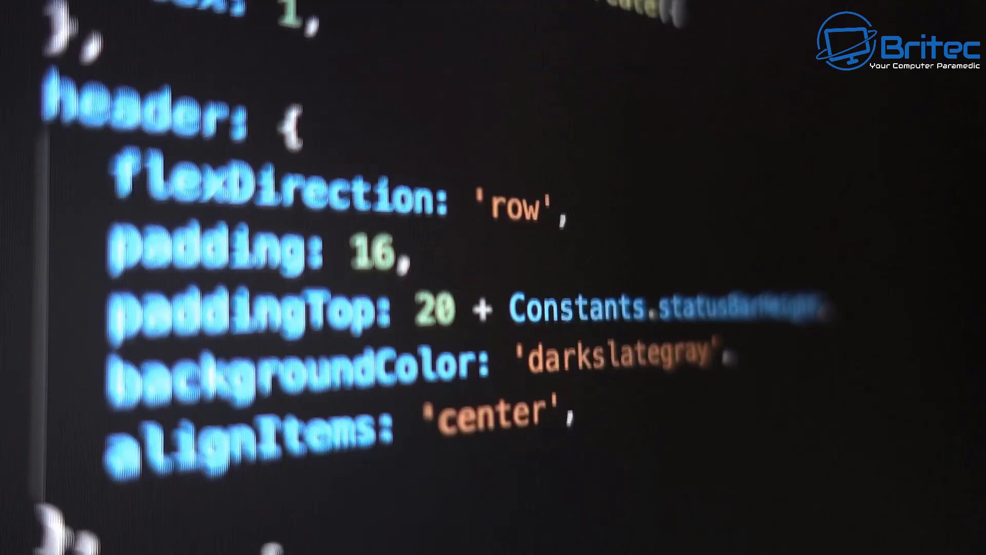
pyautogui.scroll(-3)
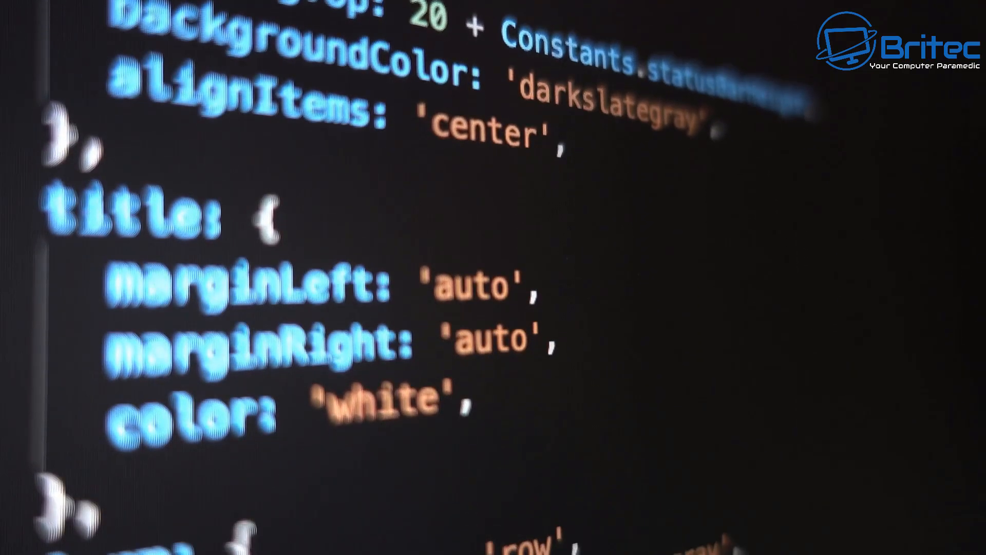
pyautogui.scroll(-3)
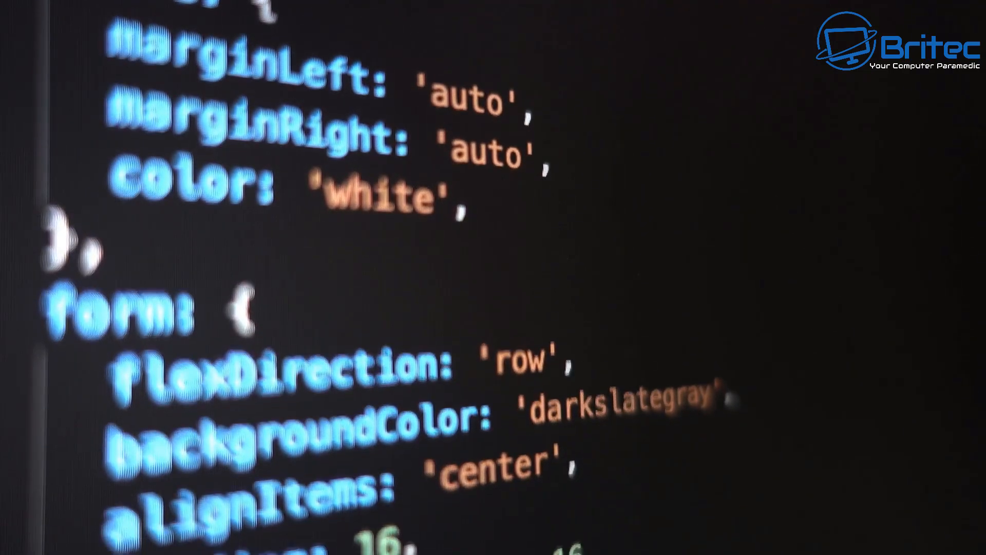
pyautogui.scroll(-3)
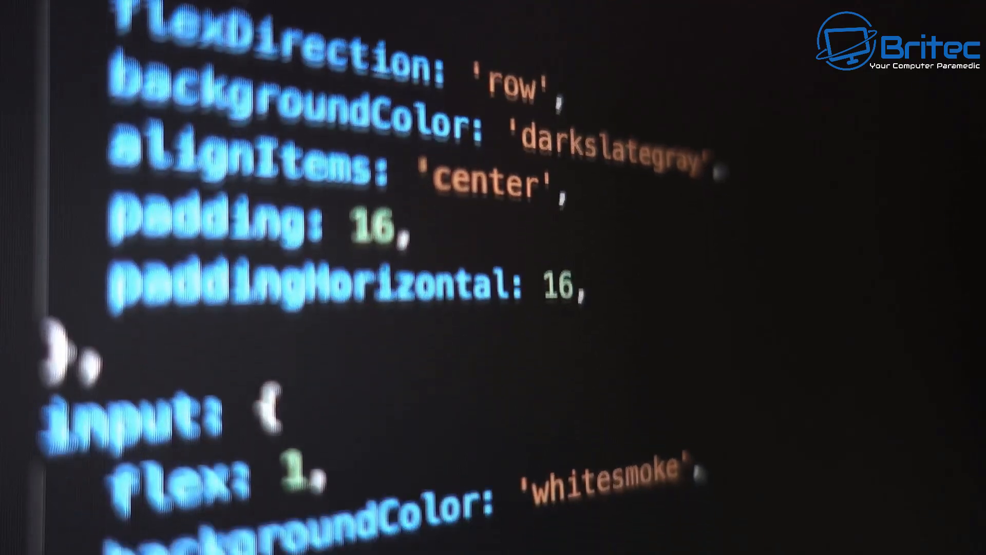
pyautogui.scroll(-3)
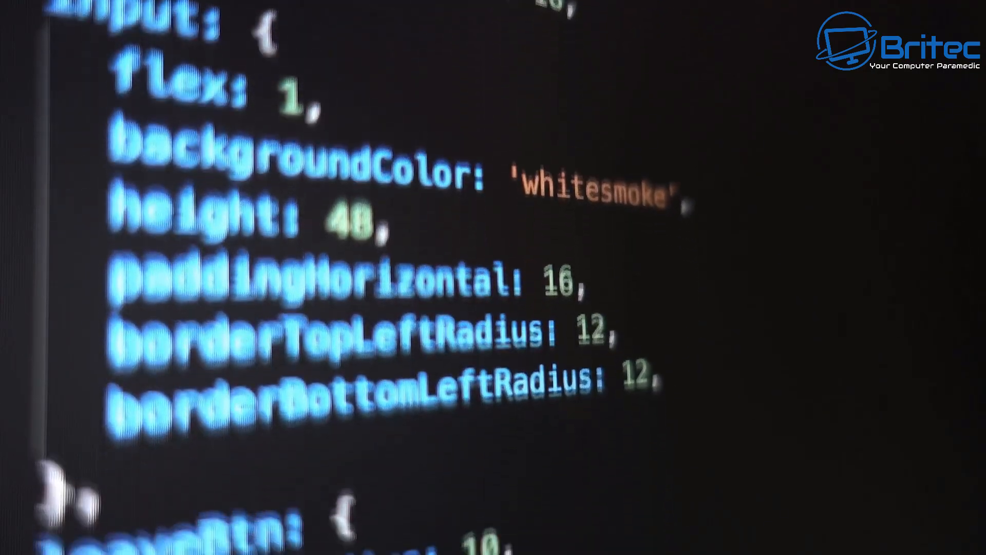
pyautogui.scroll(-3)
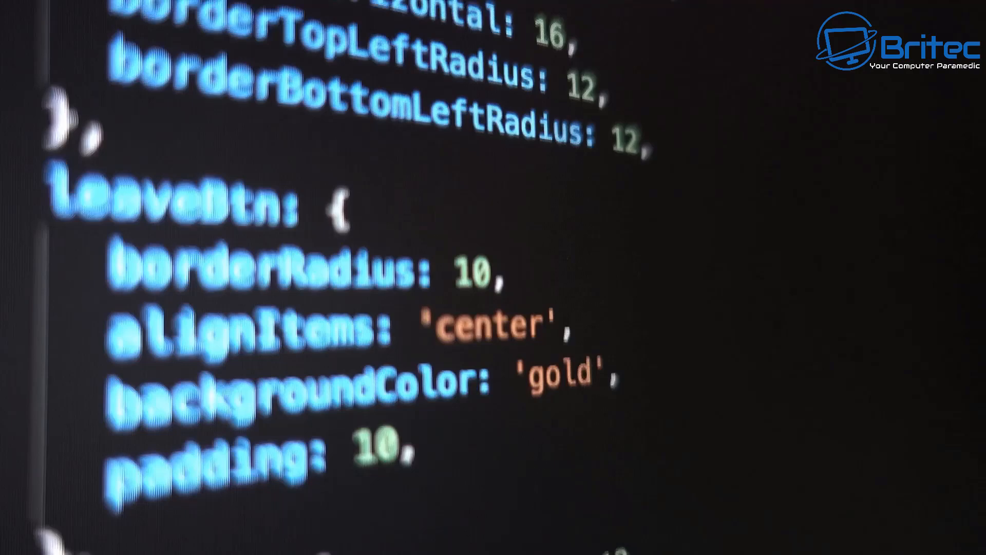
pyautogui.scroll(-3)
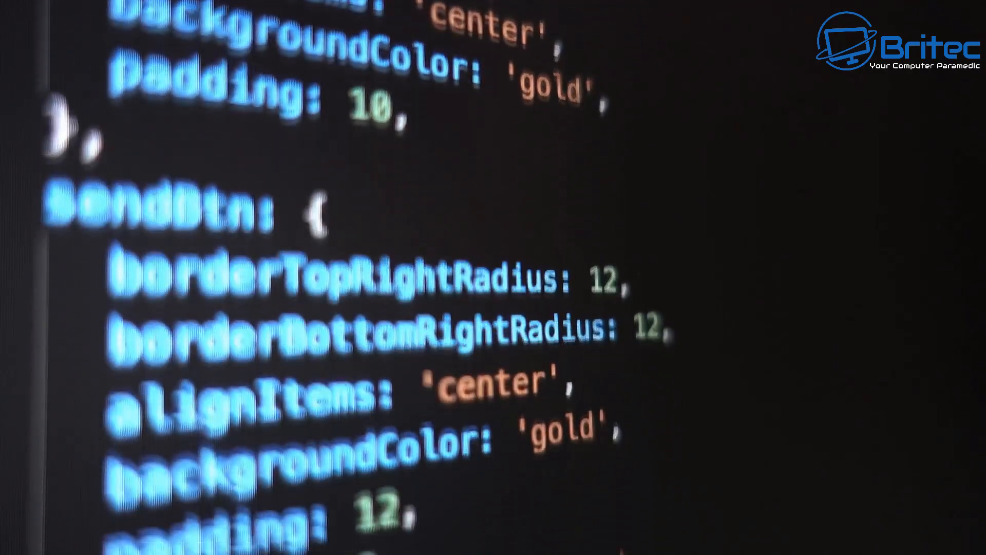
pyautogui.scroll(-3)
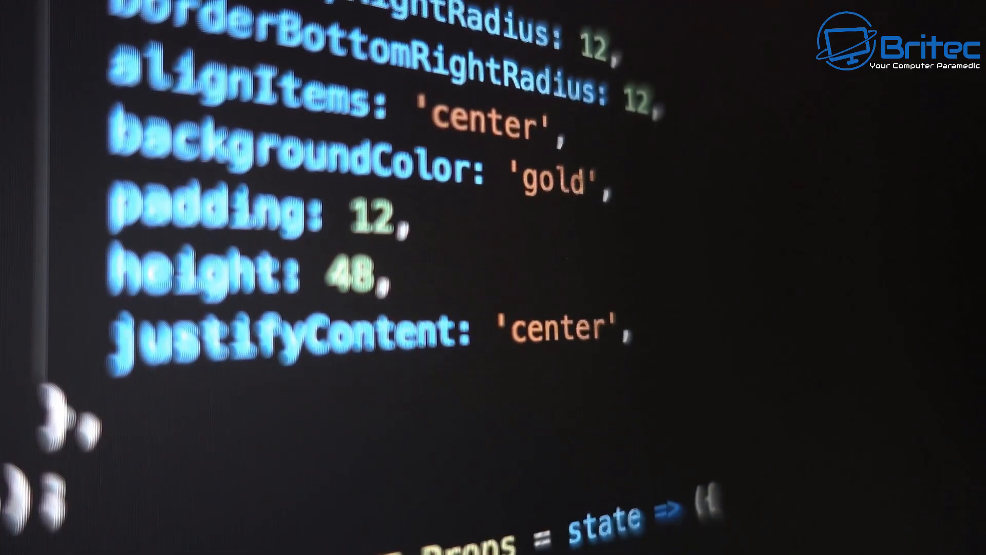
pyautogui.scroll(-3)
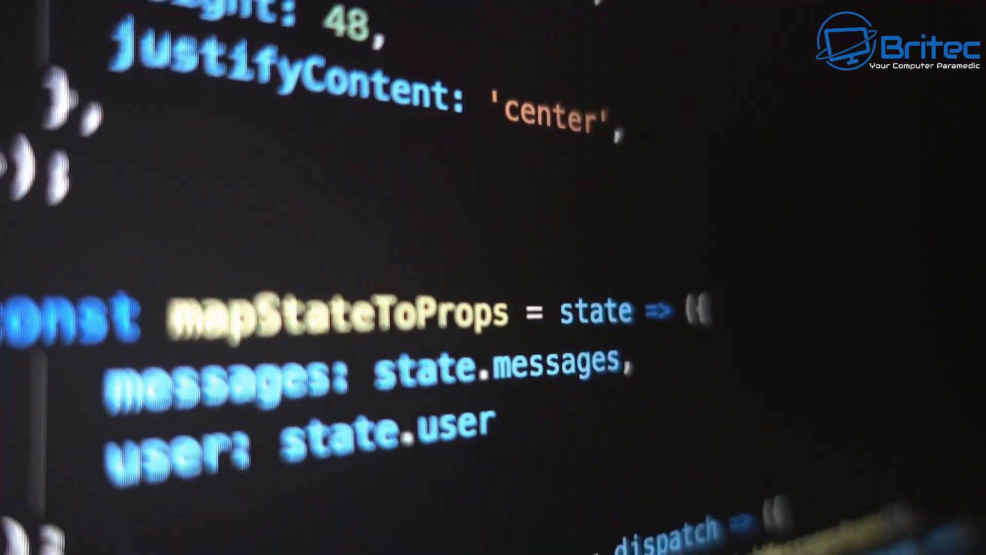